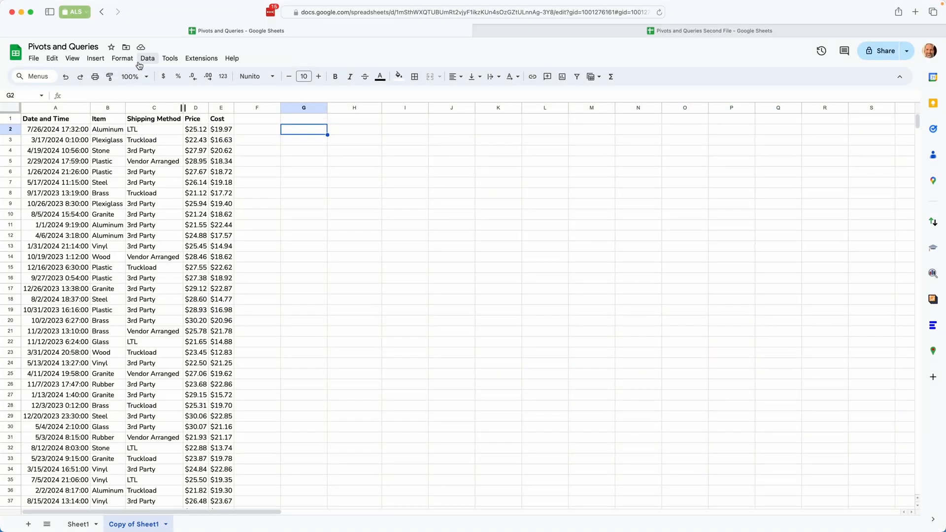
Step: Start a pivot table from the suggested range 'Copy of Sheet1'!A1:E101
left_click(95, 58)
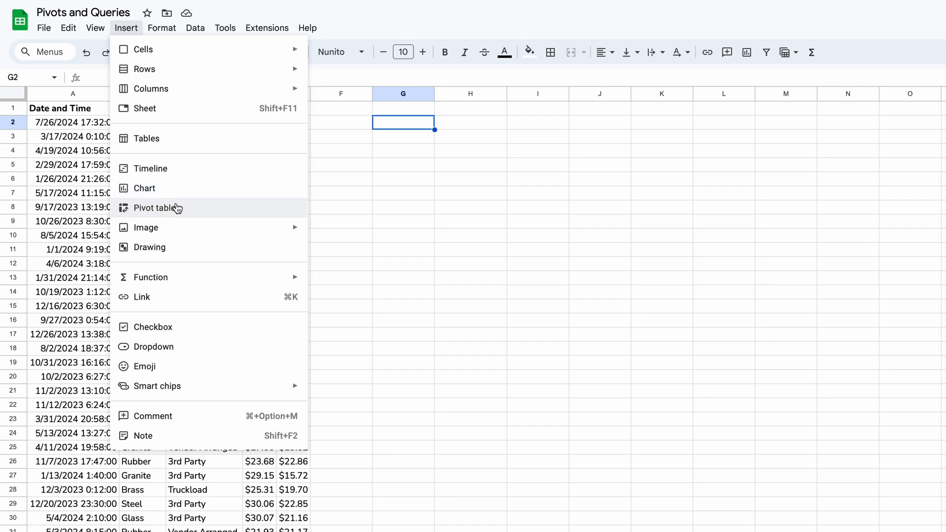
left_click(158, 208)
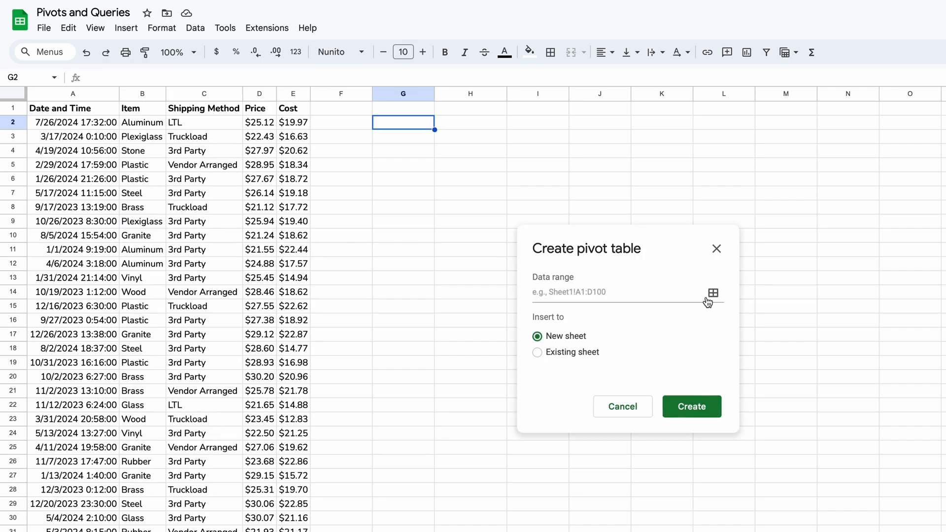
left_click(712, 294)
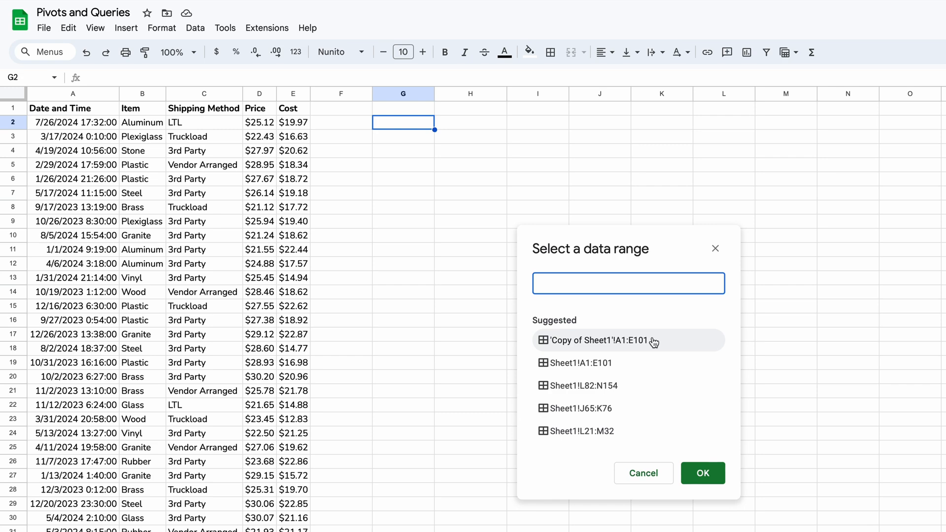
left_click(628, 283)
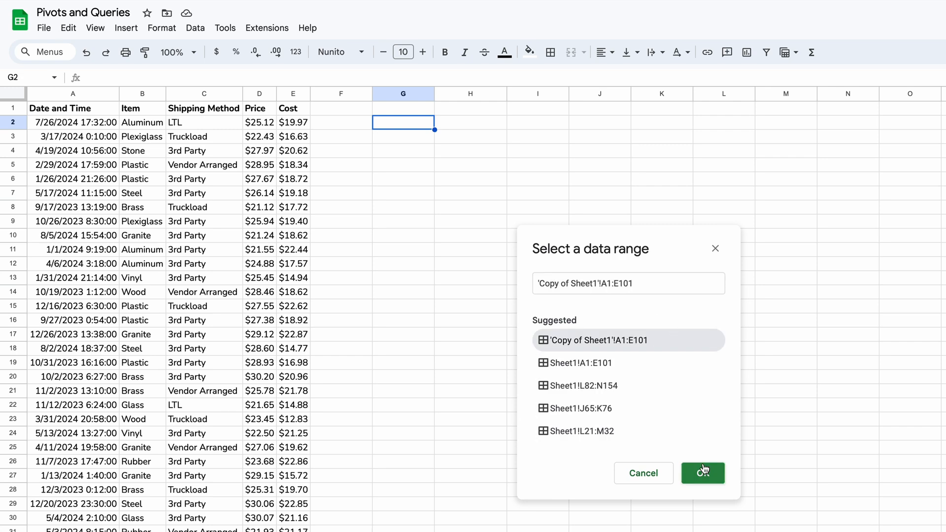
left_click(703, 473)
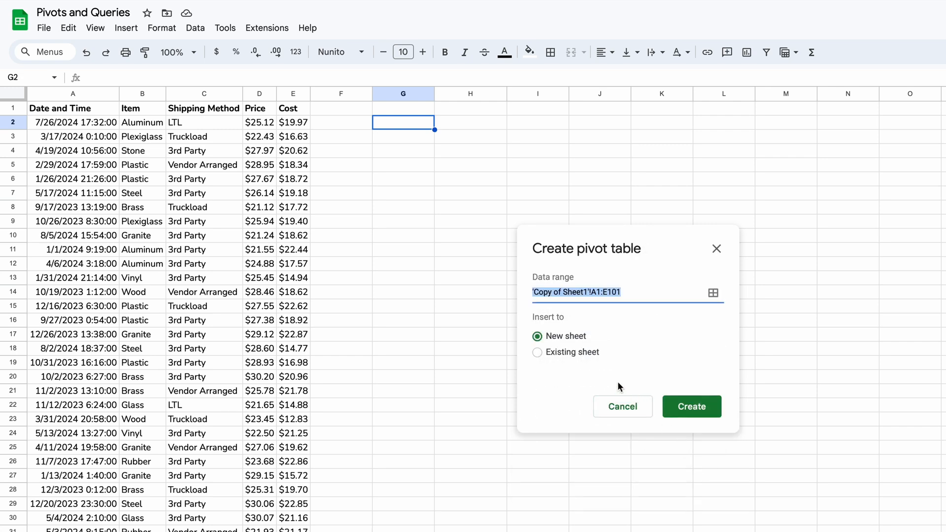
Step: Place the pivot table on the existing sheet at cell G2
left_click(537, 352)
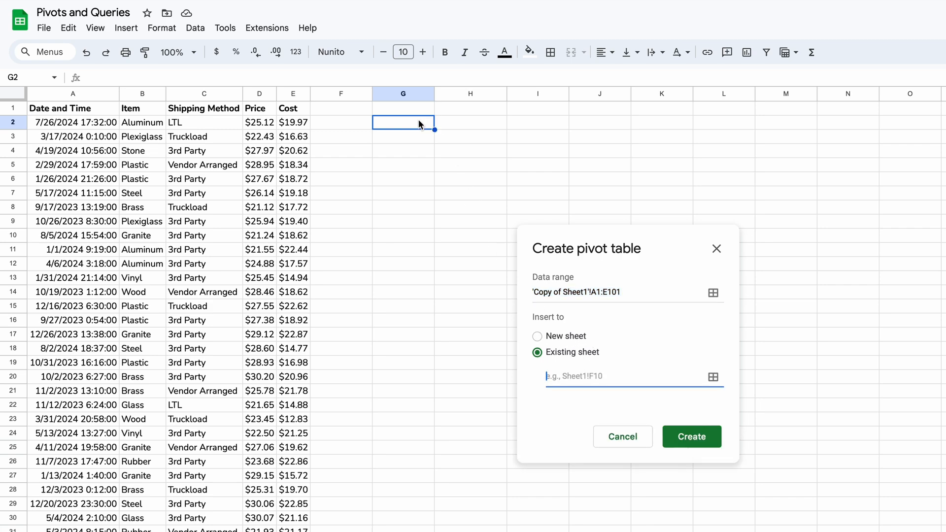
type("G2")
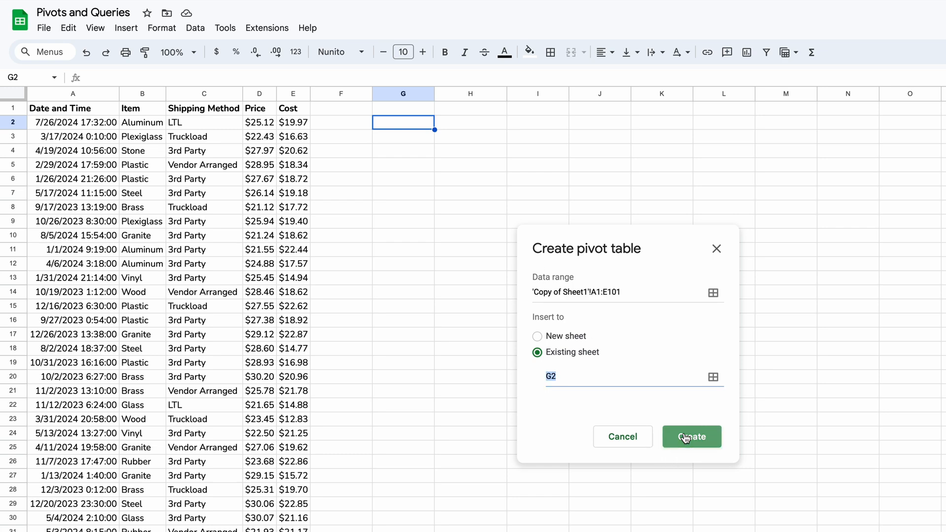
Step: Create the pivot table with Item as rows and Price summarized as AVERAGE
left_click(692, 437)
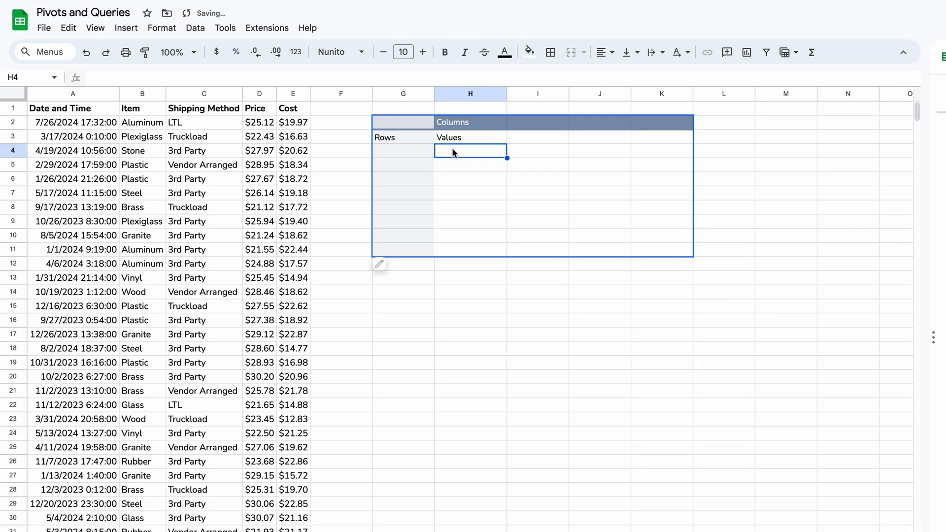
mouse_move(418, 112)
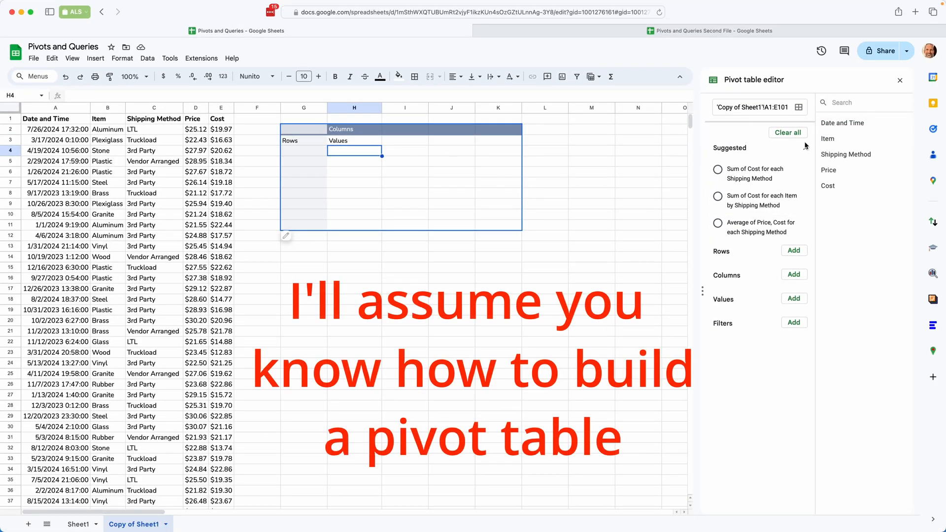
left_click(794, 250)
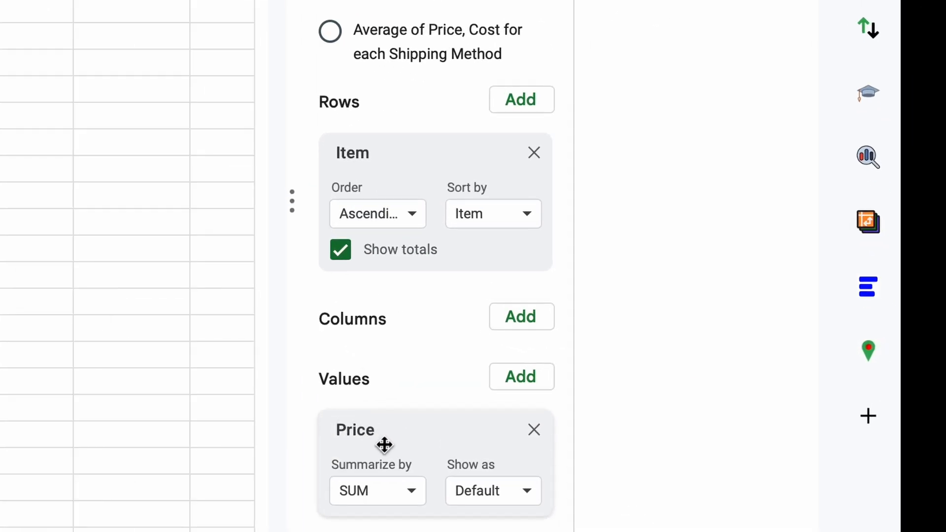
left_click(377, 491)
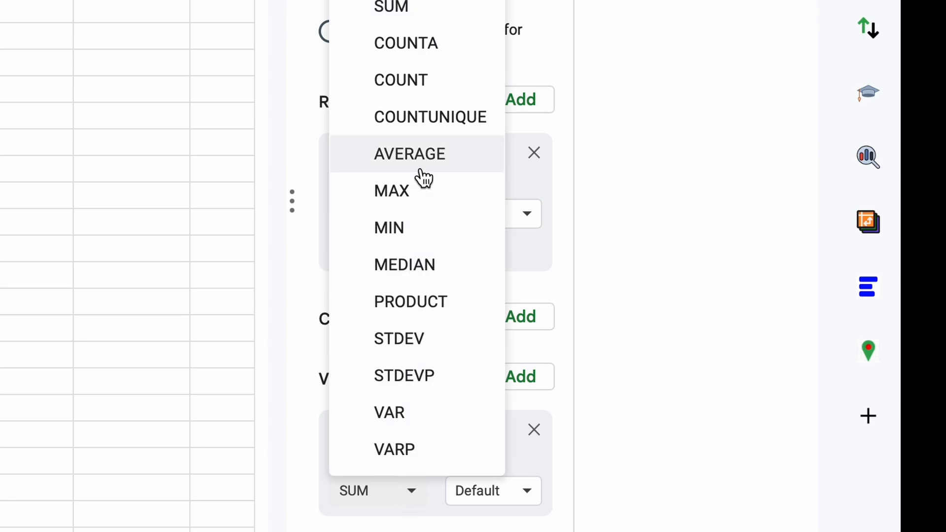
left_click(410, 154)
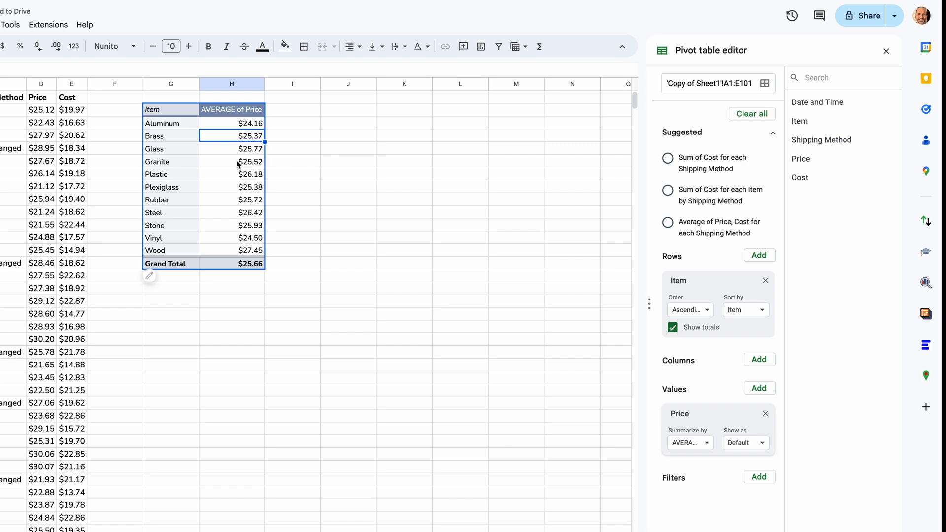
left_click(231, 160)
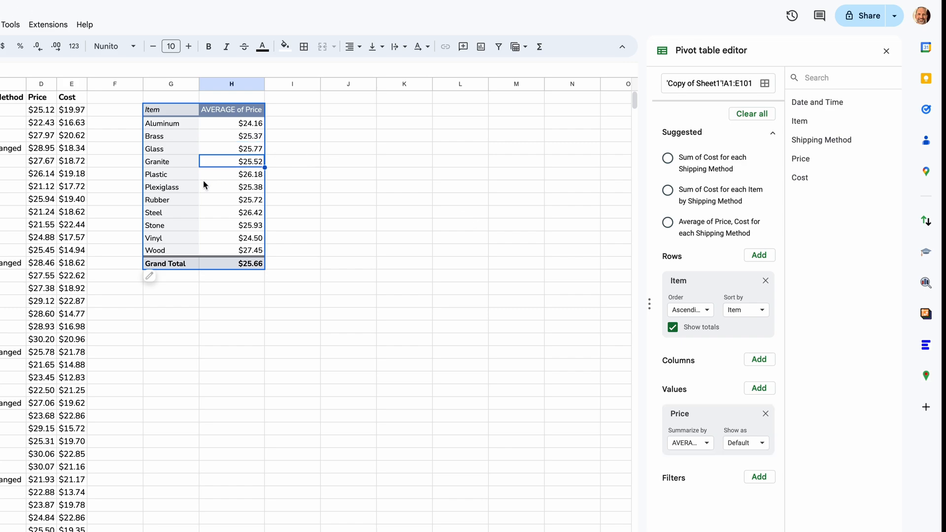
mouse_move(242, 272)
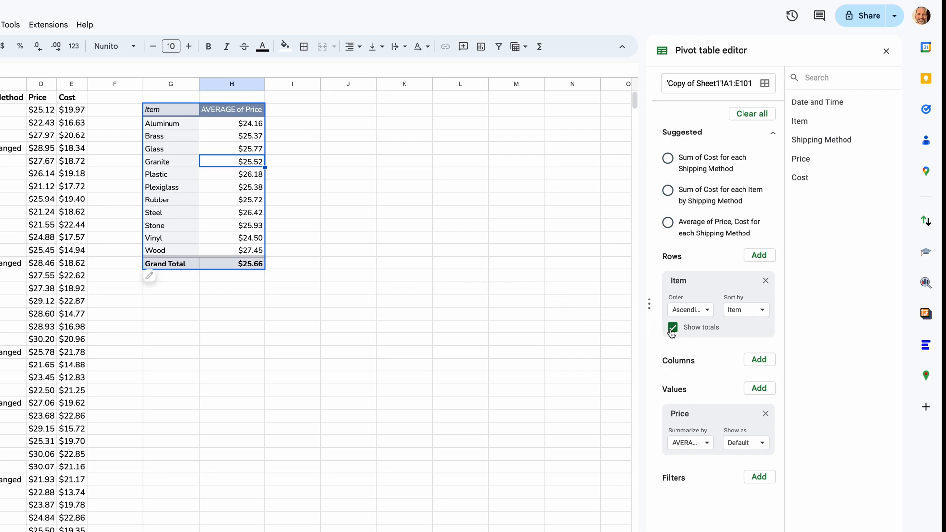
Step: Remove the grand total row from the pivot table and select J2 for the formula
left_click(672, 327)
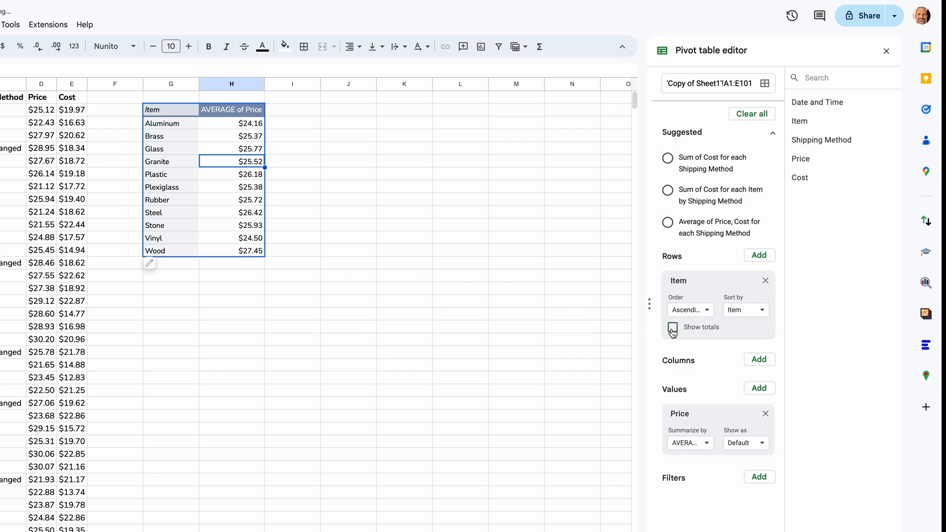
left_click(672, 327)
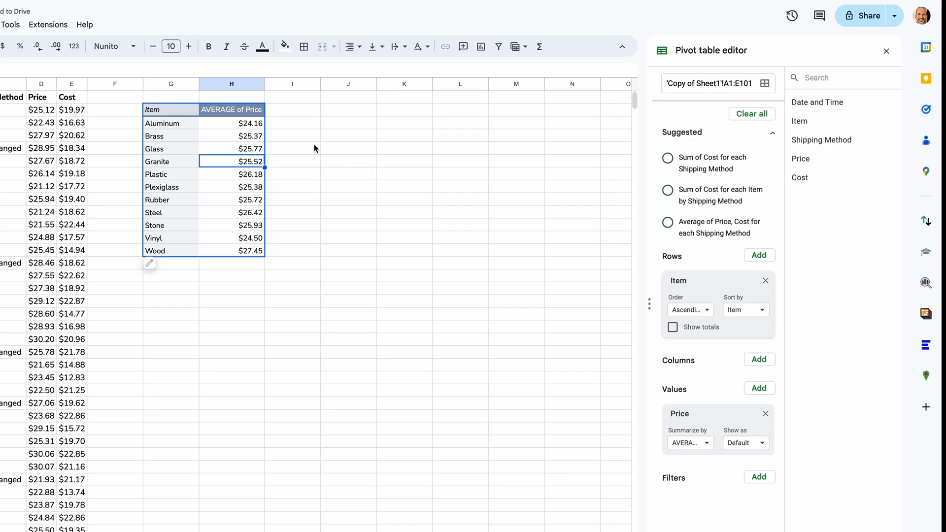
left_click(171, 109)
type("=")
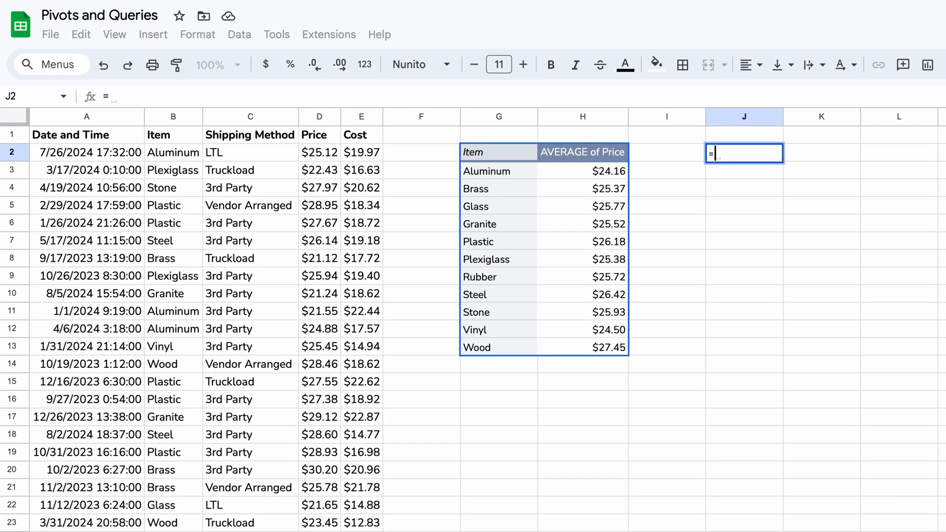
Step: Enter =QUERY(A1:E101," in J2 to start the query on the data range
type("QUERY")
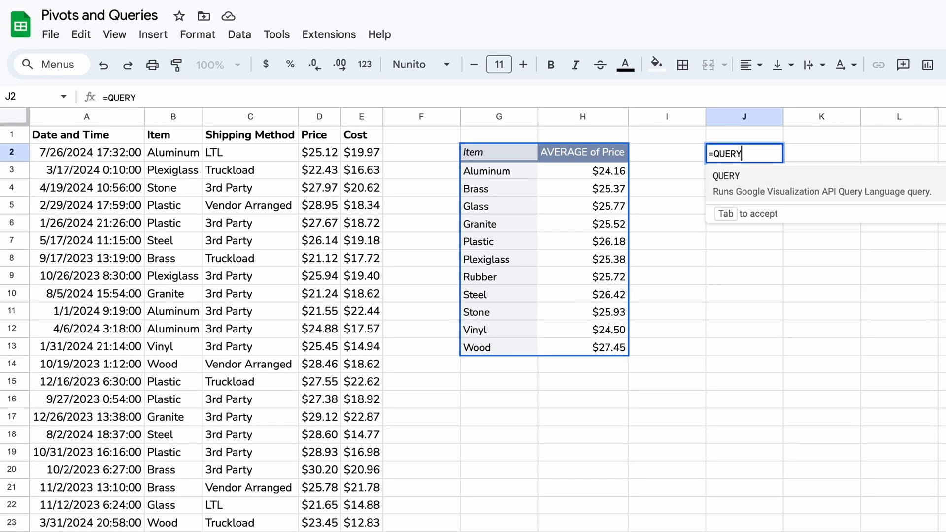
type("(")
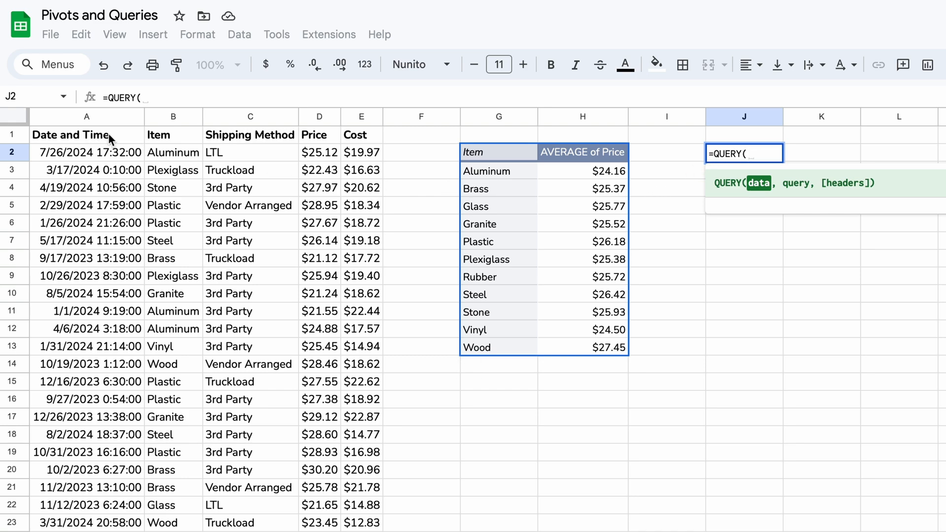
type("A1:E1")
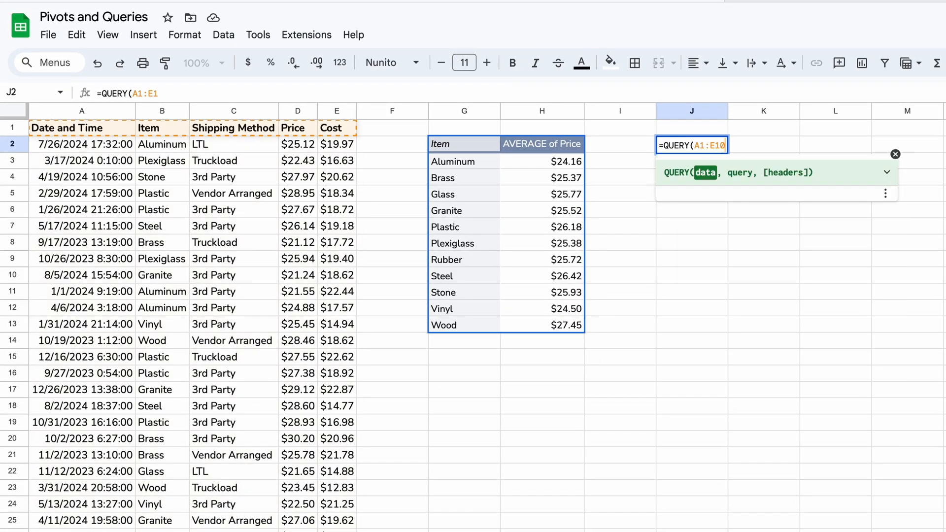
type("01")
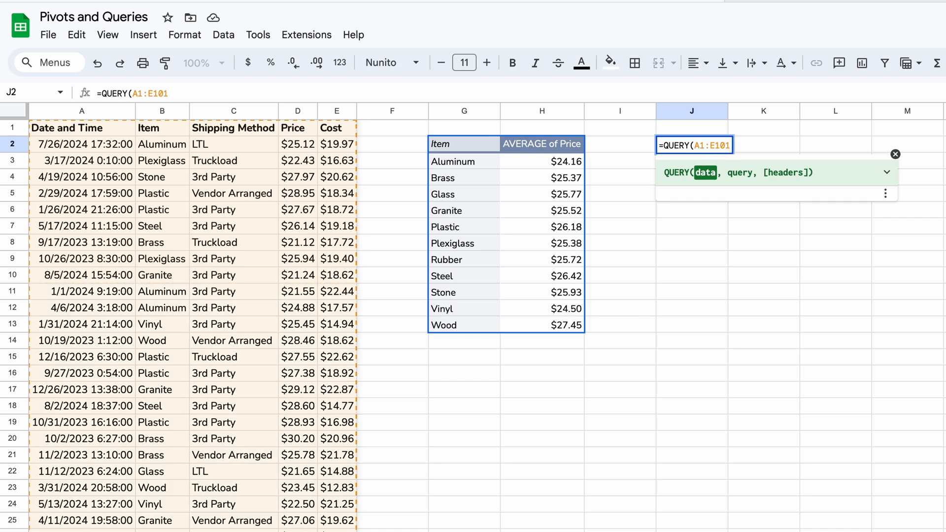
type(",")
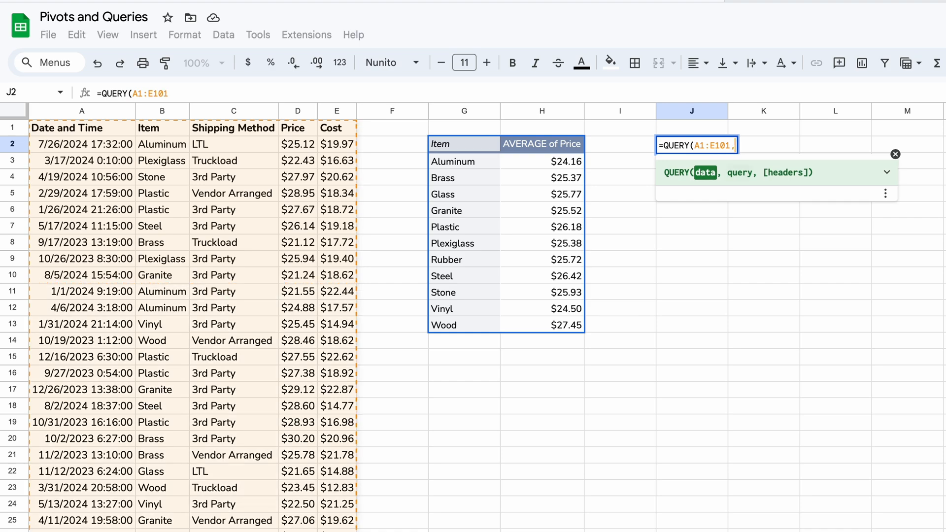
type(",")
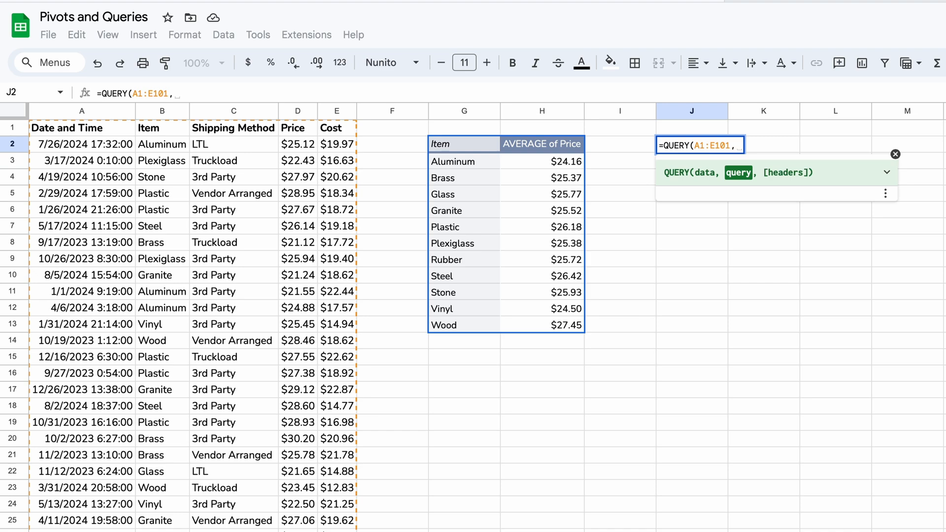
type("\"")
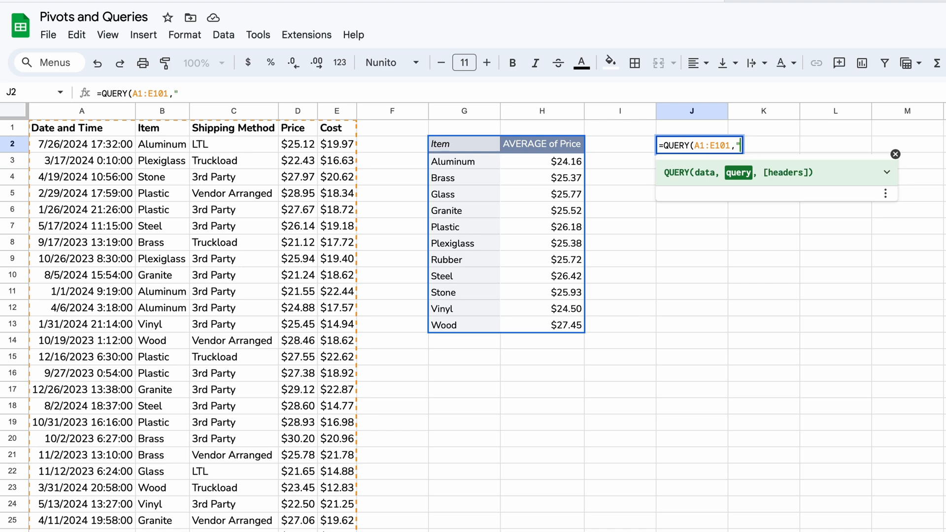
Step: Write the query text "select B, avg(D)" to pick Item and average Price
type("\"")
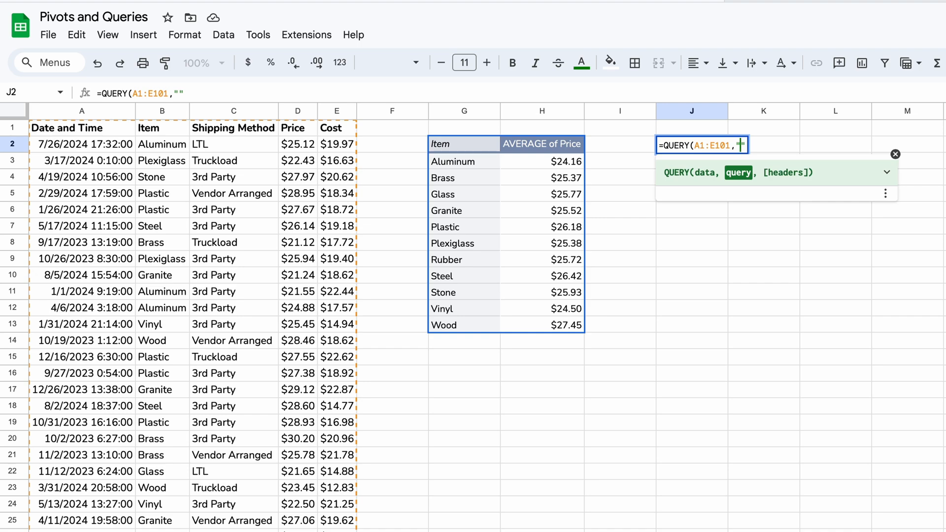
type("s")
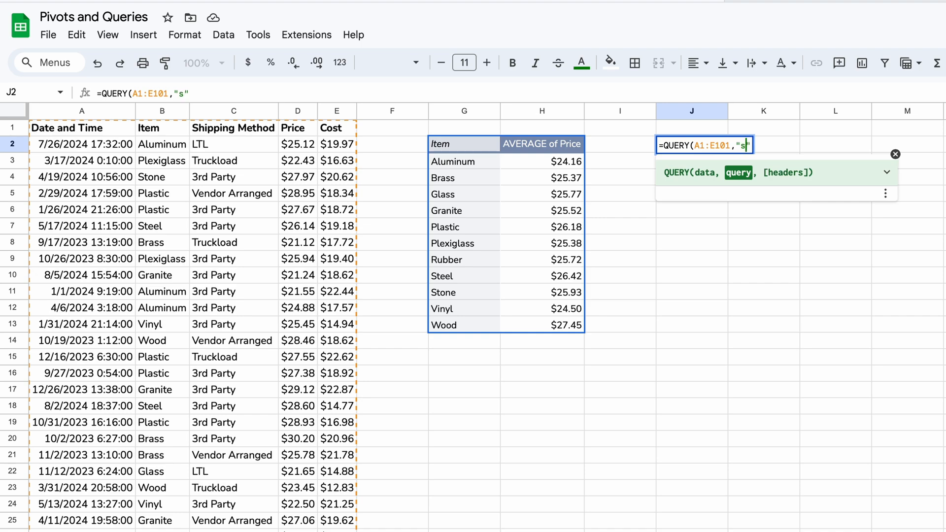
type("ele")
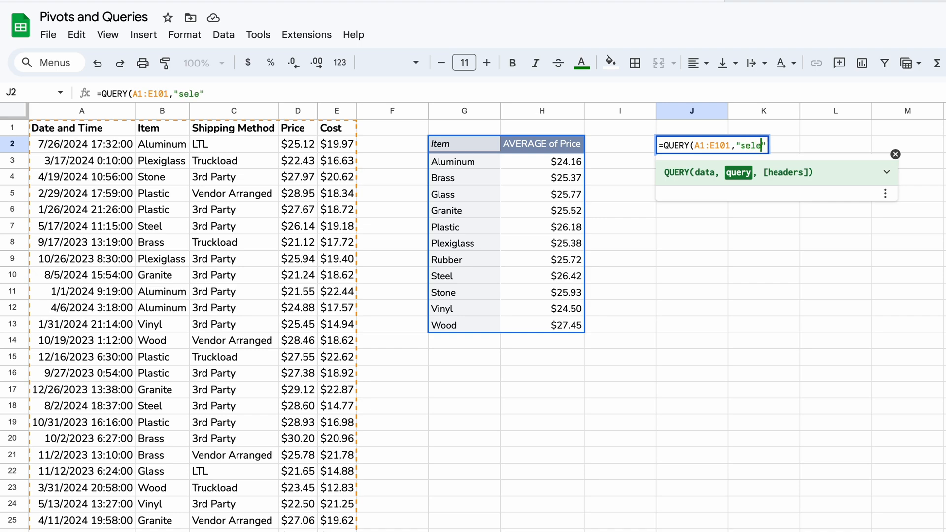
type("c")
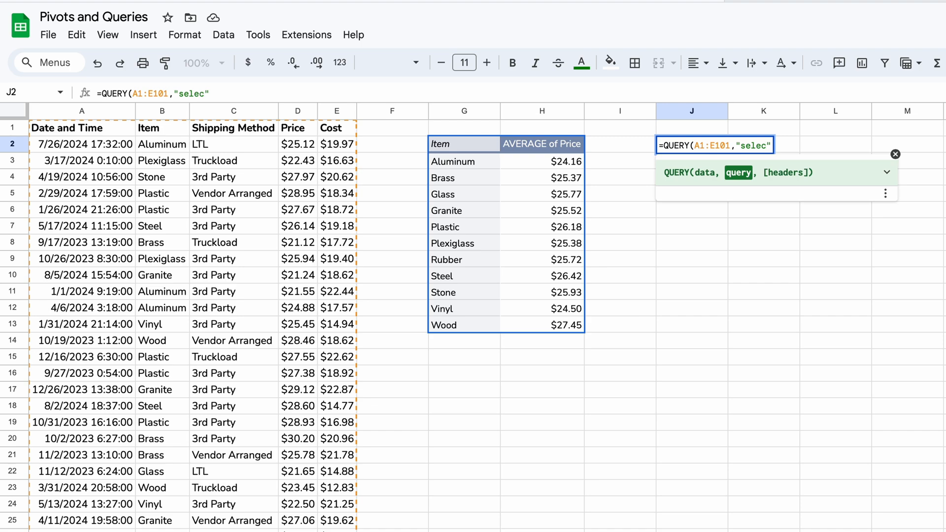
type("t")
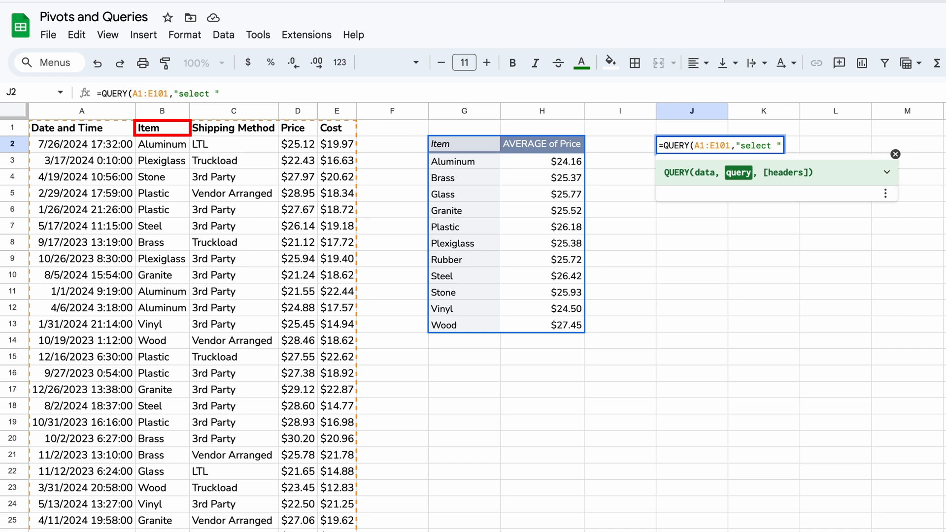
mouse_move(566, 373)
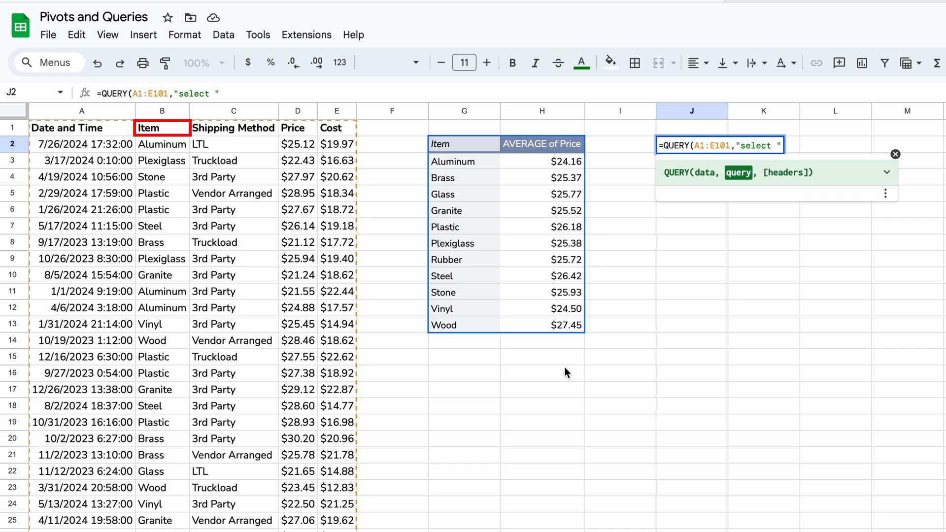
type("B")
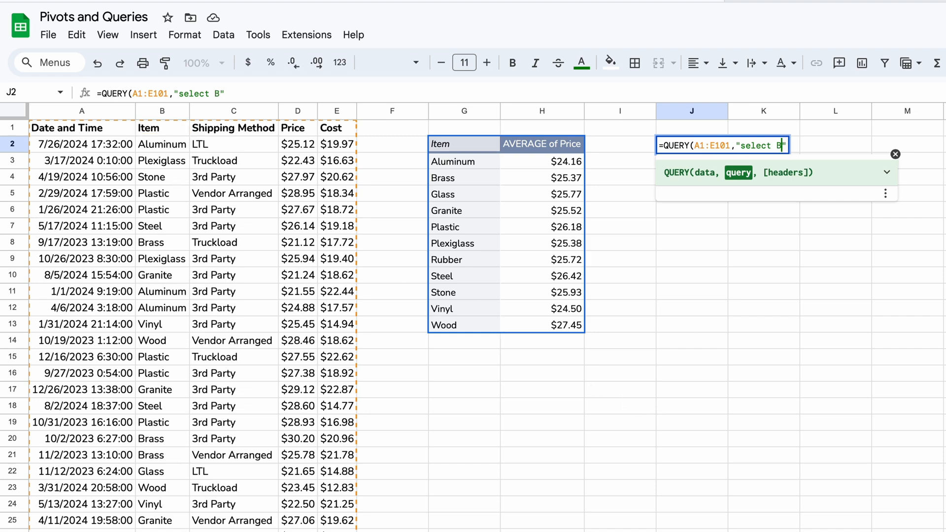
type(",")
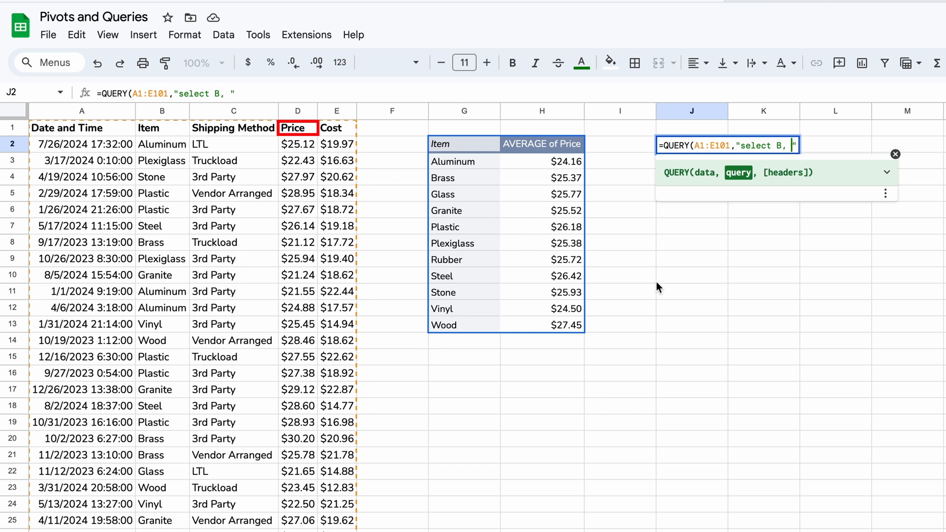
type("avg")
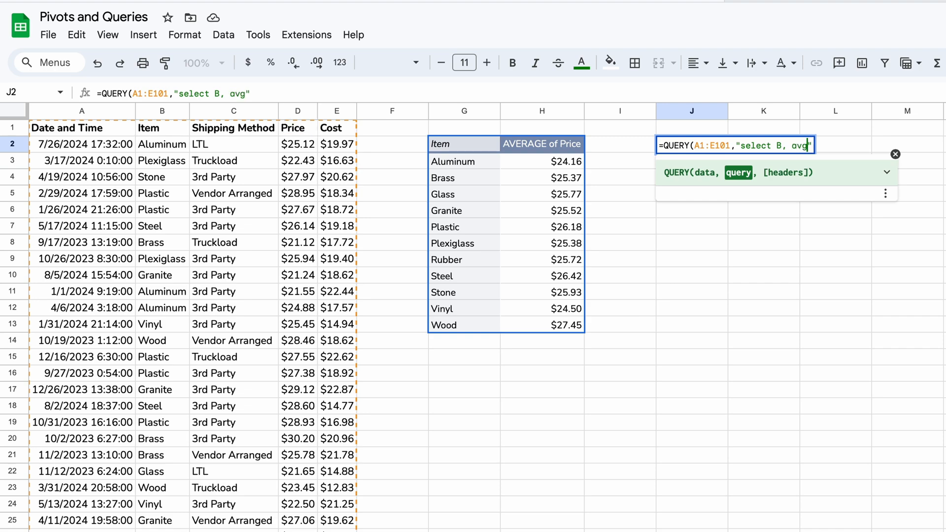
type("(")
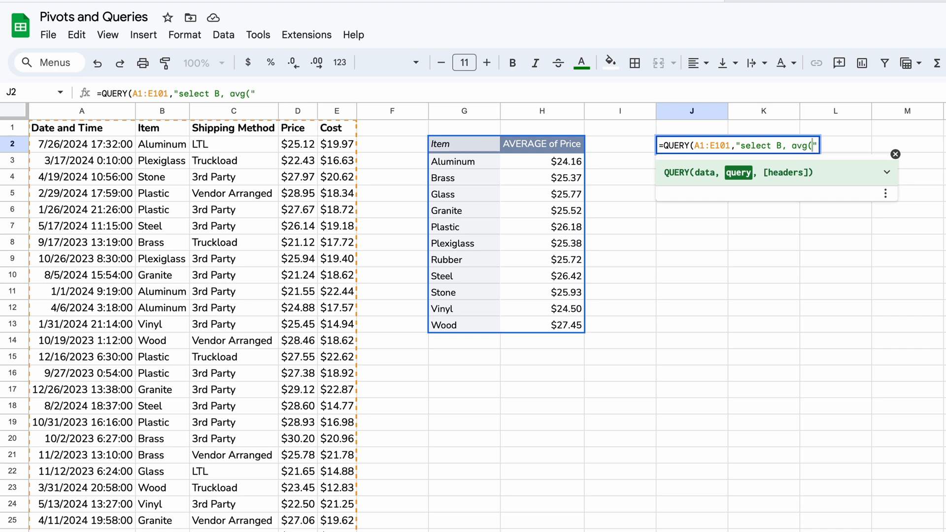
type("D")
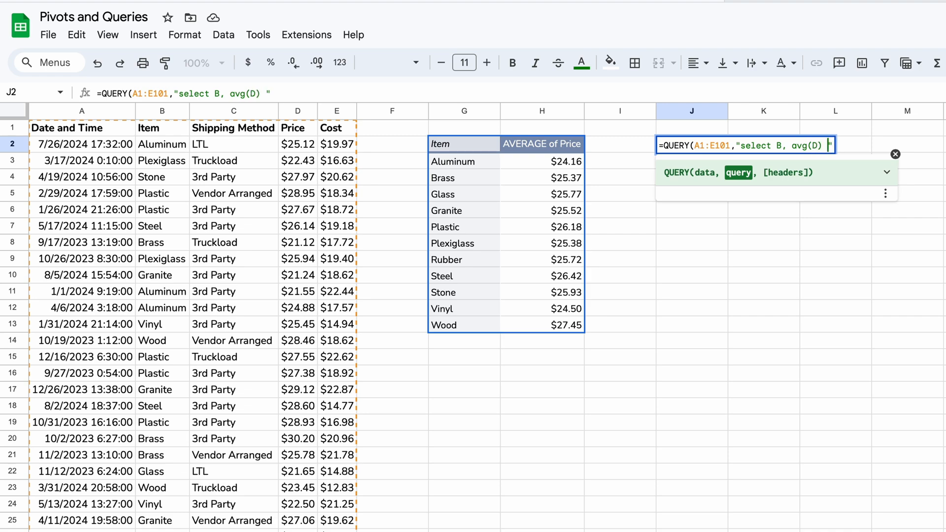
mouse_move(793, 179)
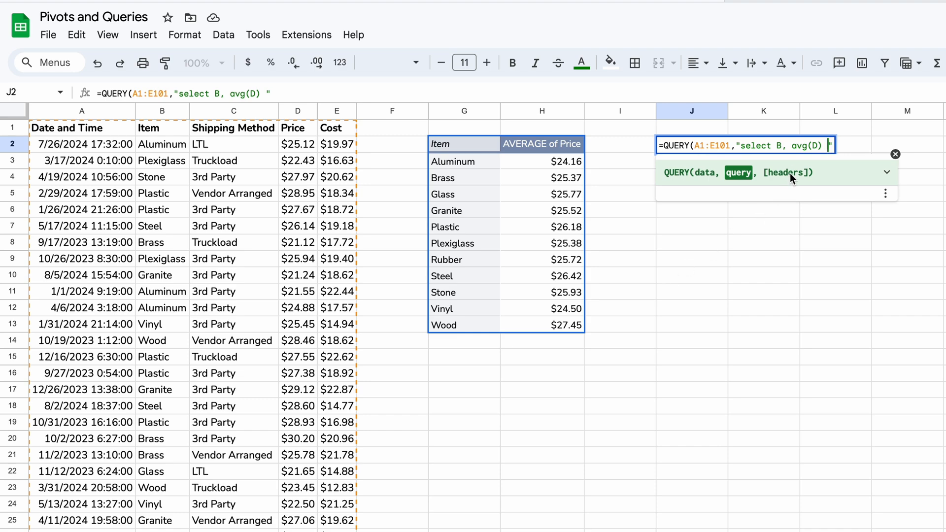
Step: Finish with "group by B",1) so J2 returns average Price per Item
type("group by")
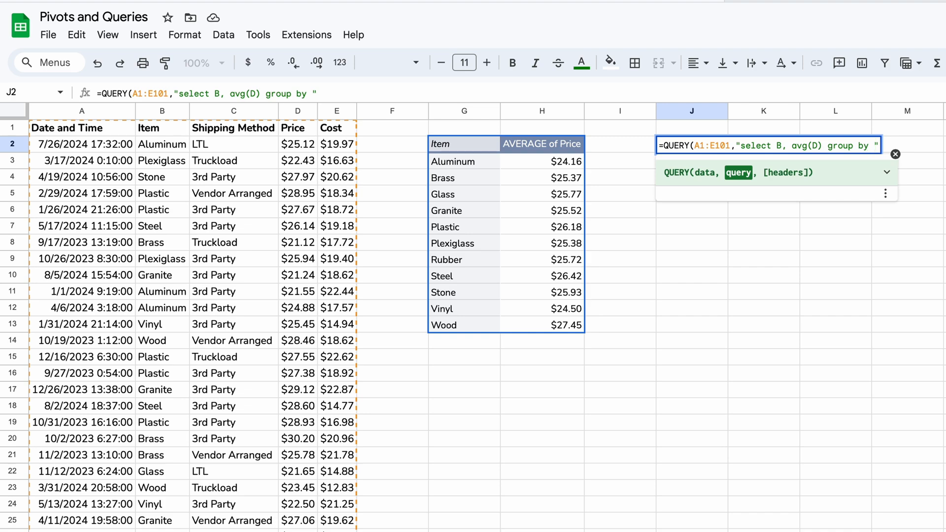
mouse_move(695, 256)
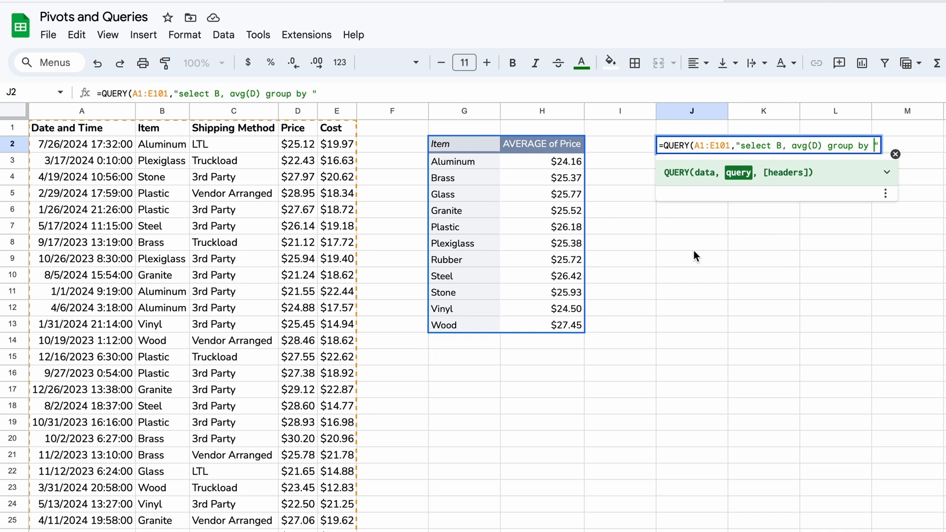
type("B")
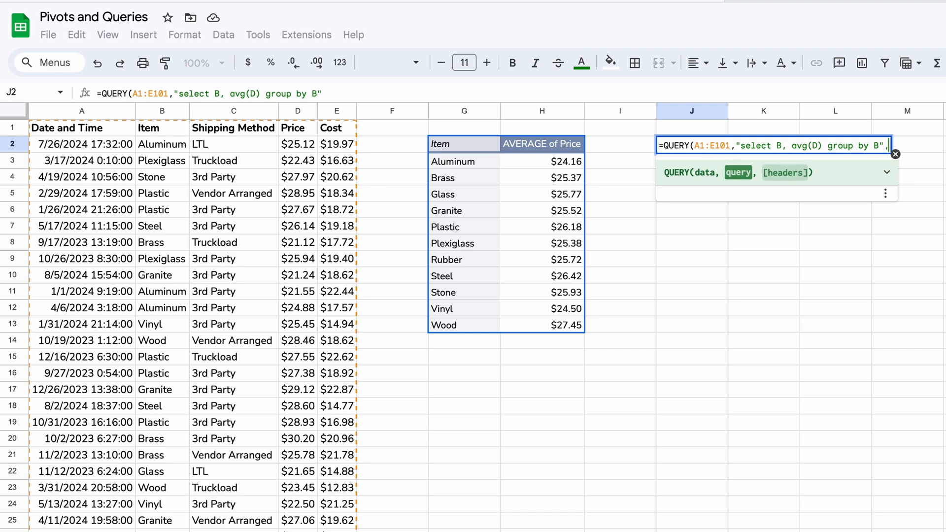
type(",1")
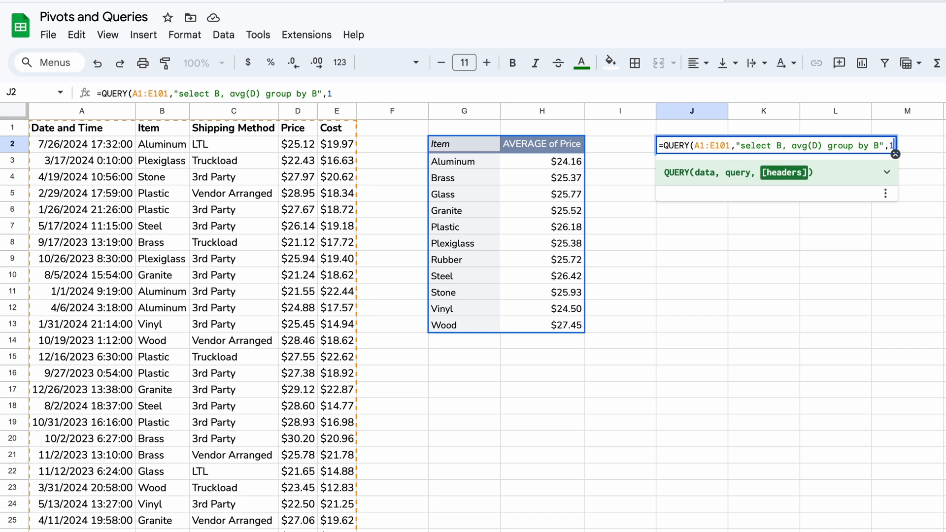
key("Enter")
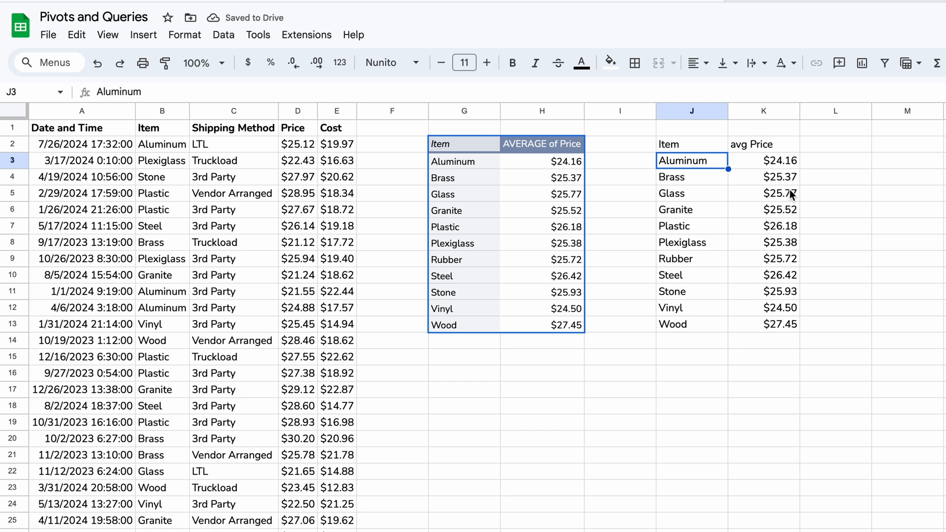
mouse_move(549, 156)
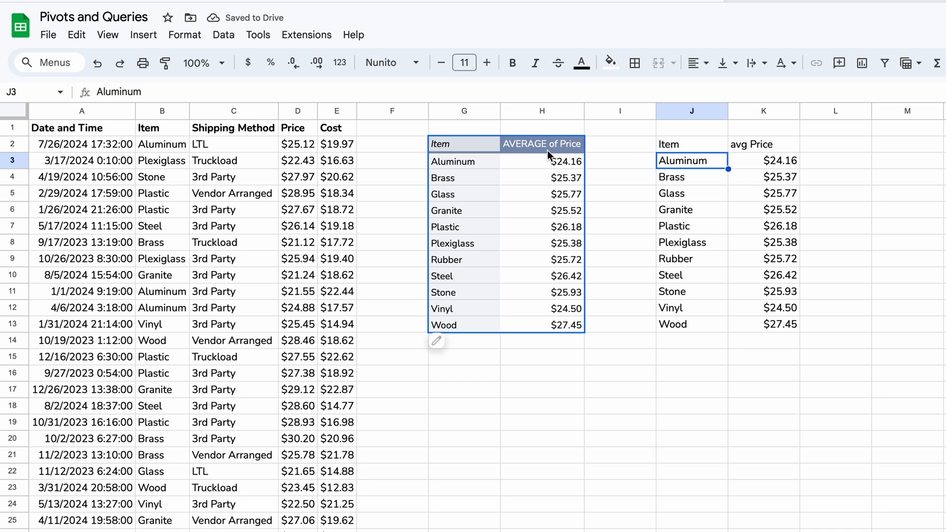
mouse_move(700, 135)
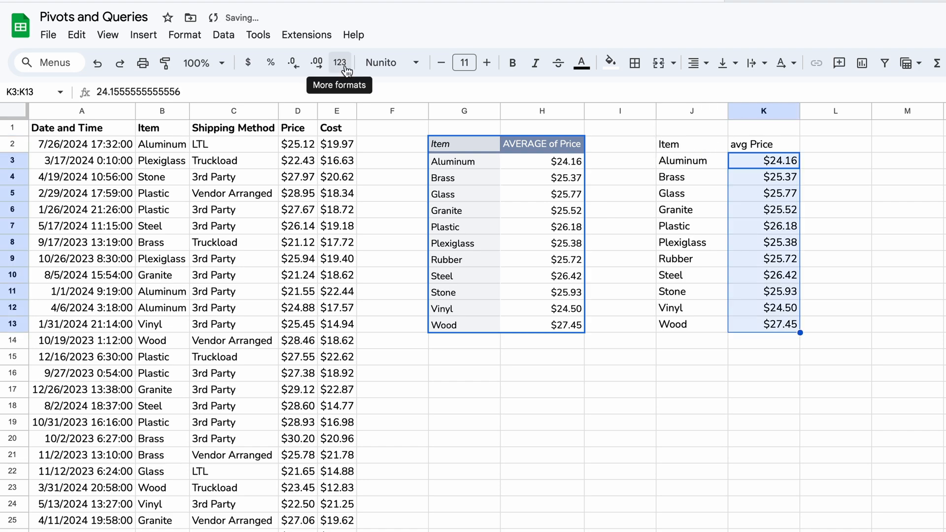
Step: Format the query's average prices K3:K13 as Automatic plain numbers
left_click(340, 62)
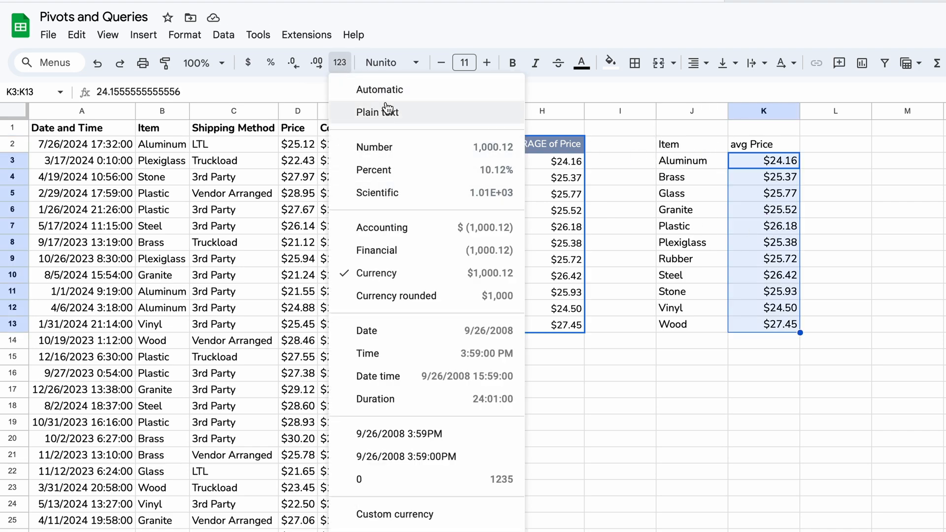
left_click(378, 112)
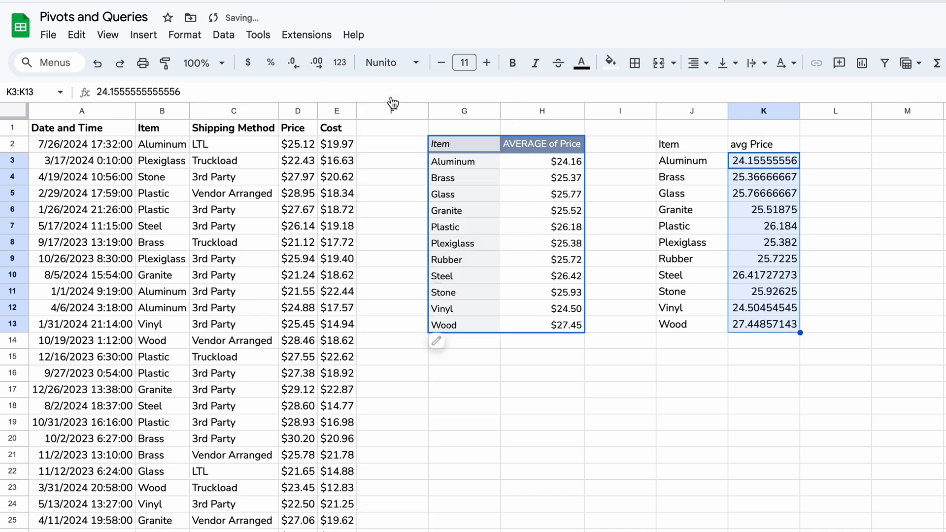
mouse_move(770, 290)
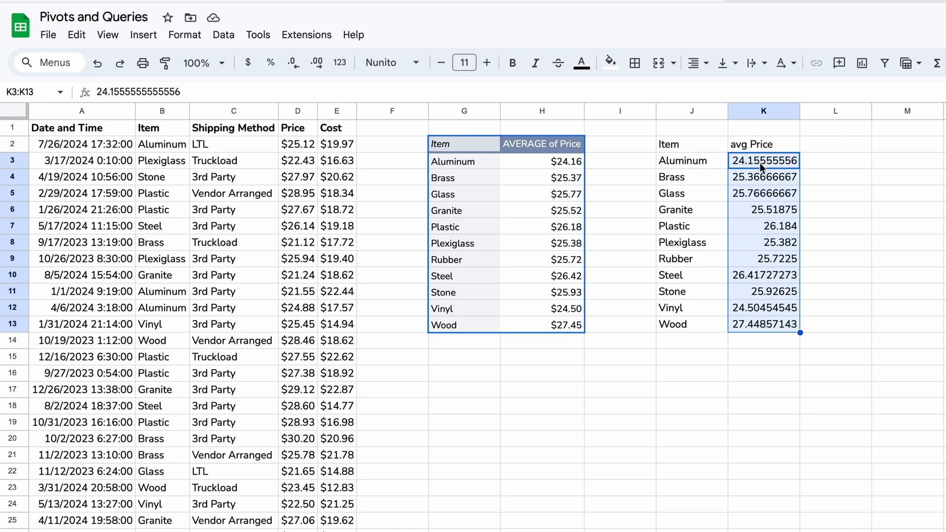
mouse_move(759, 287)
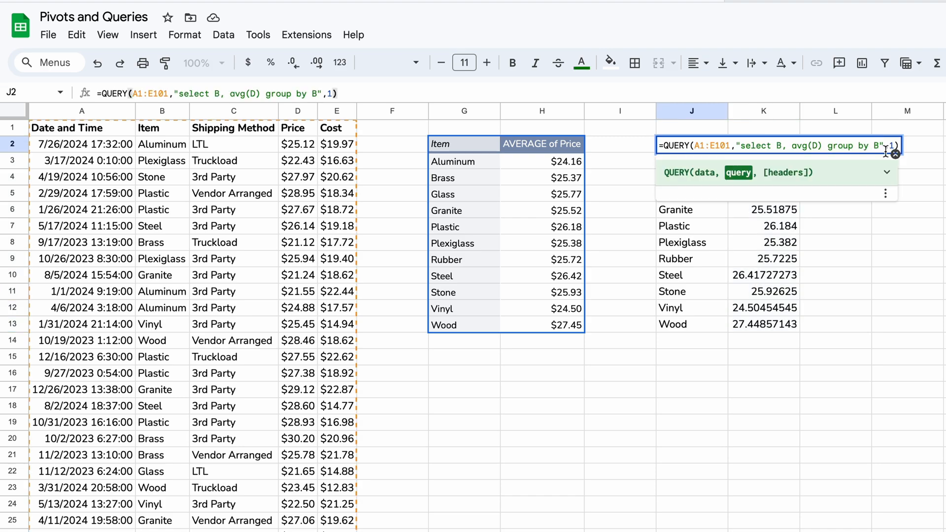
Step: Add format avg(D) '$##0.00' to the J2 query so averages show as dollars
type("format avg(D) '")
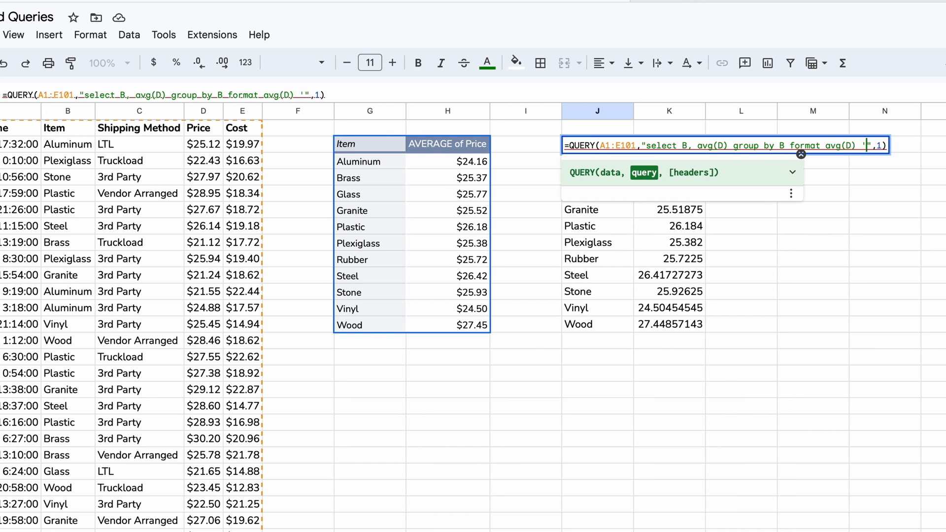
type("$")
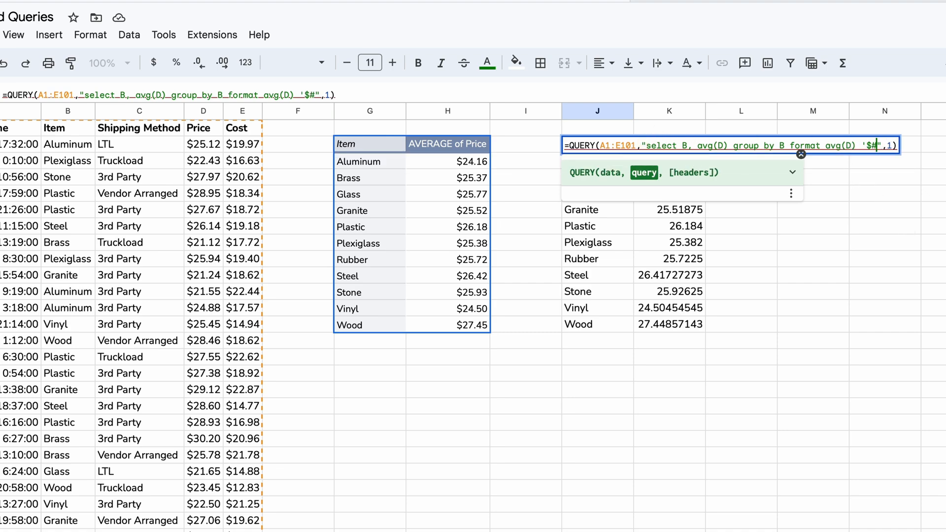
type("#0.00'")
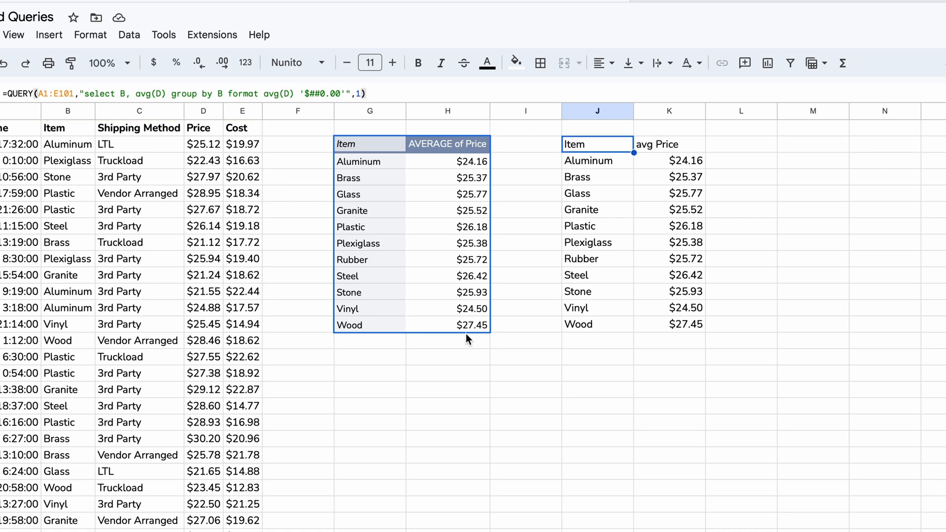
mouse_move(456, 347)
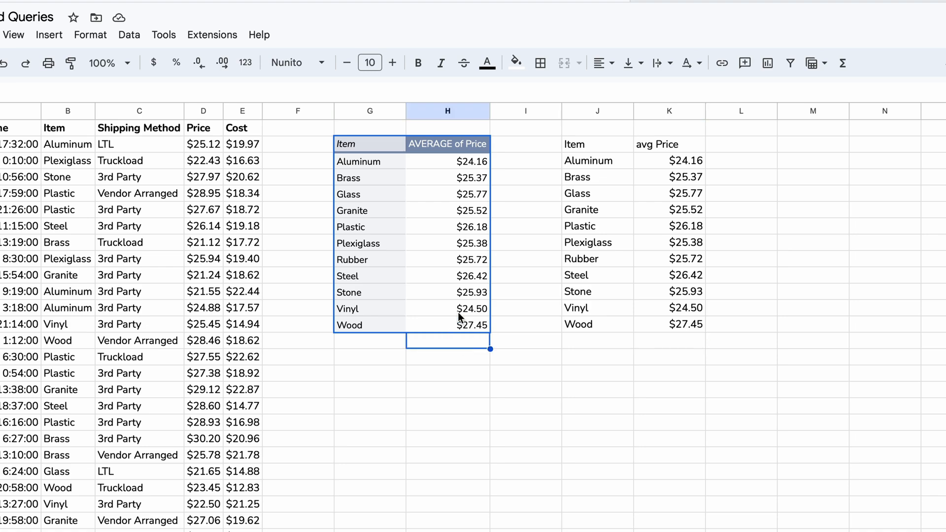
Step: Review the second pivot table of average Price by Item and Shipping Method
left_click(448, 227)
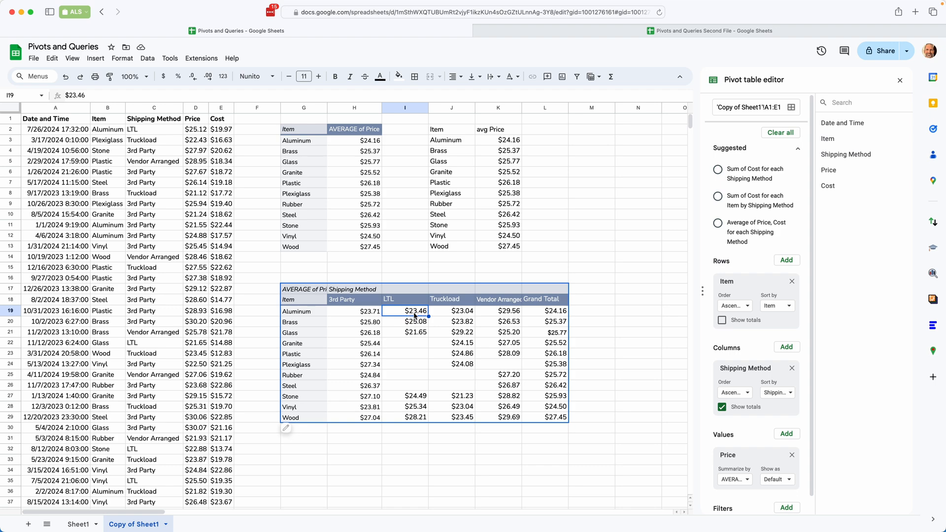
mouse_move(391, 306)
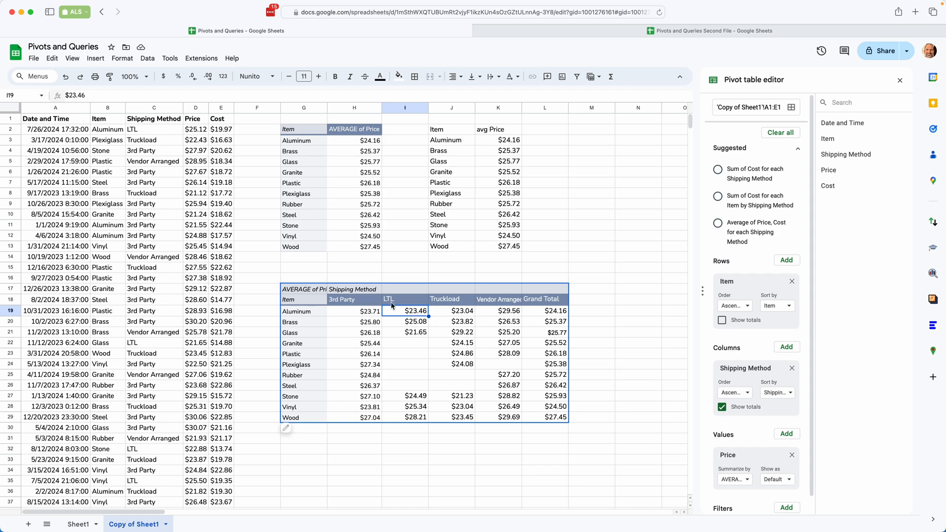
left_click(450, 311)
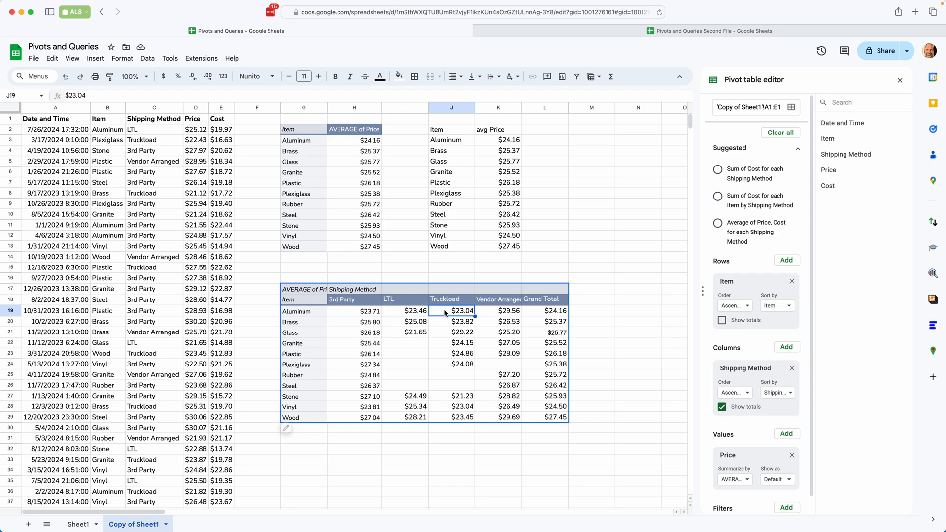
scroll("right", 3)
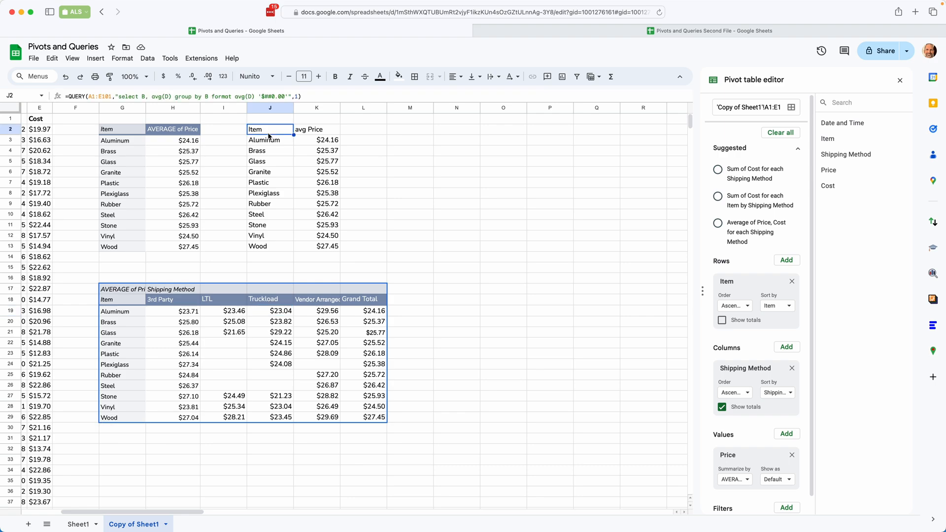
Step: Add pivot C to the N17 QUERY so average prices spread across Shipping Method columns
double_click(270, 130)
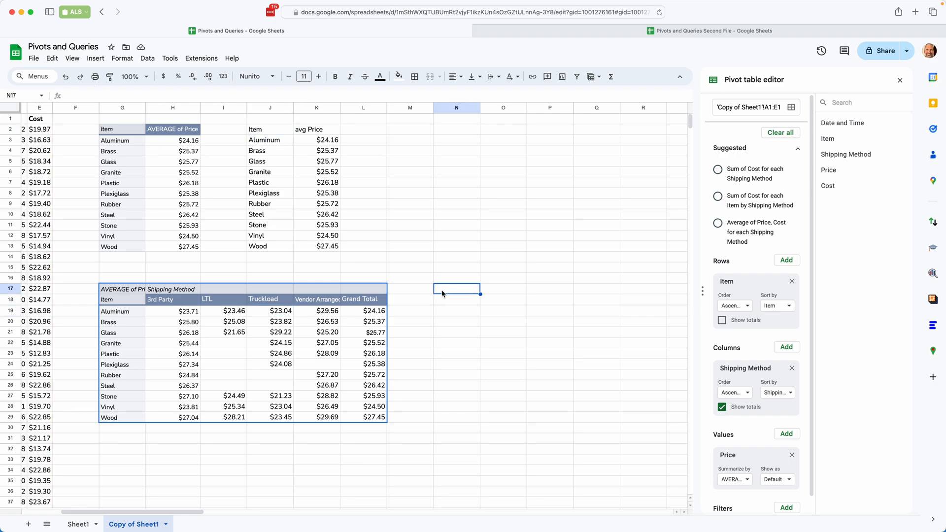
left_click(457, 289)
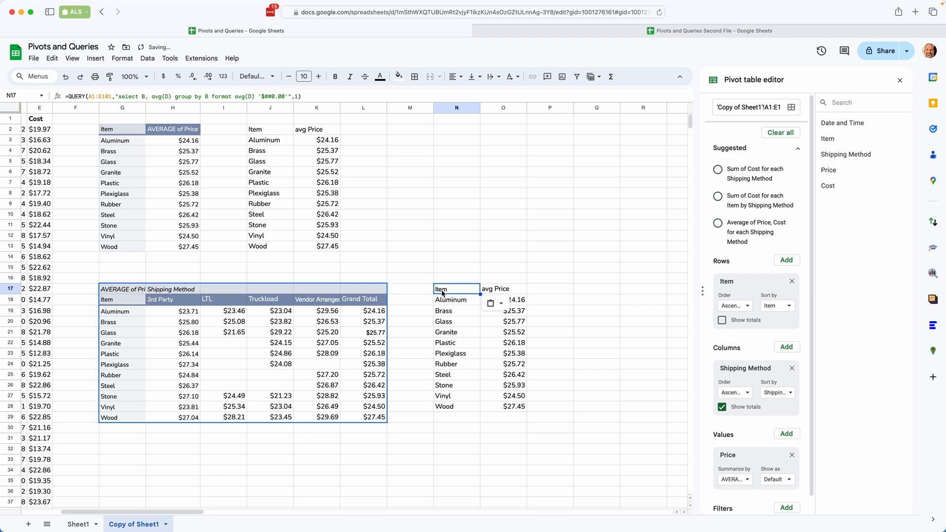
double_click(457, 289)
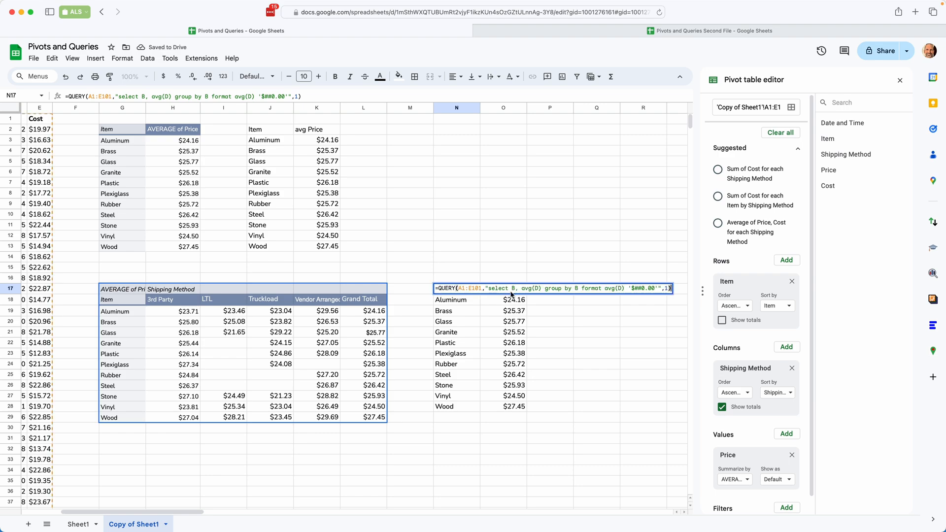
scroll("right", 3)
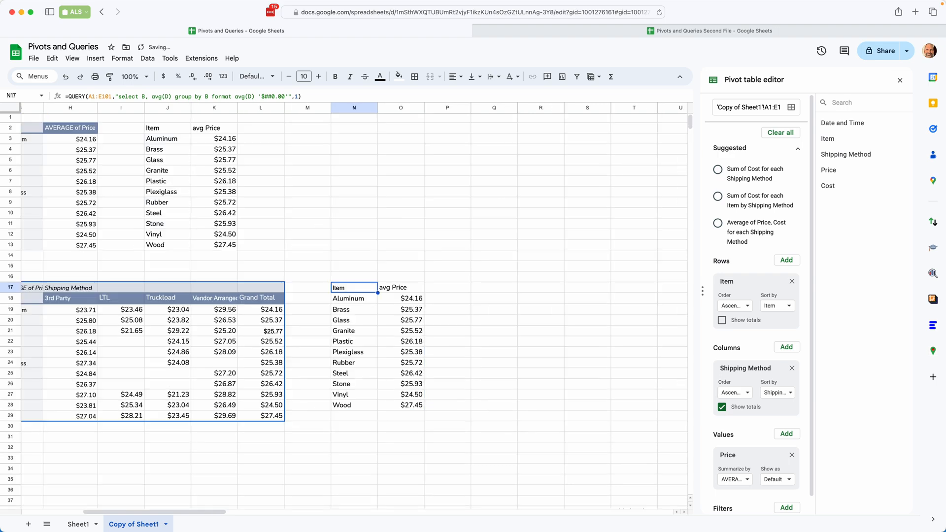
double_click(354, 287)
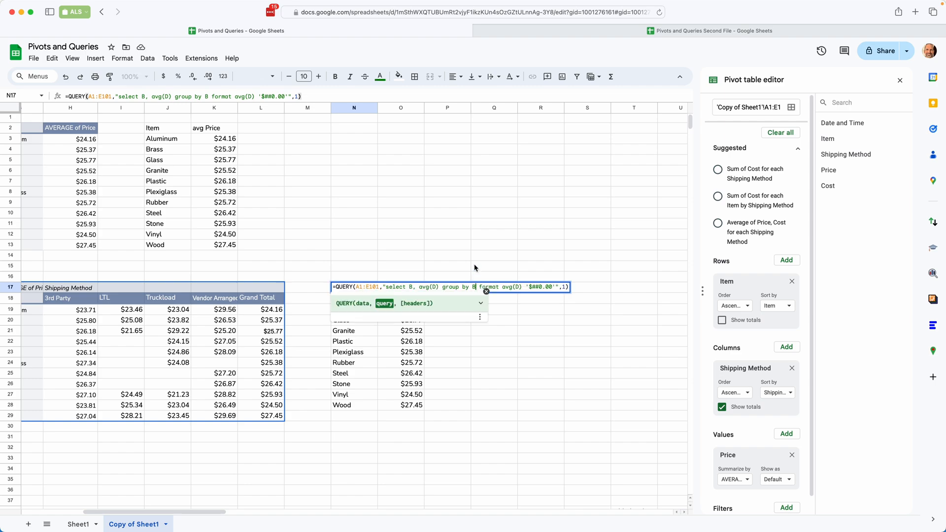
mouse_move(470, 268)
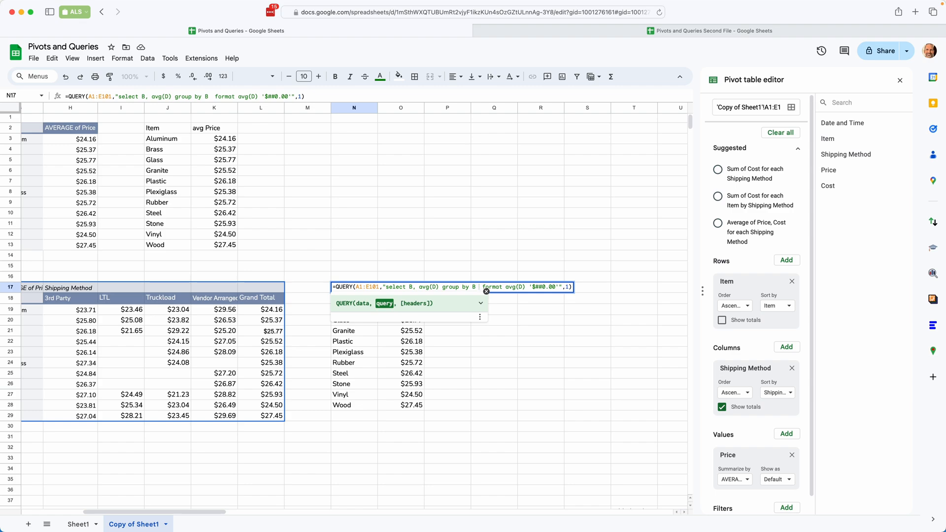
type("pivot")
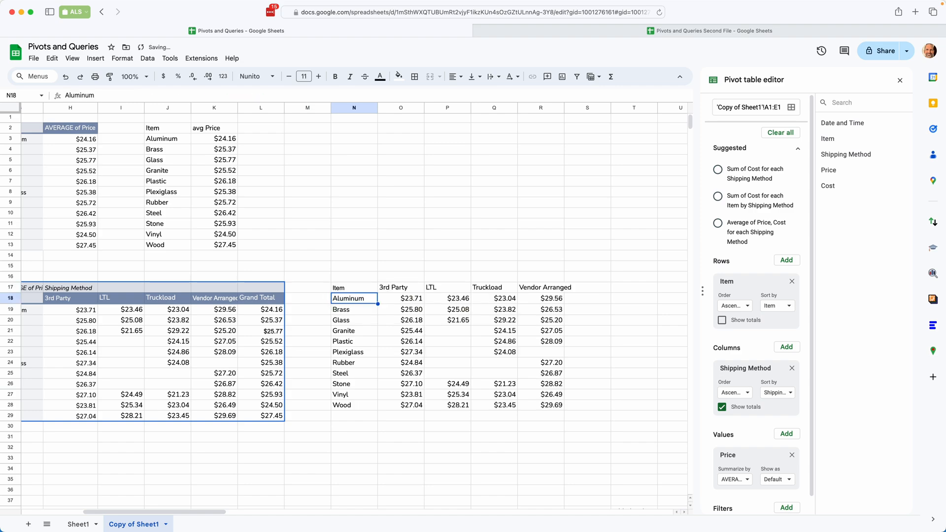
mouse_move(375, 291)
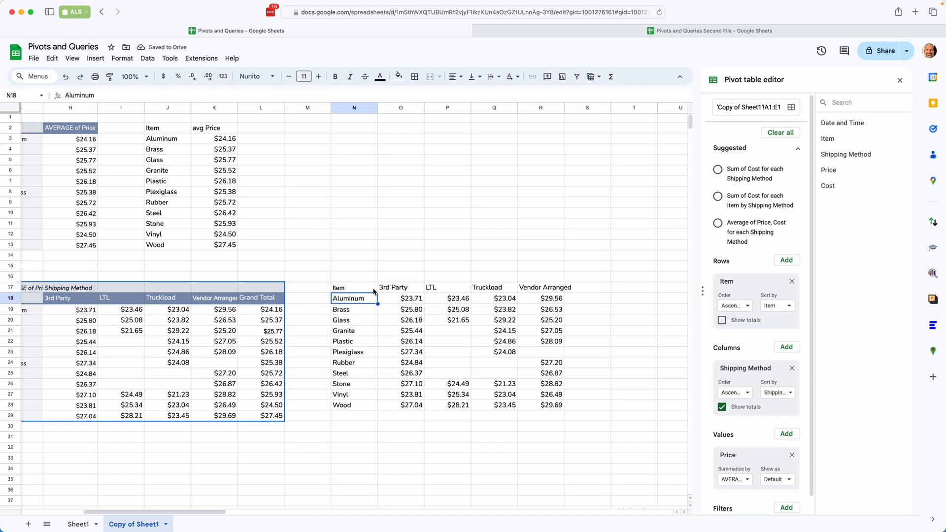
Step: Compare QUERY cross-tab values with the pivot table and hide its Grand Total column
left_click_drag(354, 287, 555, 400)
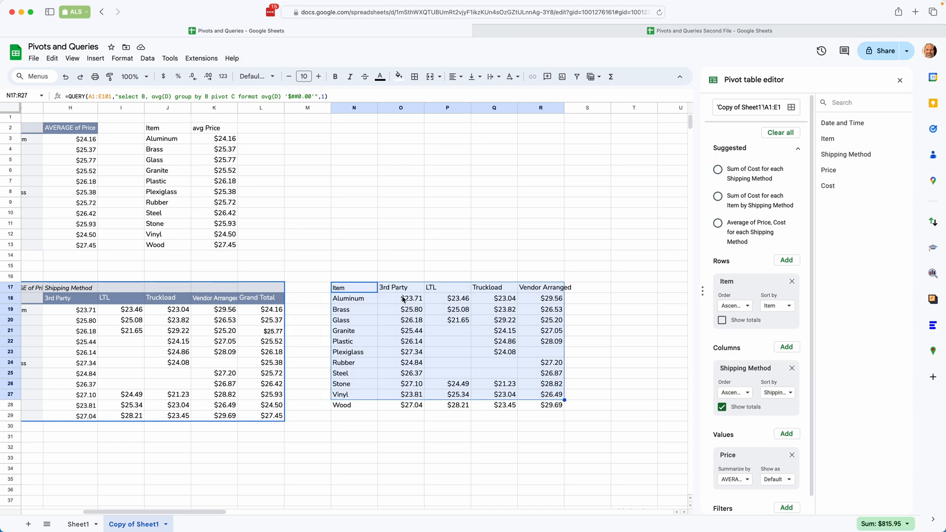
left_click(402, 298)
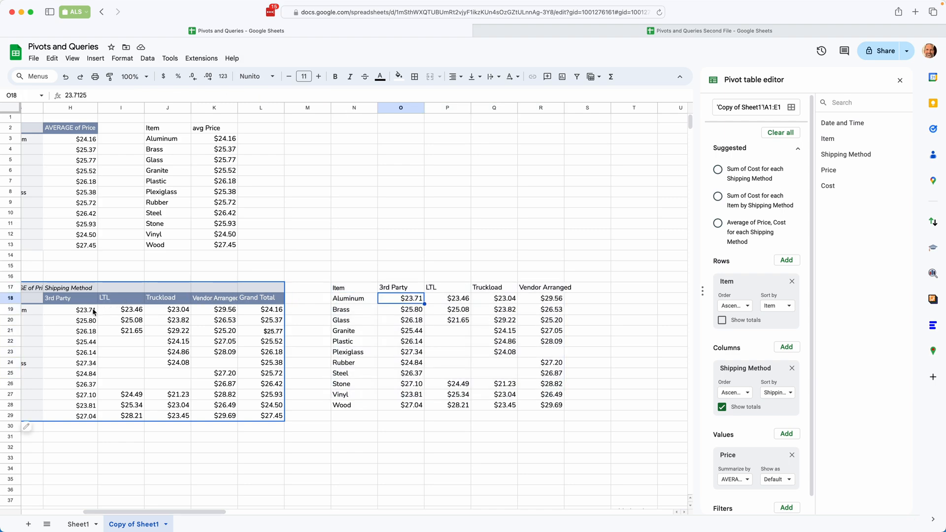
left_click(551, 405)
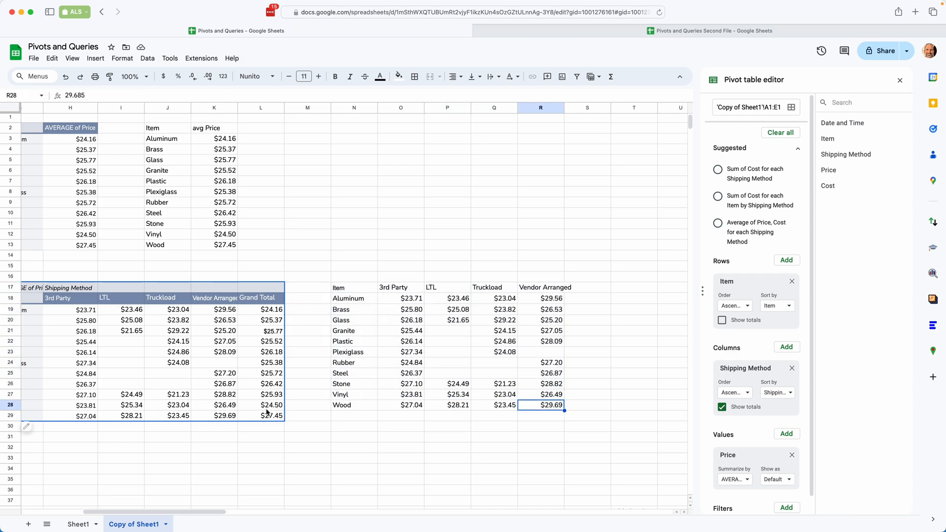
left_click(260, 319)
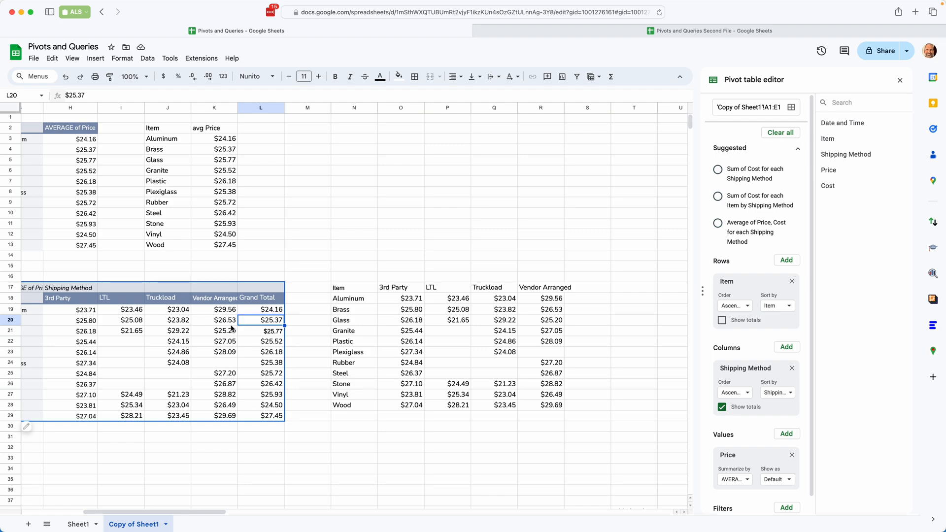
left_click(213, 320)
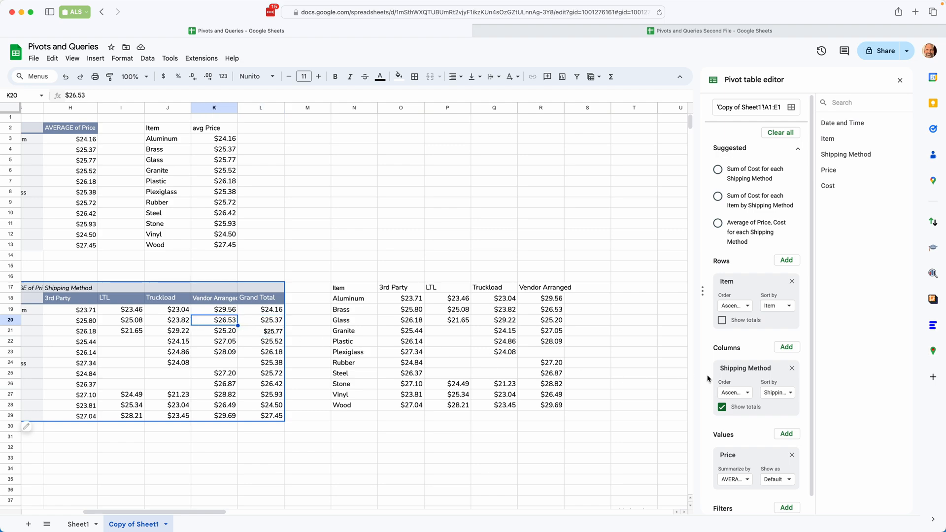
left_click(723, 407)
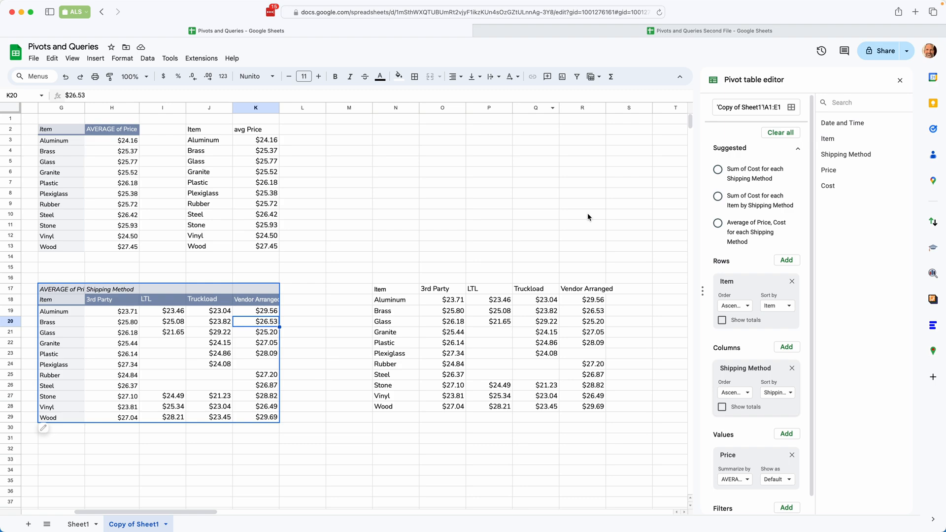
mouse_move(365, 299)
type("sheetshelp.com/quer")
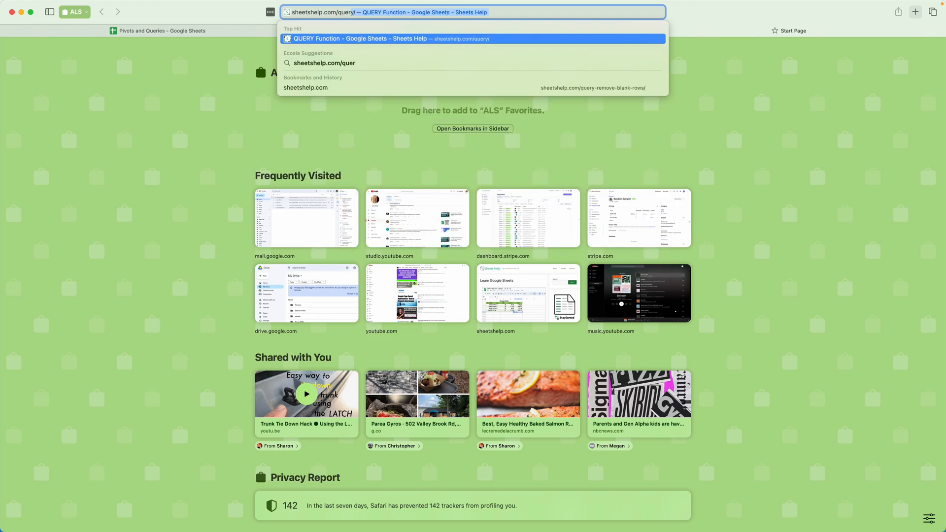
Step: Open the sheetshelp.com QUERY Function article and scroll to its Syntax section
left_click(473, 38)
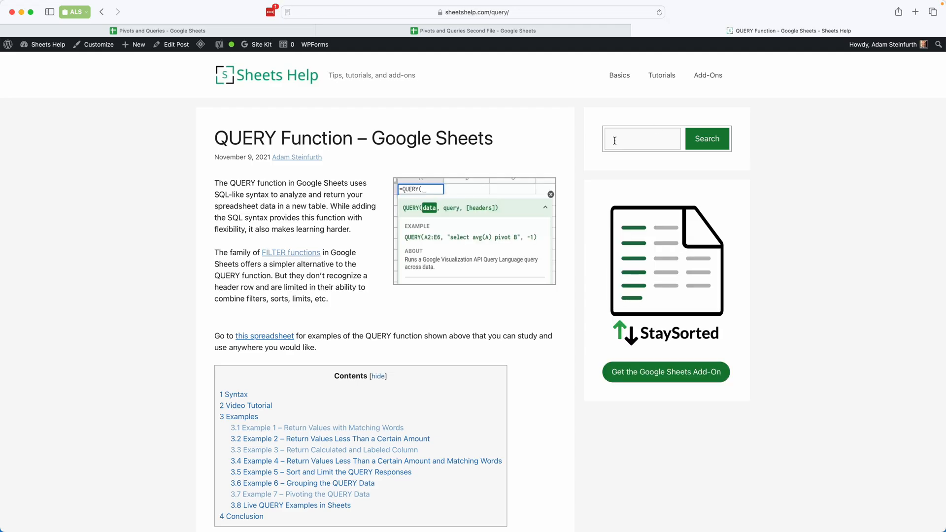
scroll("down", 3)
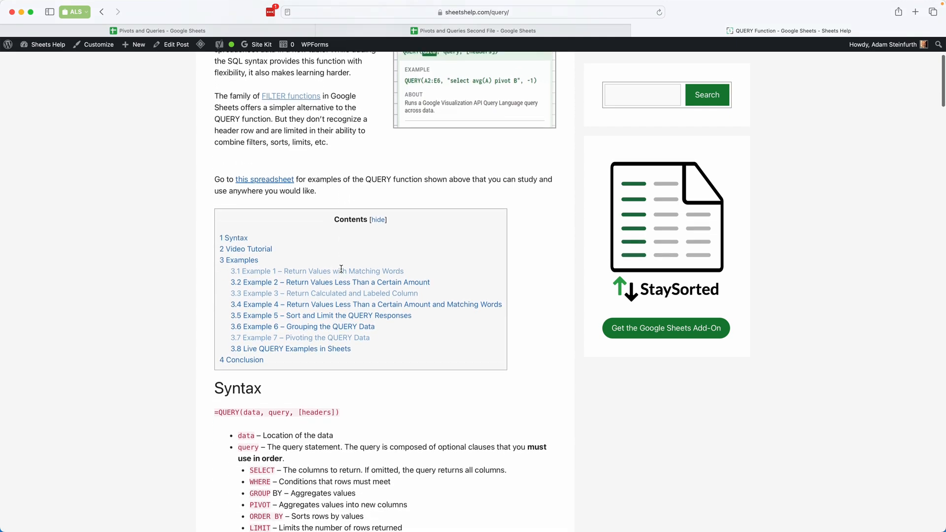
scroll("down", 3)
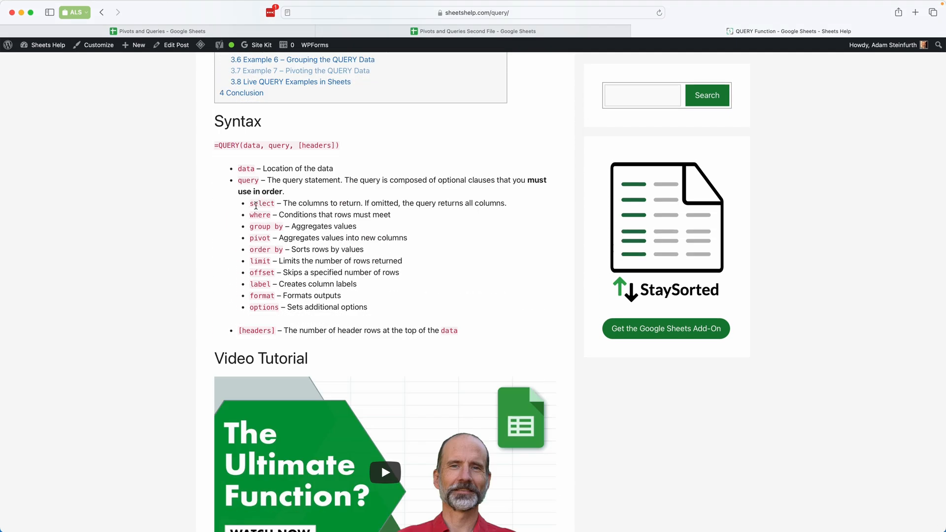
mouse_move(259, 221)
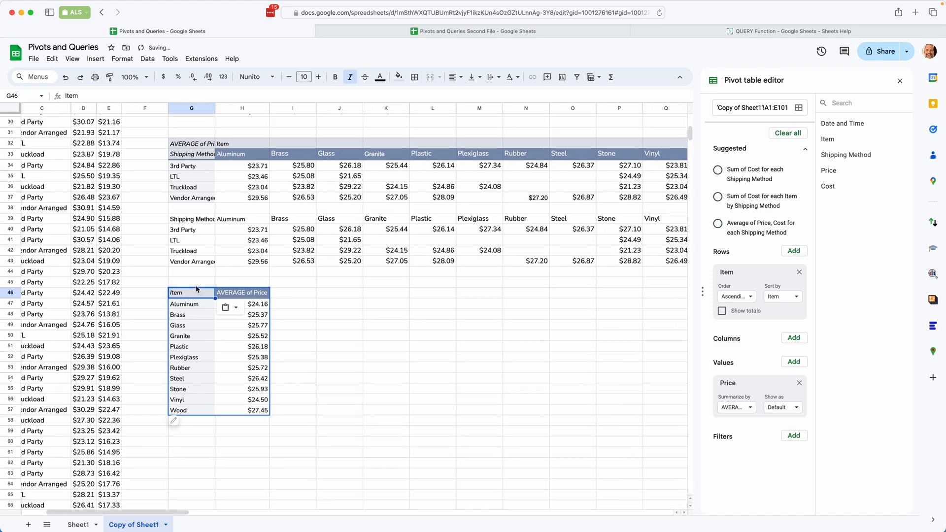
Step: Inspect the Granite and Brass averages and source Cost, then remove Price from the pivot's Values
left_click(220, 259)
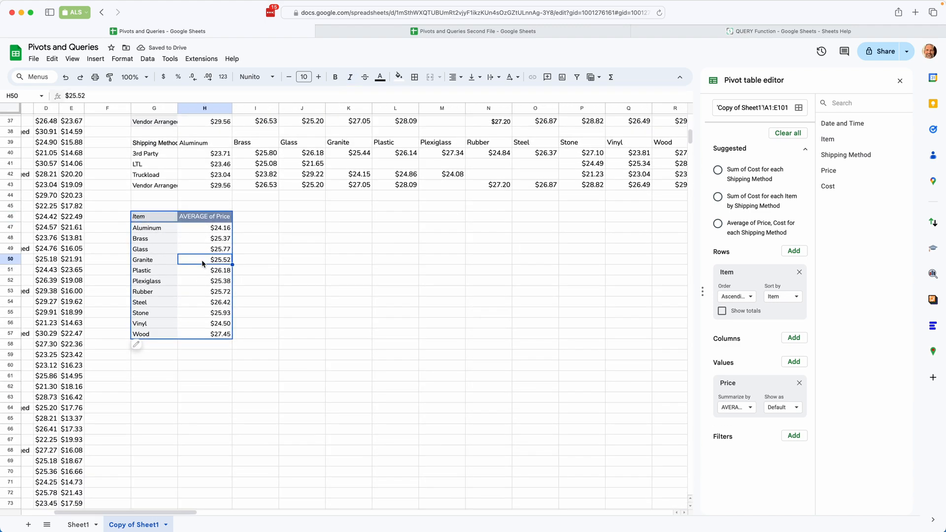
mouse_move(205, 239)
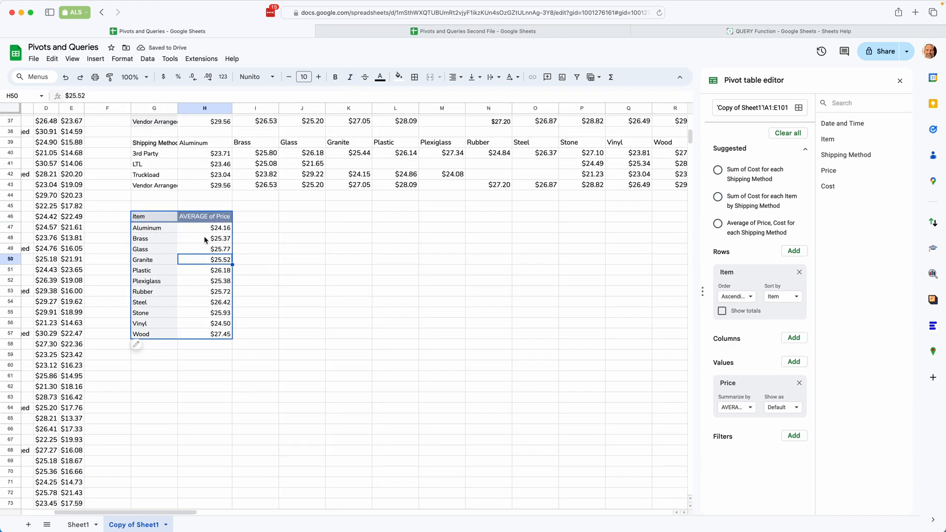
left_click(220, 238)
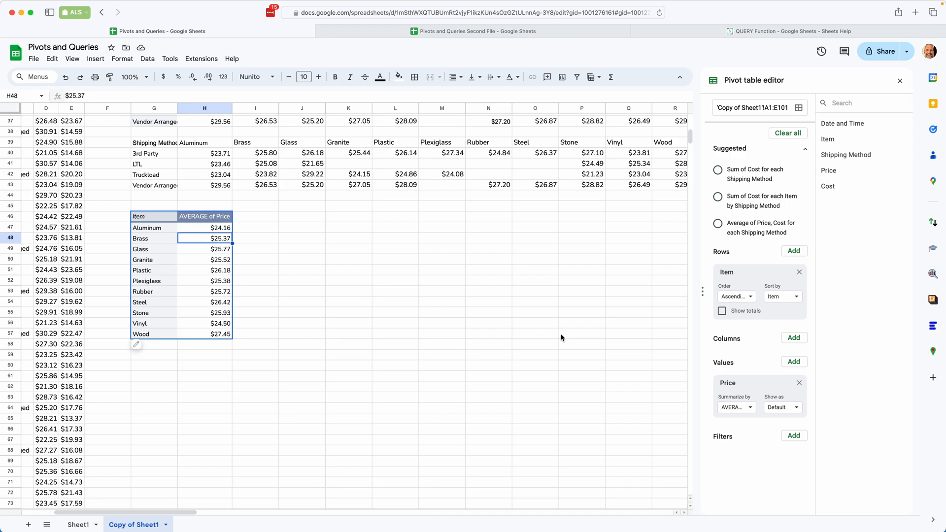
mouse_move(149, 156)
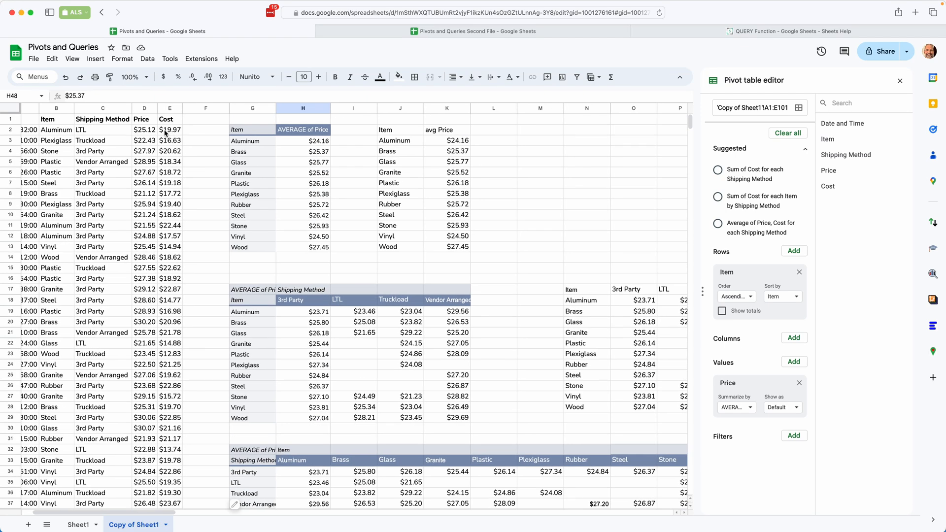
left_click(169, 129)
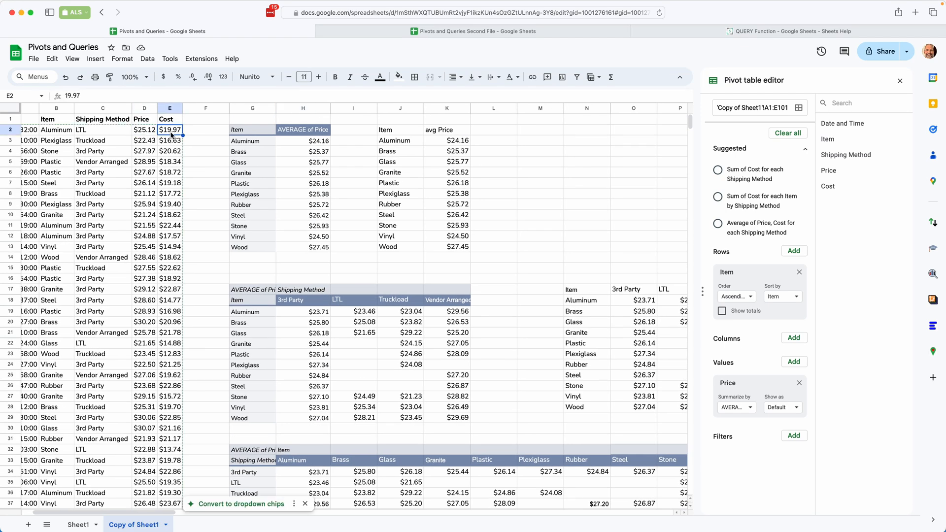
scroll("down", 3)
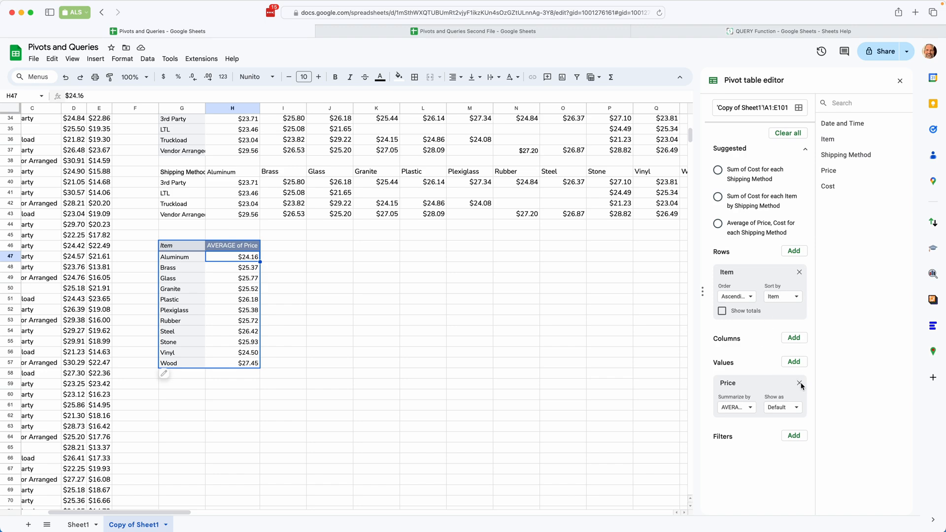
left_click(802, 384)
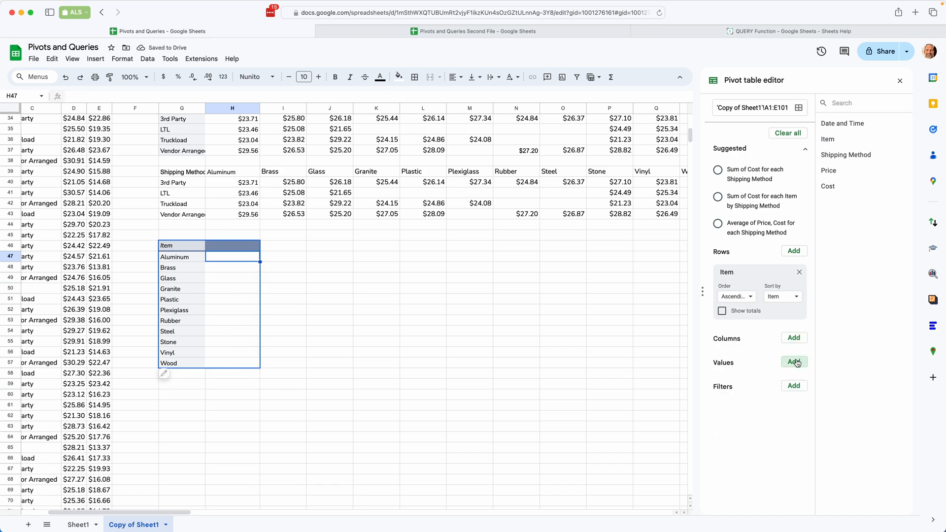
Step: Add a calculated field to the pivot values defined as =Price-Cost
left_click(794, 362)
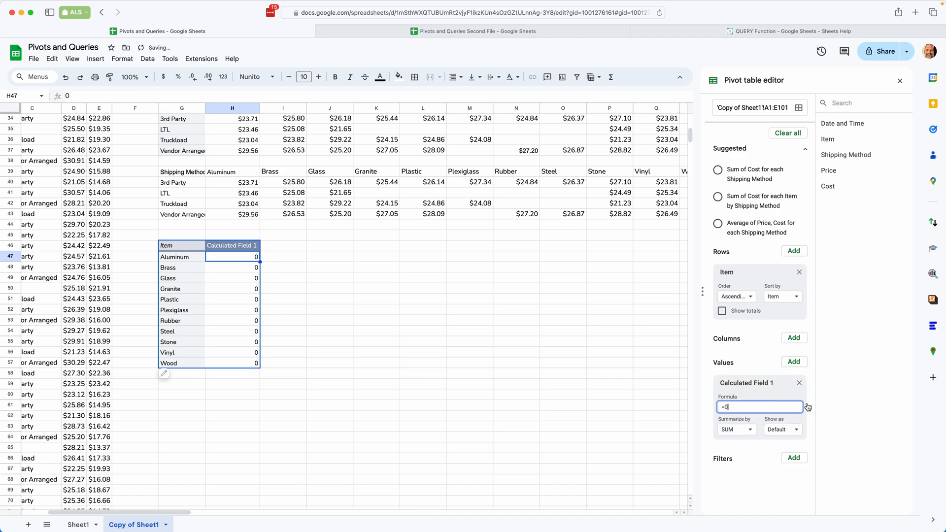
key("Backspace")
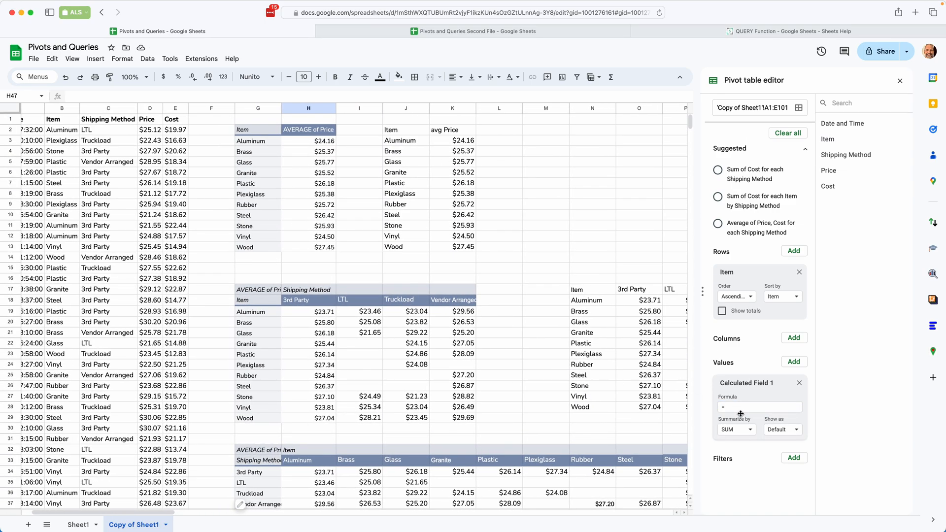
type("Price-Cost")
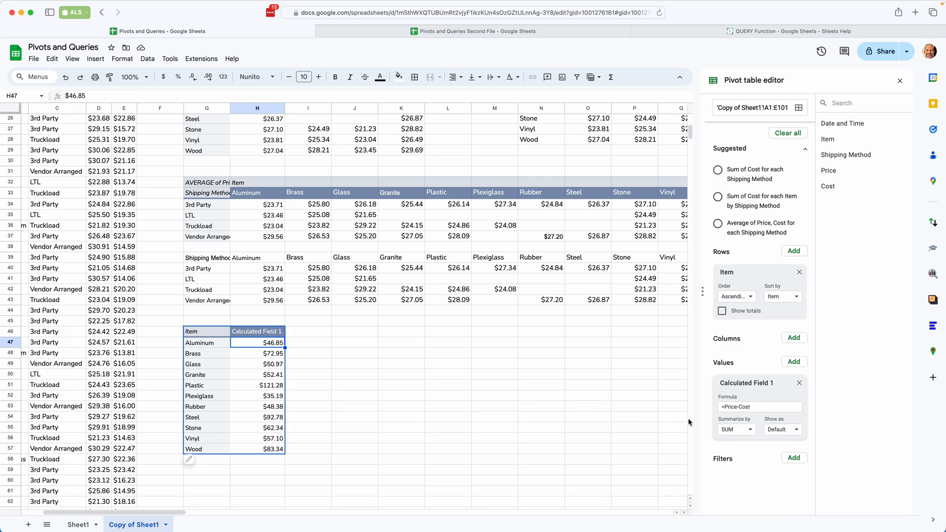
Step: Rename the calculated field's header in H46 to Profit
left_click(256, 331)
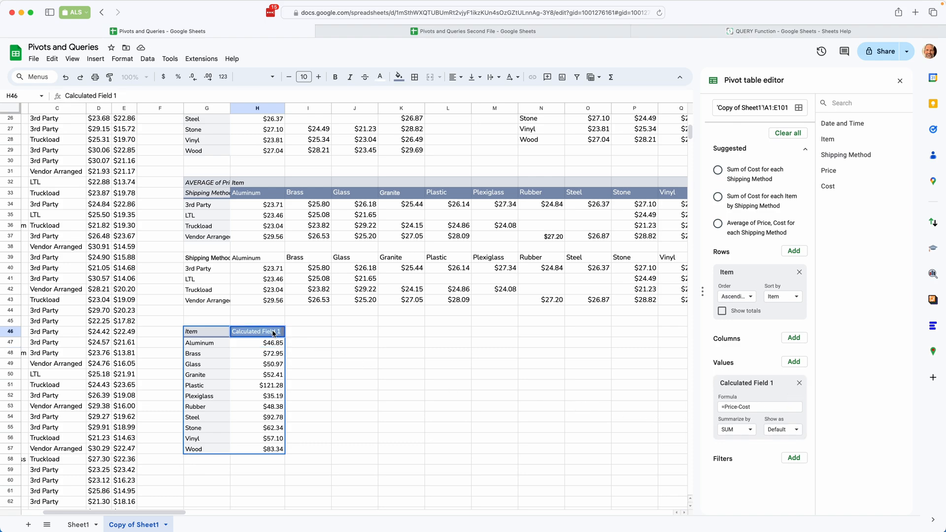
type("Pr")
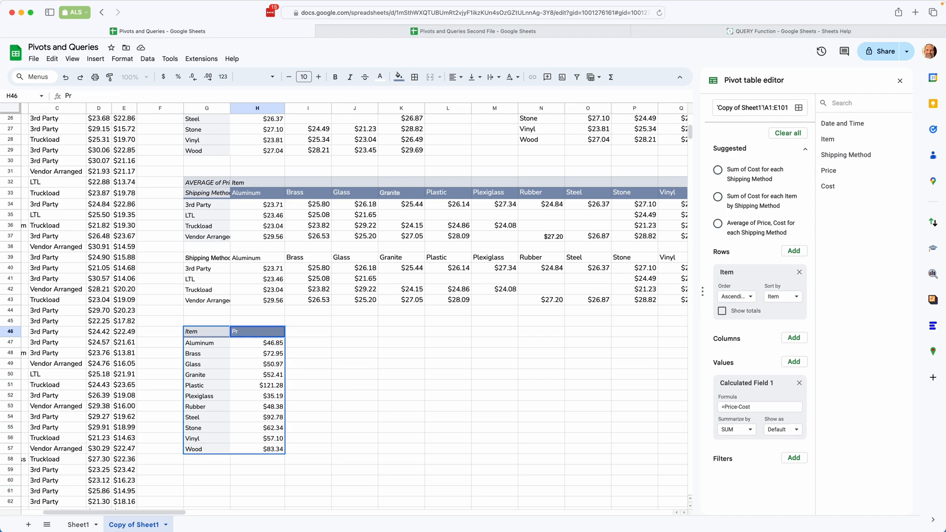
type("Profit")
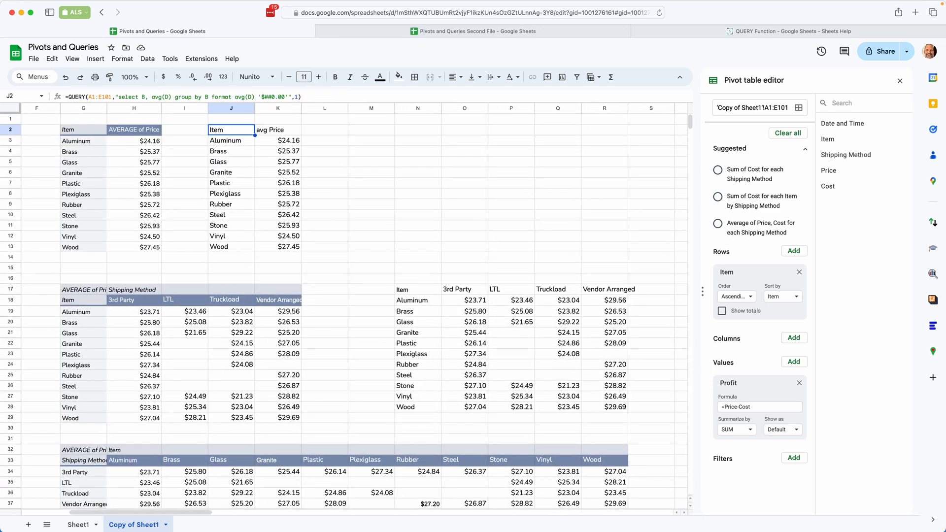
Step: Scroll down to the Profit pivot table and the copied QUERY in J46
scroll("down", 3)
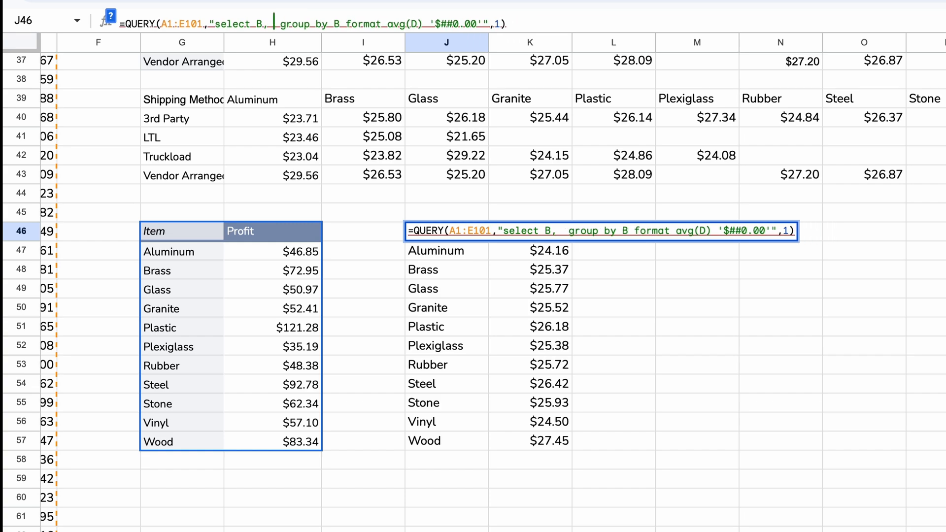
Step: Make the J46 QUERY select B, sum(D)-sum(E) group by B to match the Profit pivot
type("sum(D),")
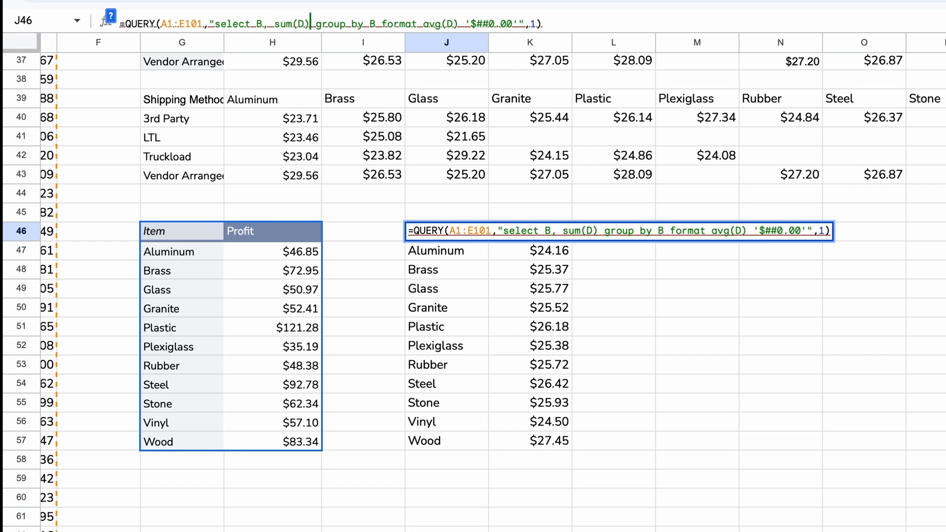
type("-SU")
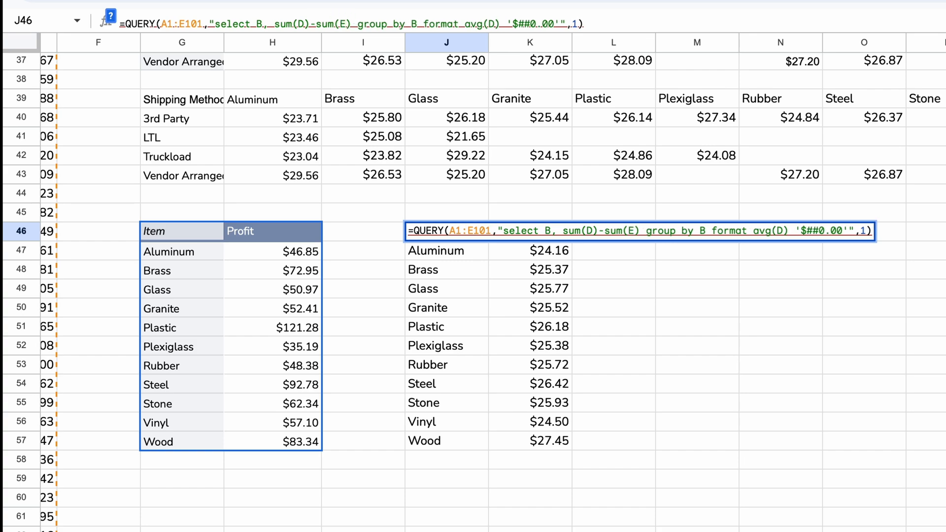
left_click(387, 24)
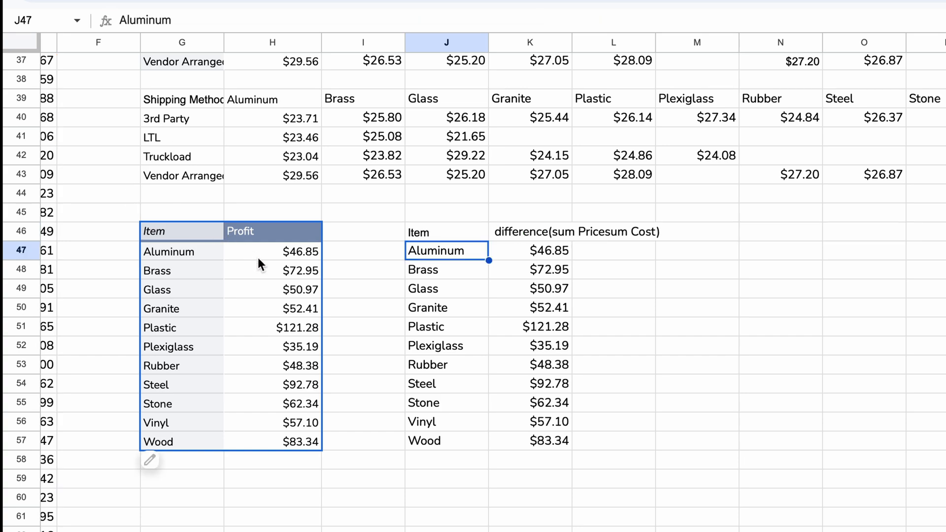
left_click(296, 252)
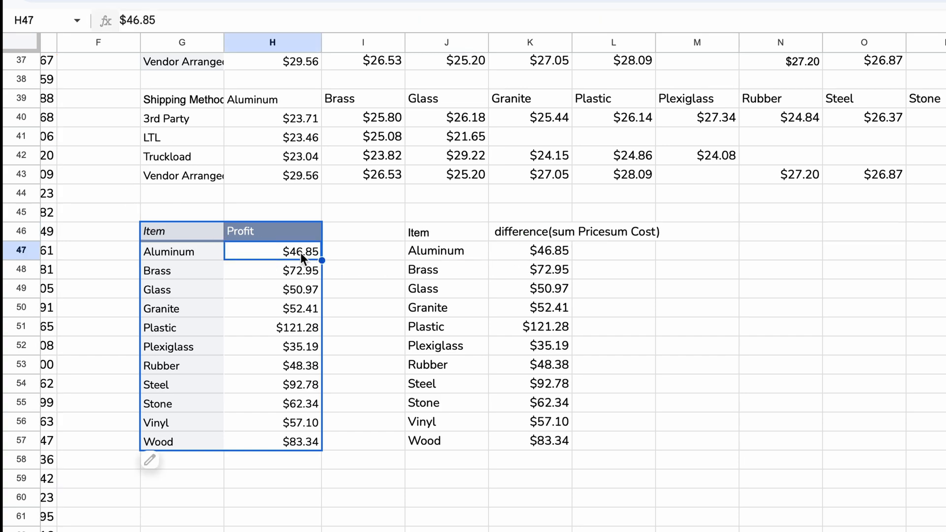
left_click(531, 251)
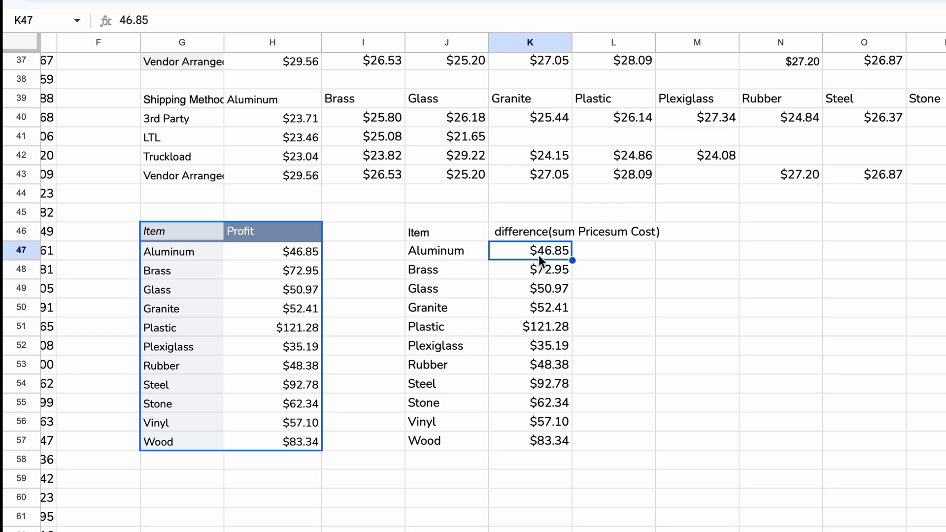
mouse_move(533, 235)
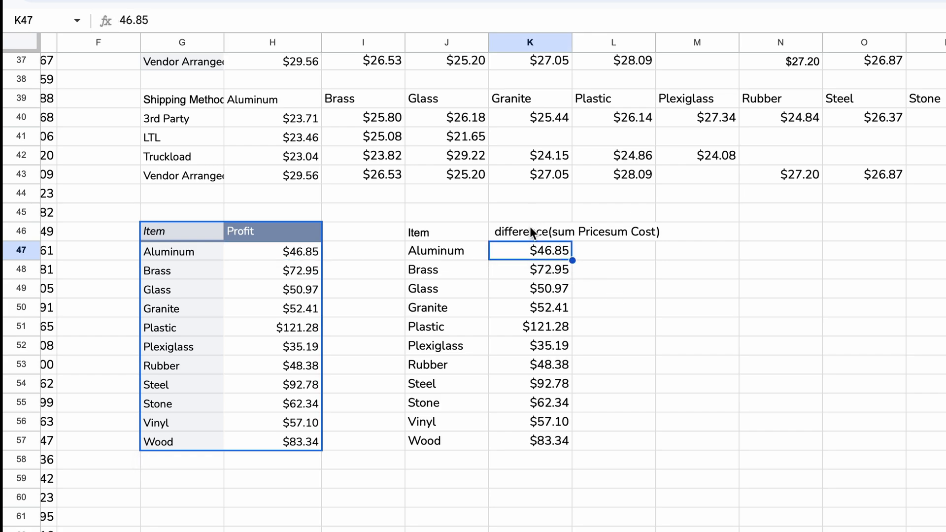
left_click(530, 232)
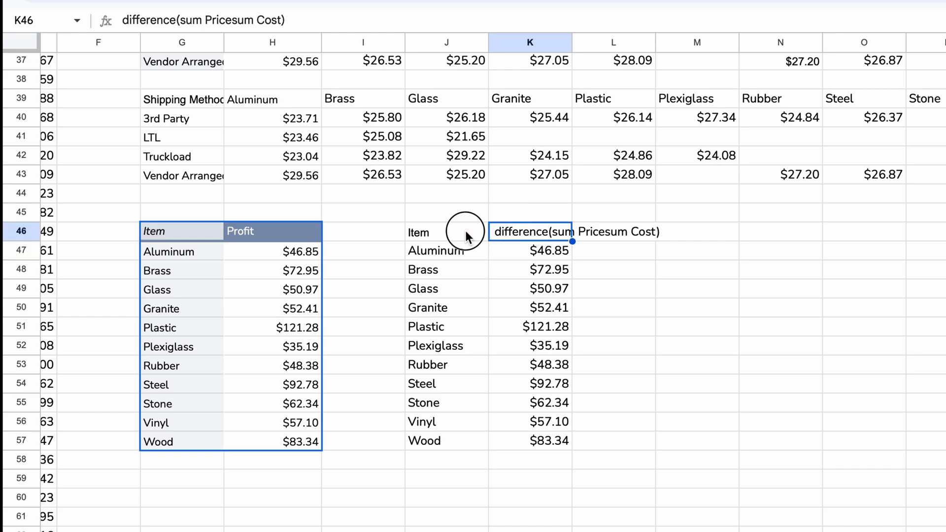
left_click(447, 231)
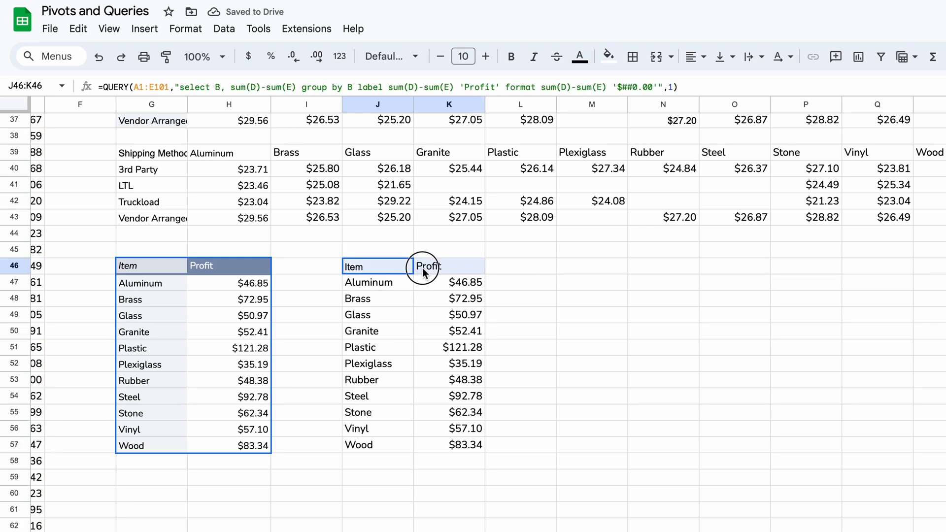
Step: Check the query's renamed Profit heading after labelling and dollar formatting
left_click(449, 265)
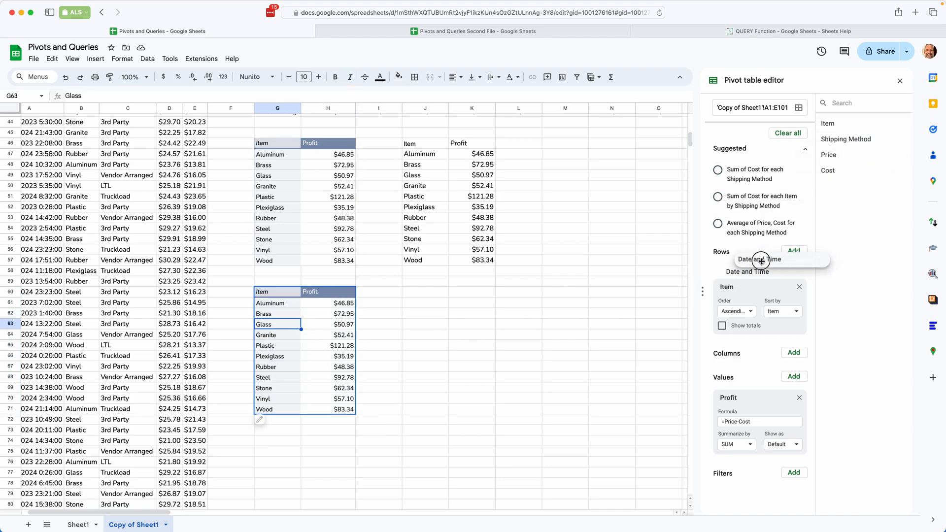
Step: Add Date and Time as a pivot row and group its dates by Month
left_click(759, 259)
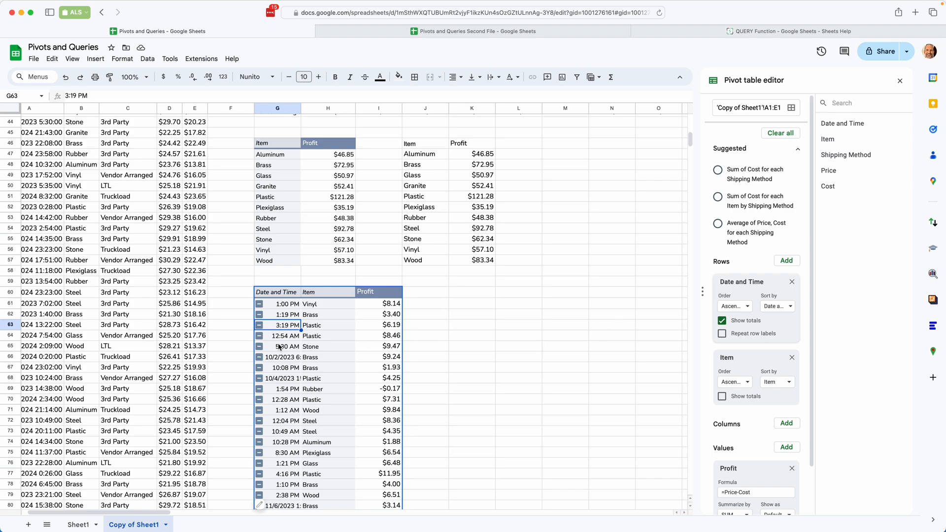
right_click(287, 335)
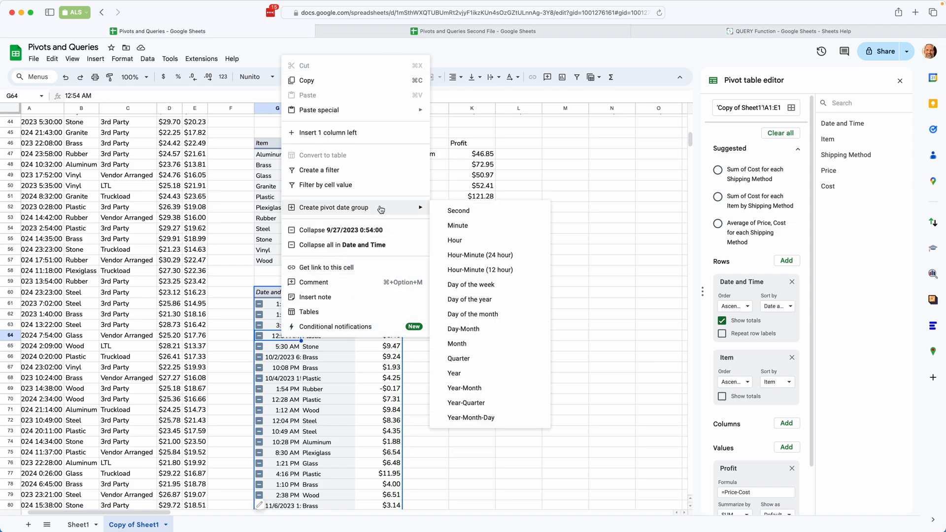
mouse_move(458, 344)
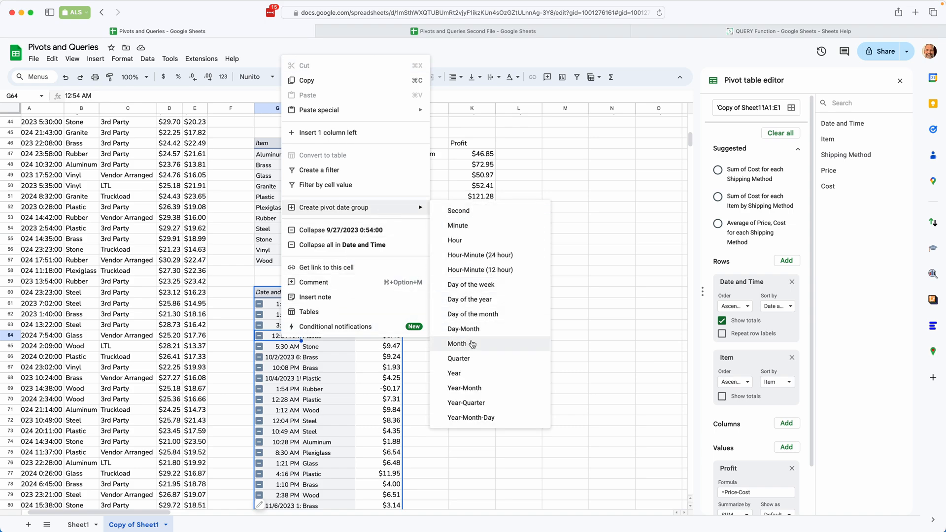
left_click(458, 344)
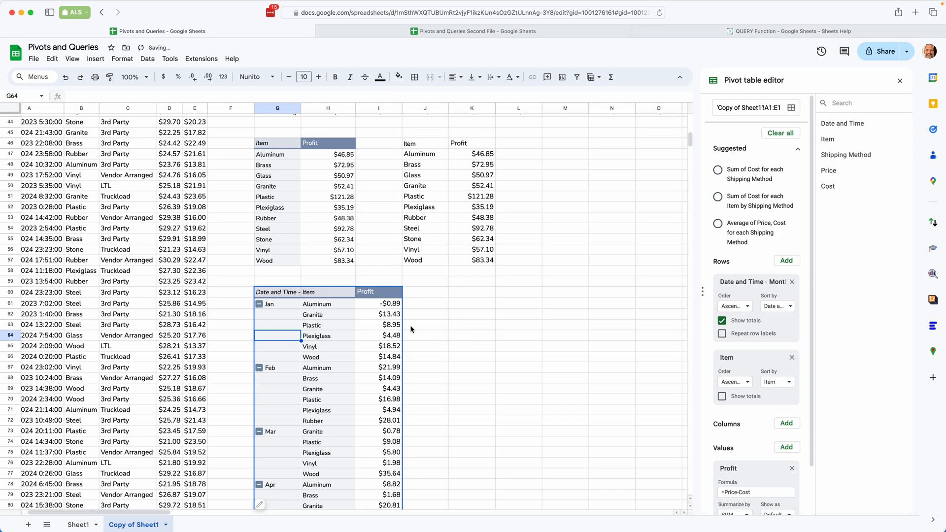
Step: Replace Profit with Price in Values, summarized by AVERAGE
left_click(379, 314)
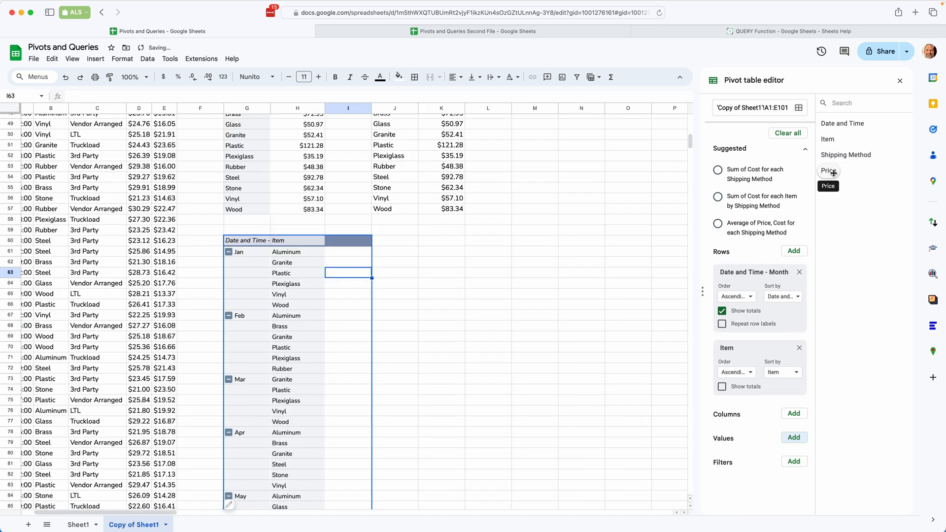
left_click_drag(828, 170, 751, 405)
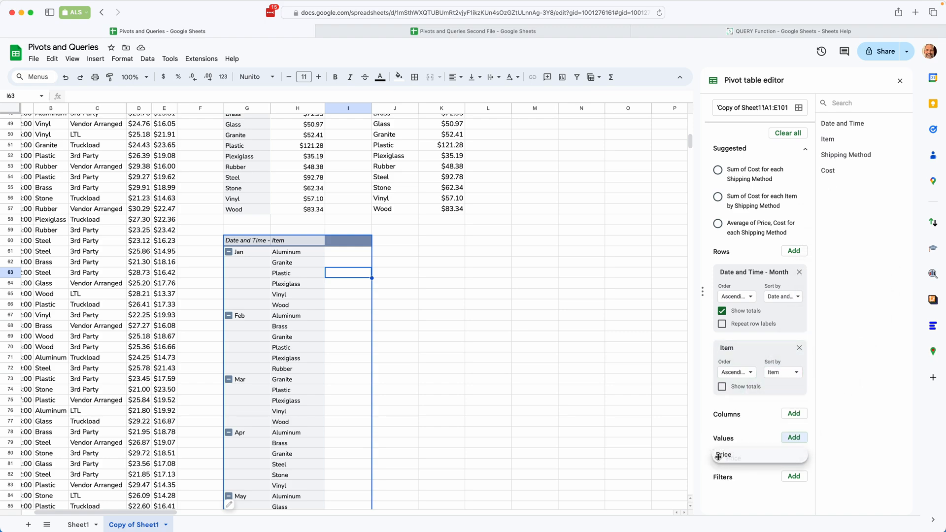
left_click(793, 437)
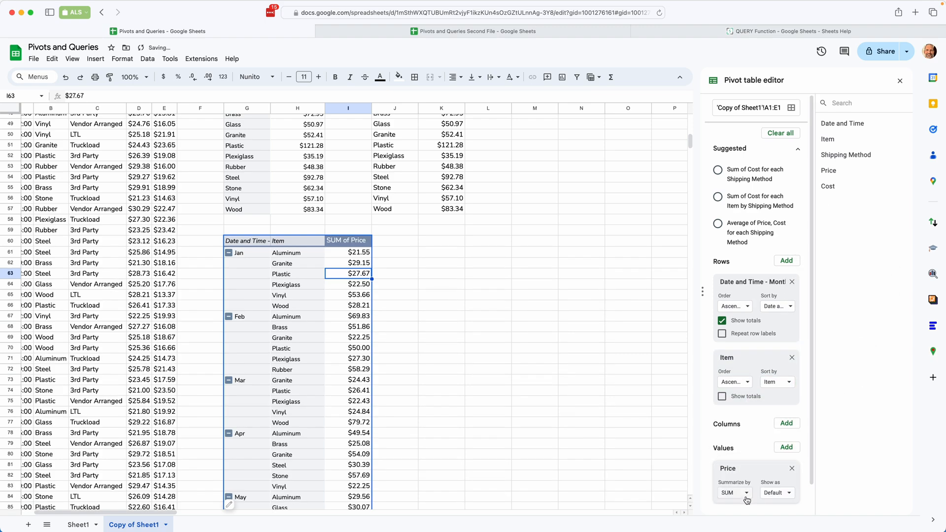
left_click(733, 493)
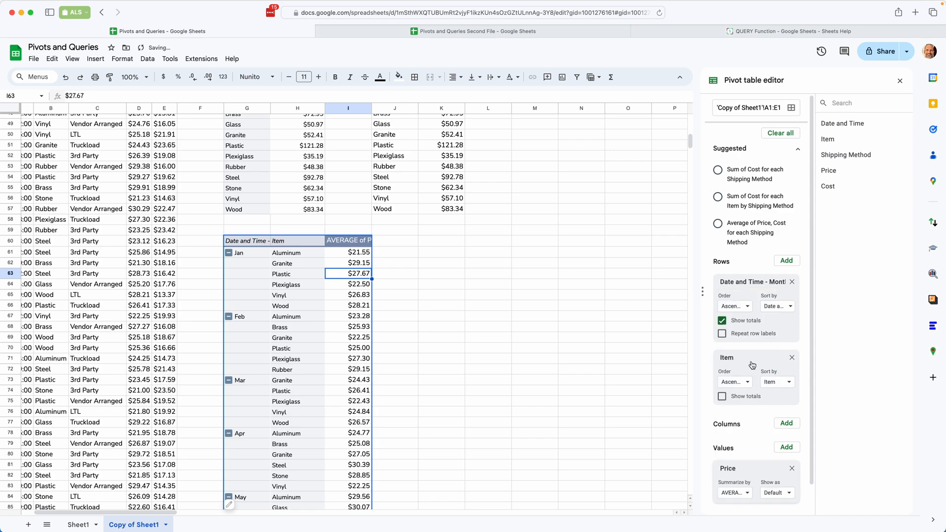
mouse_move(442, 241)
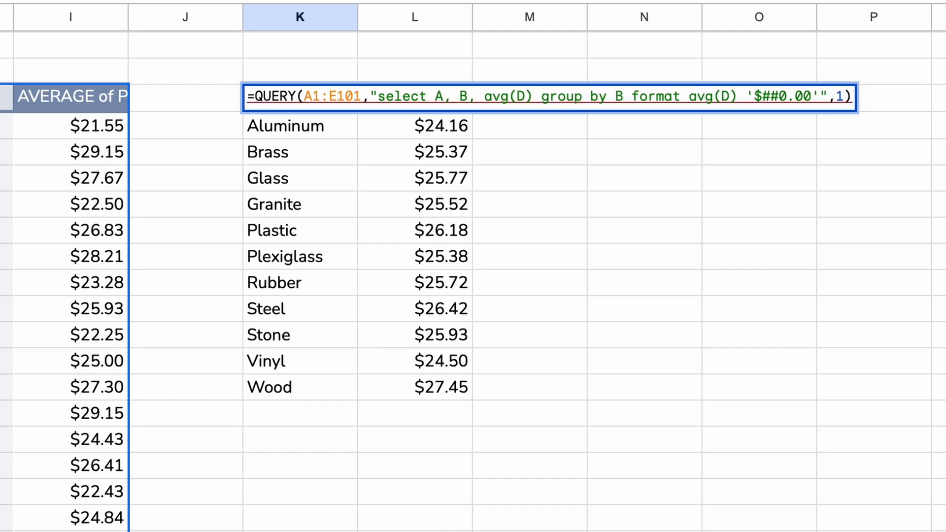
Step: Edit the QUERY to select month(A), B, avg(D) grouped by month(A), B
type("m")
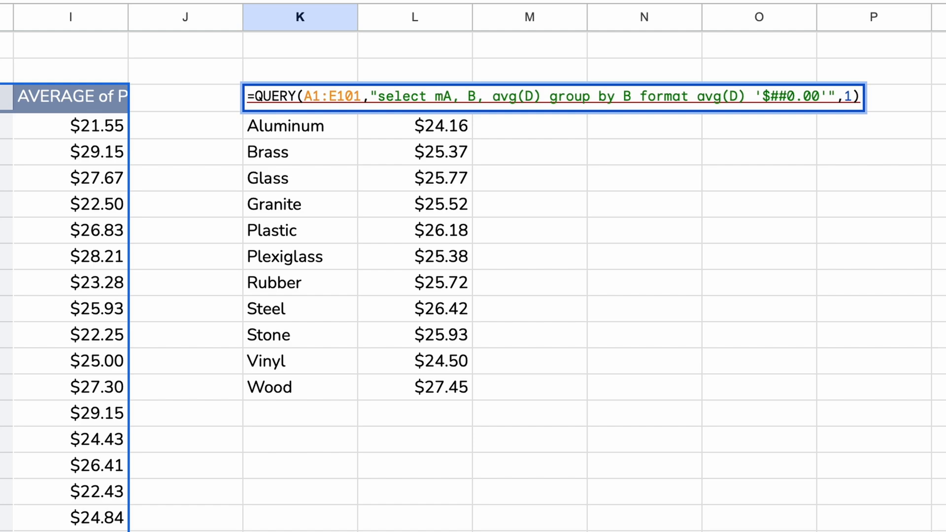
type("month(A")
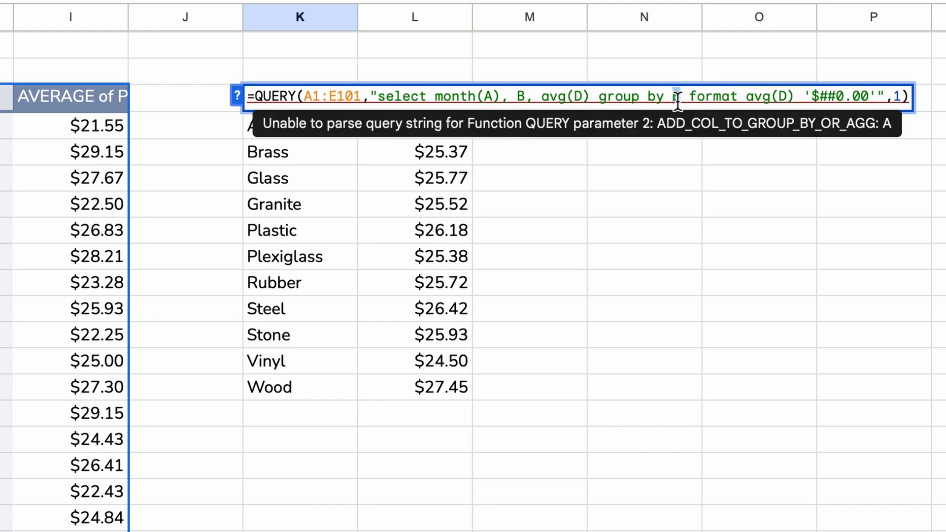
type("month(A)")
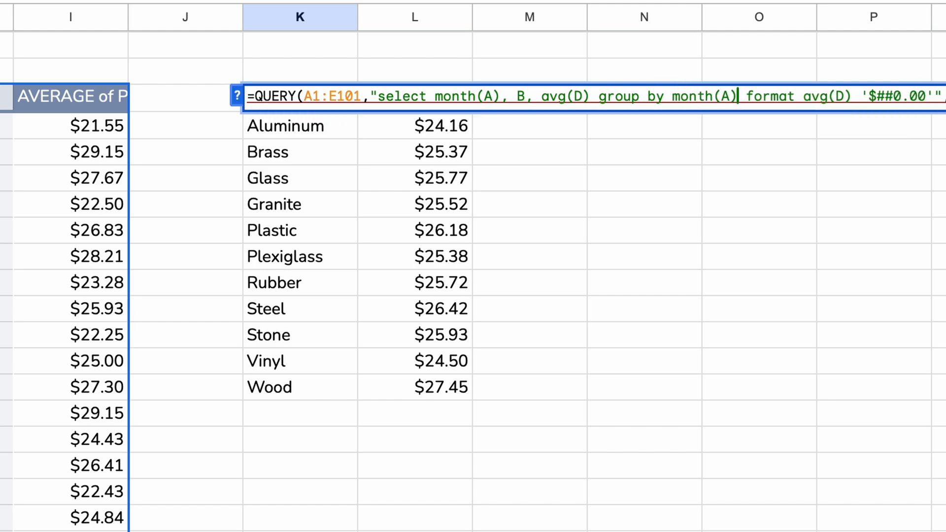
type(",")
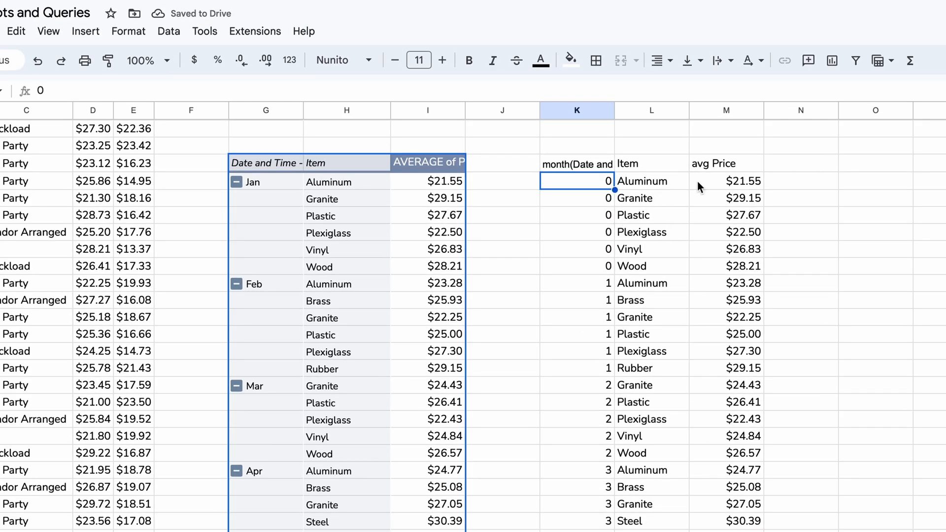
Step: Compare the query's averages and month numbers against the monthly pivot table
left_click(726, 215)
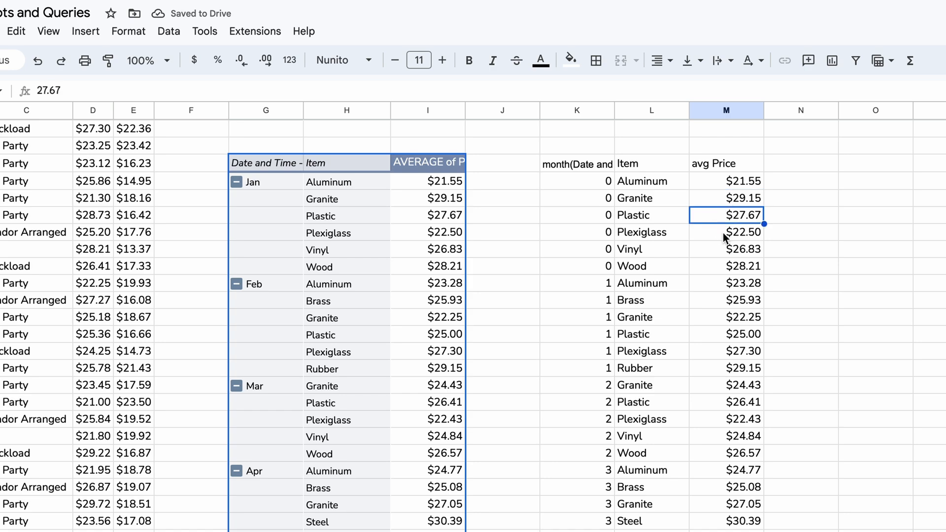
left_click(727, 249)
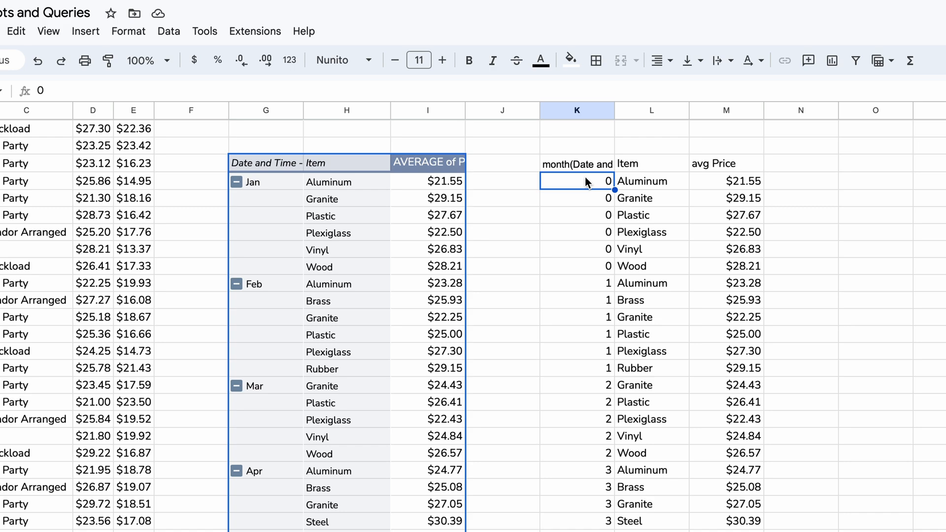
scroll("down", 3)
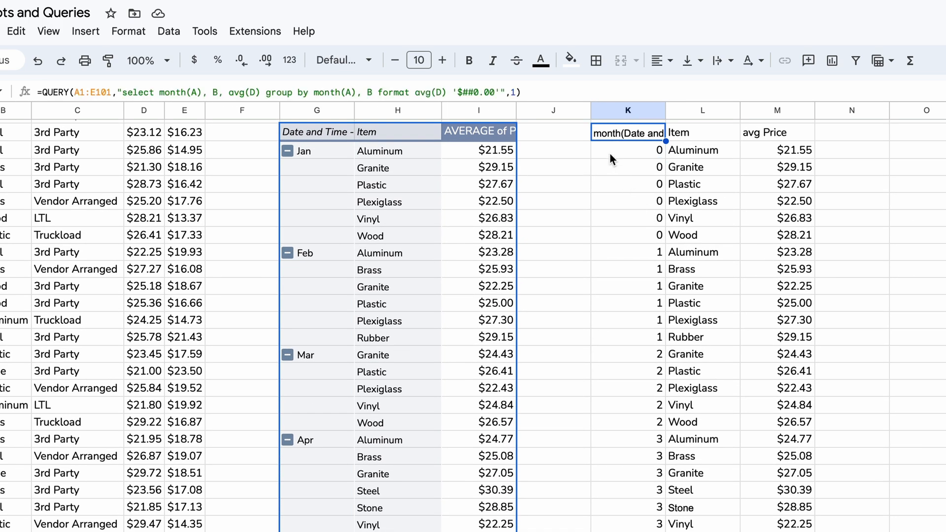
mouse_move(353, 178)
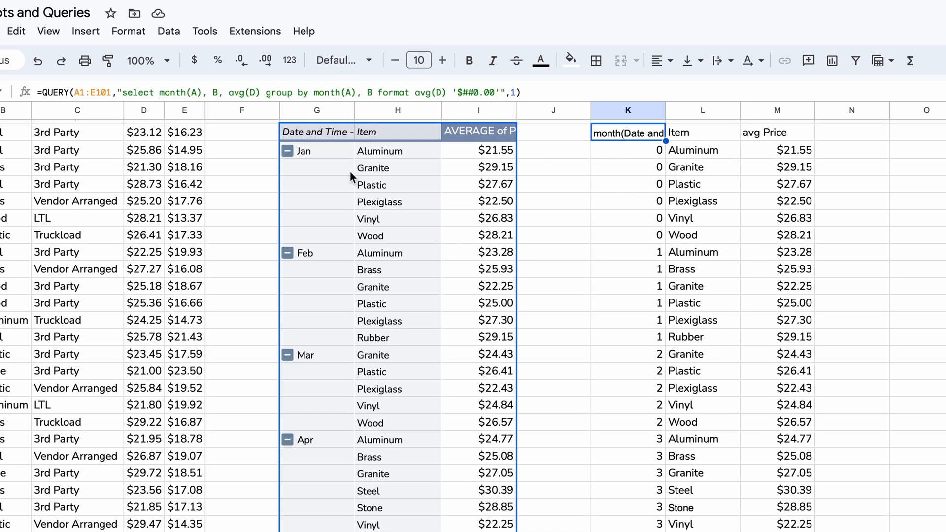
left_click(398, 184)
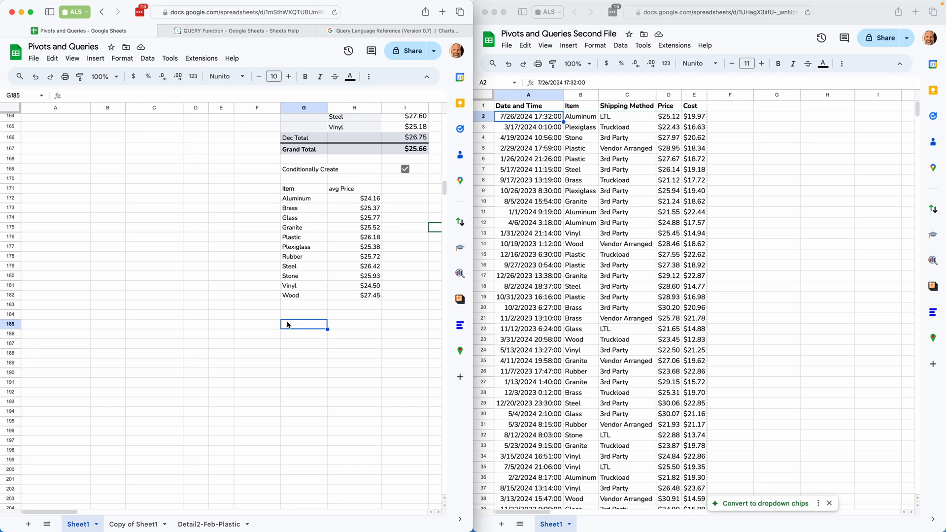
Step: Start an IMPORTRANGE formula in G185 with the second file's URL from the address bar
type("=")
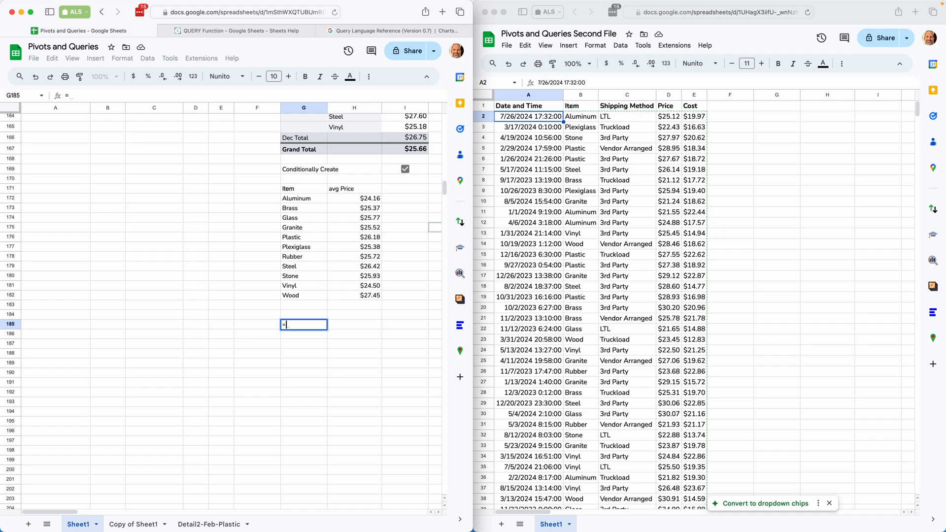
type("IMPORTRANGE(")
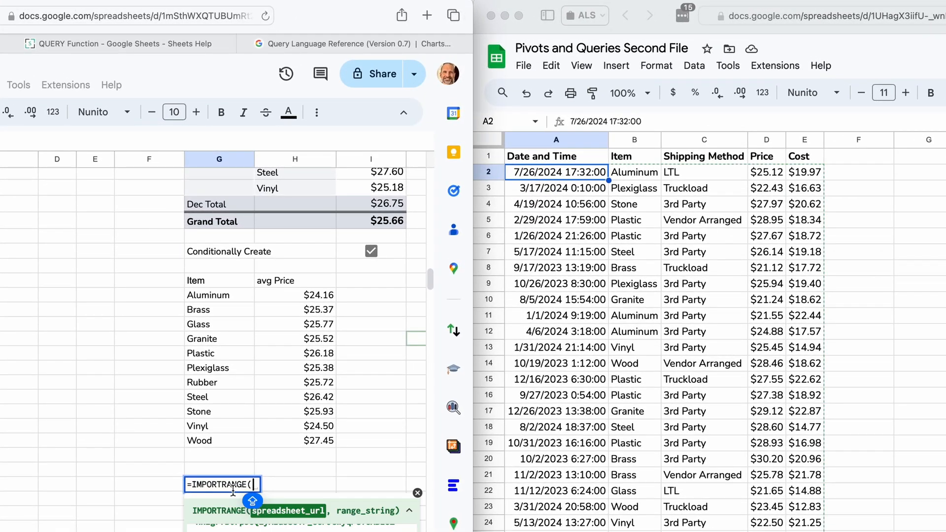
type("\"")
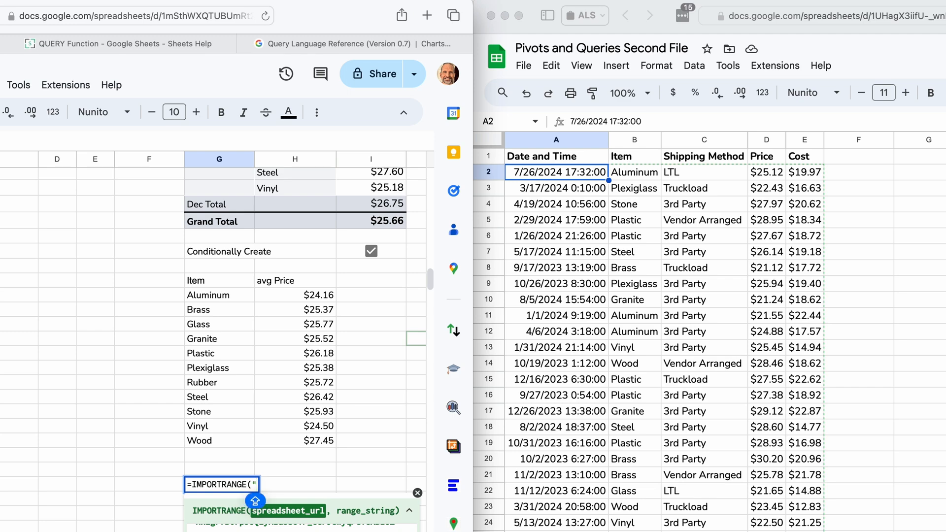
left_click(821, 15)
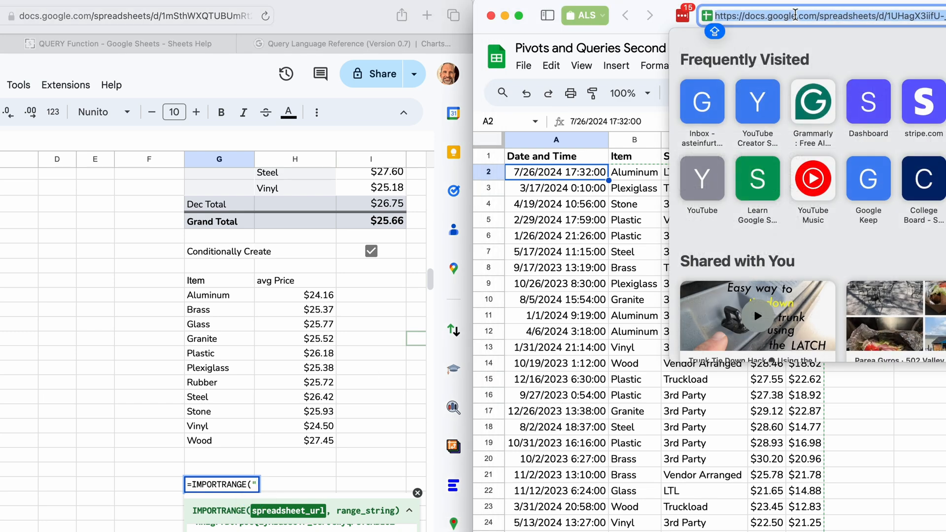
left_click(822, 15)
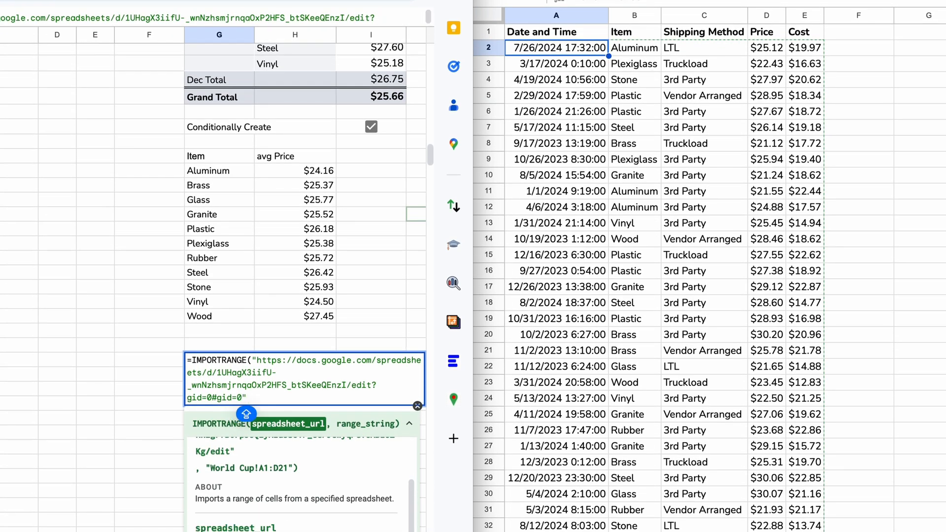
type(",")
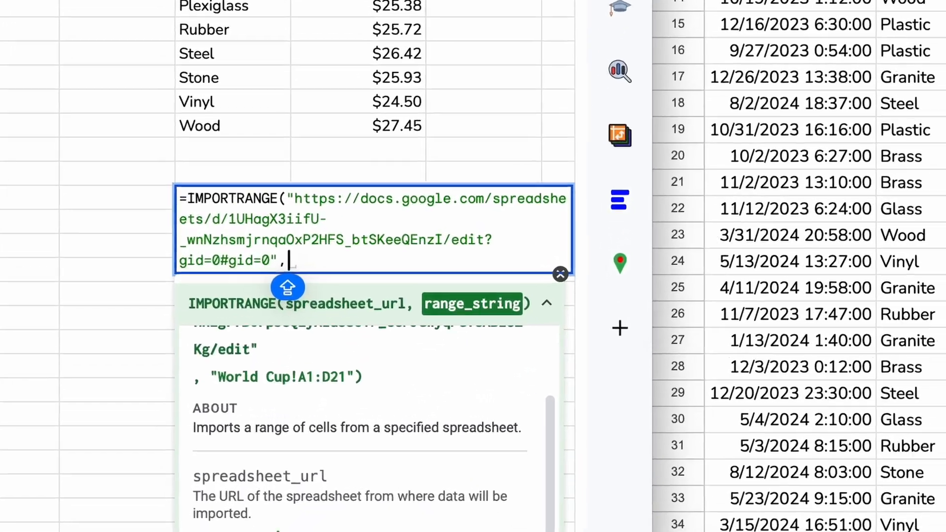
Step: Complete the range as "Sheet1!A1:E101", commit it and fix the sheet name
scroll("down", 3)
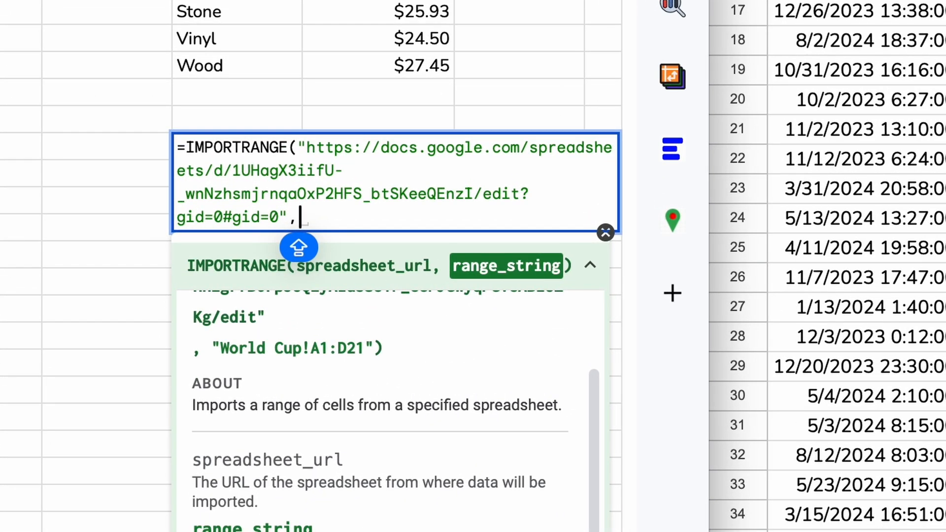
type("\"Sheet")
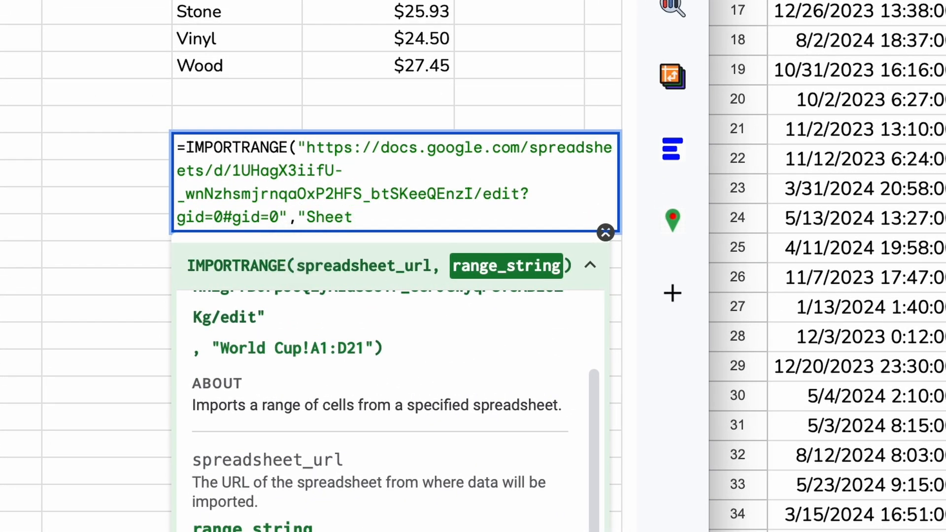
type("A1:")
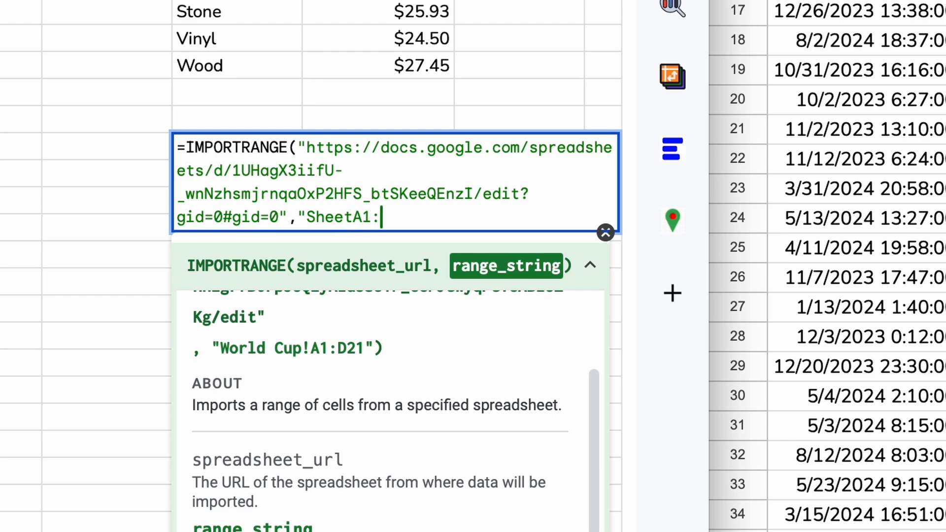
type("E101")
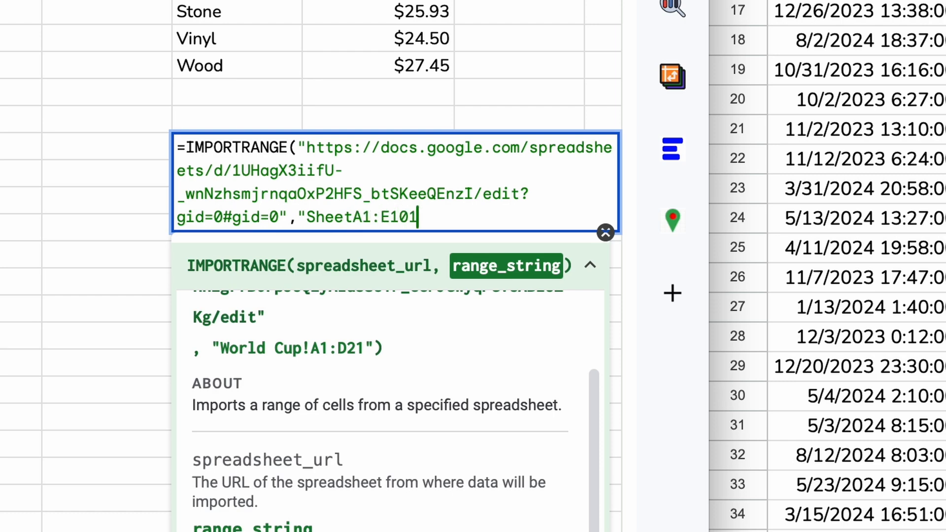
type(")")
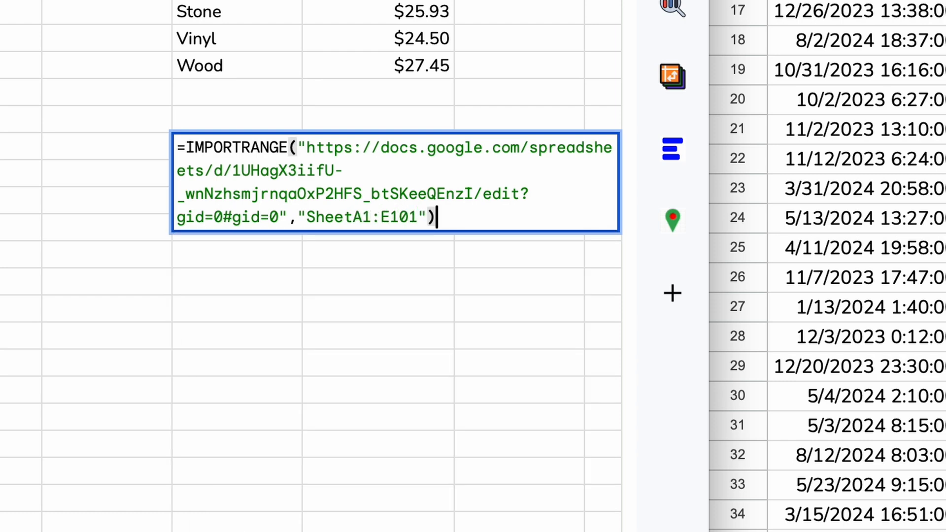
key("enter")
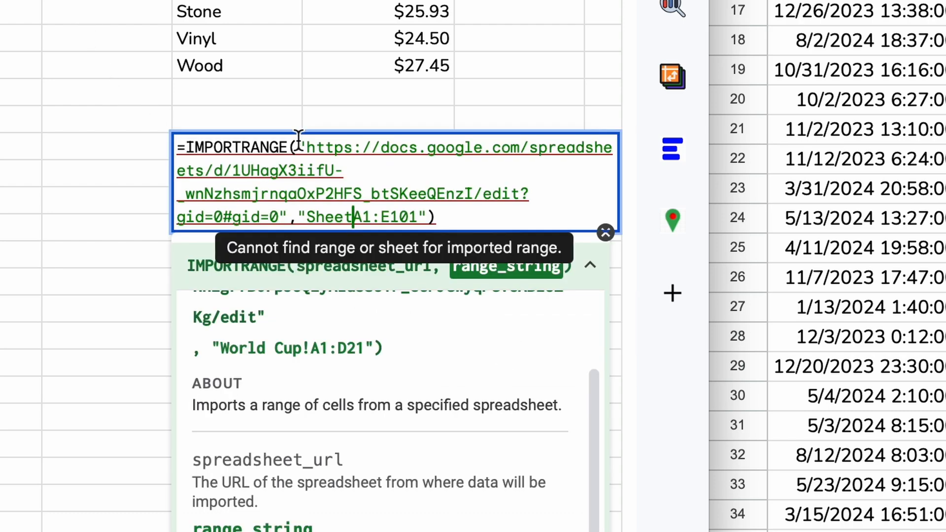
type("1")
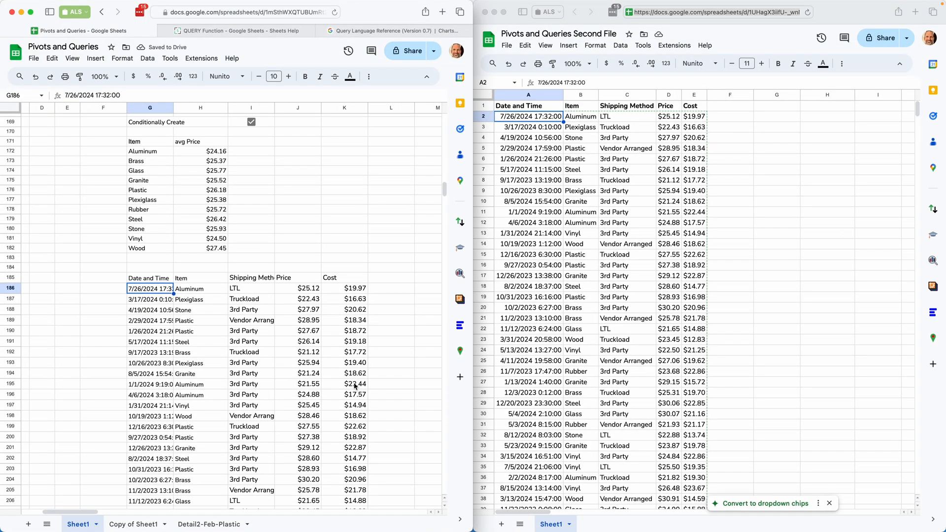
scroll("up", 3)
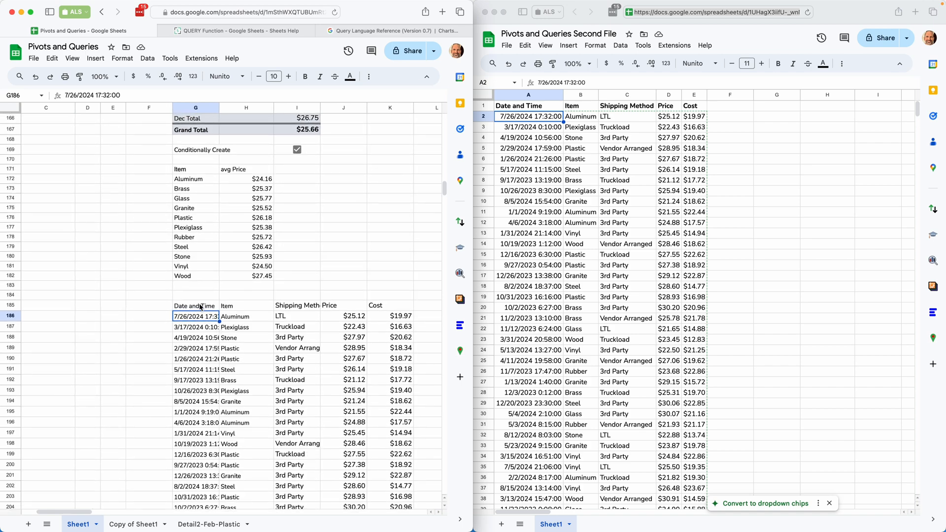
Step: On Copy of Sheet1, start a QUERY in G242 stacking the IMPORTRANGE rows above A2:E101
left_click(195, 306)
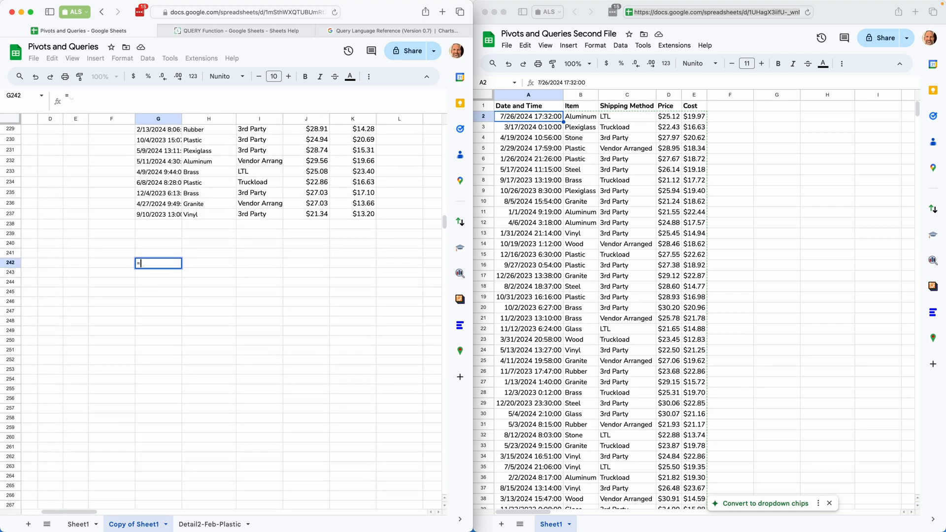
type("=QUERY(")
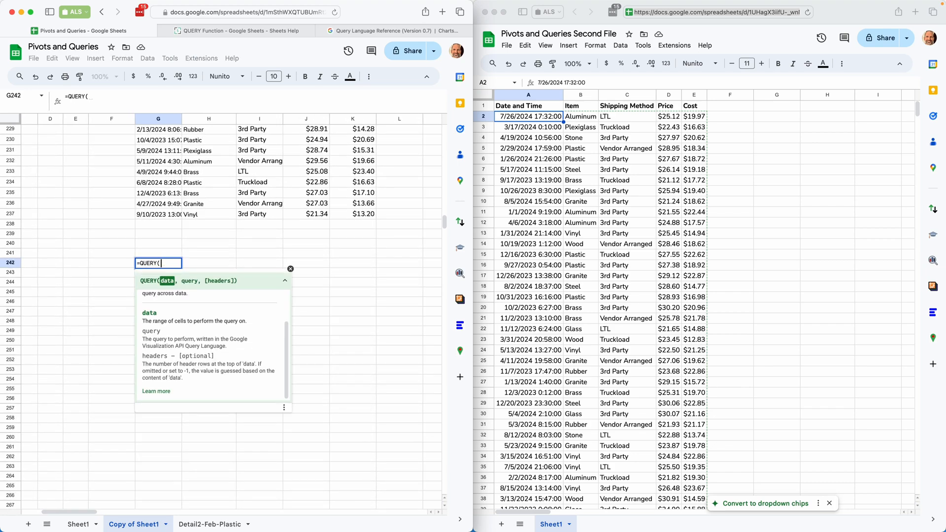
type("{")
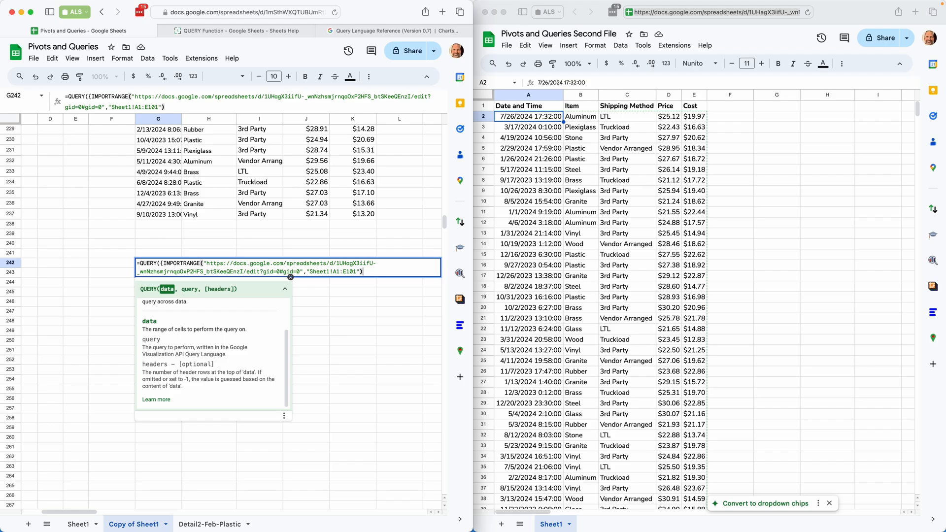
type(";")
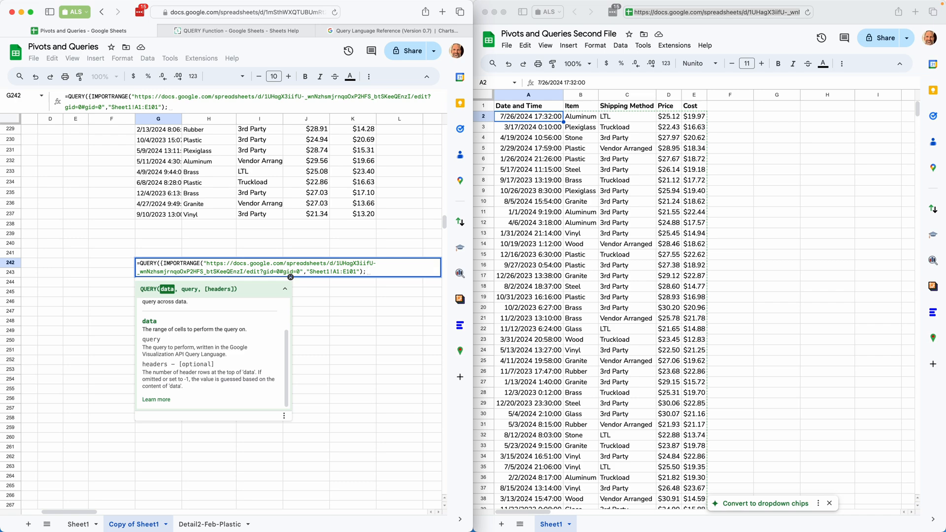
type("A")
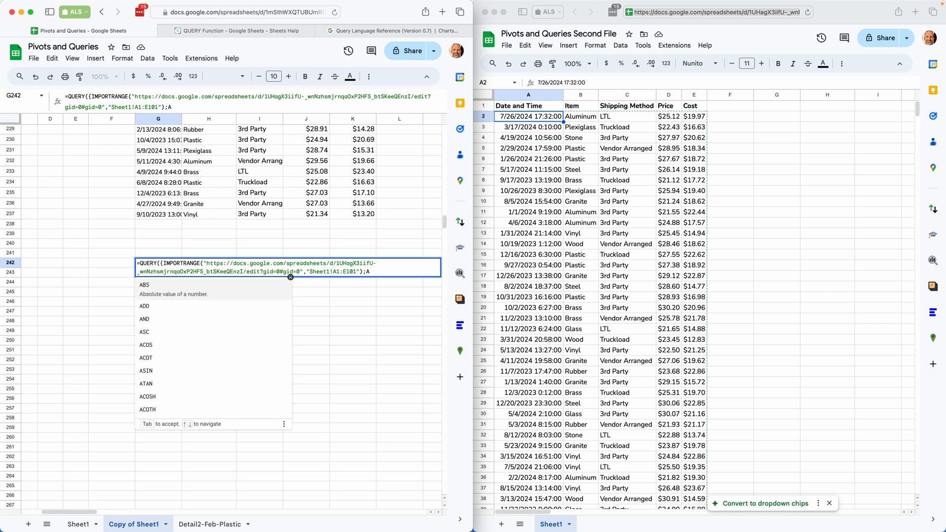
type("2:E101")
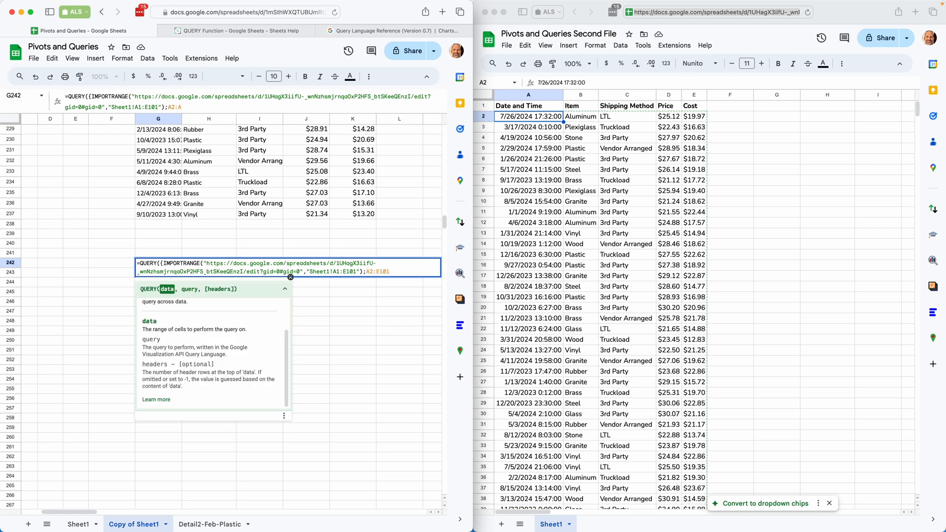
Step: Finish the QUERY with a "select *" clause and commit it
type(",\"select *\",1")
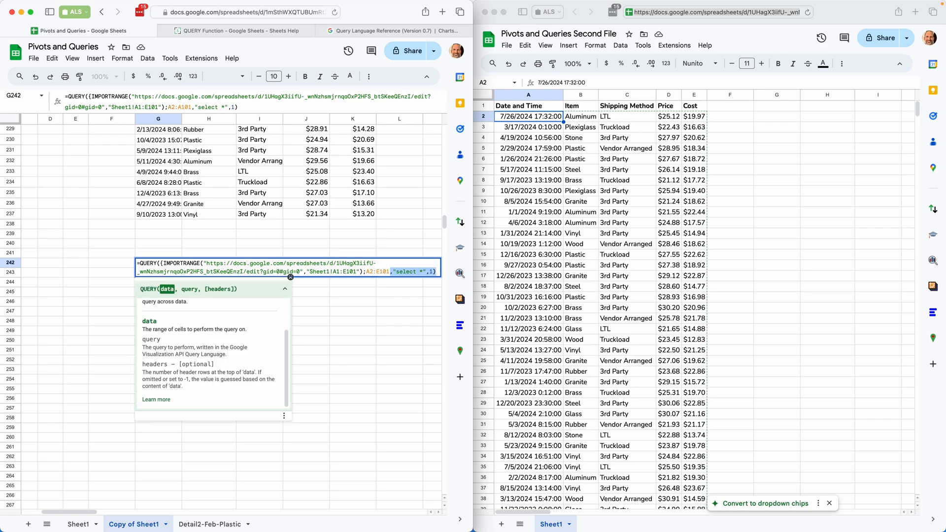
key("Backspace")
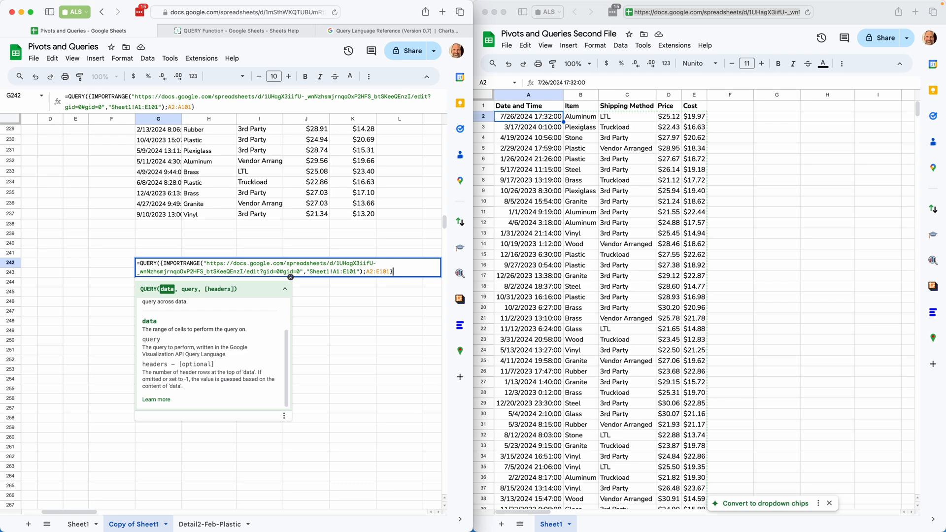
type(",")
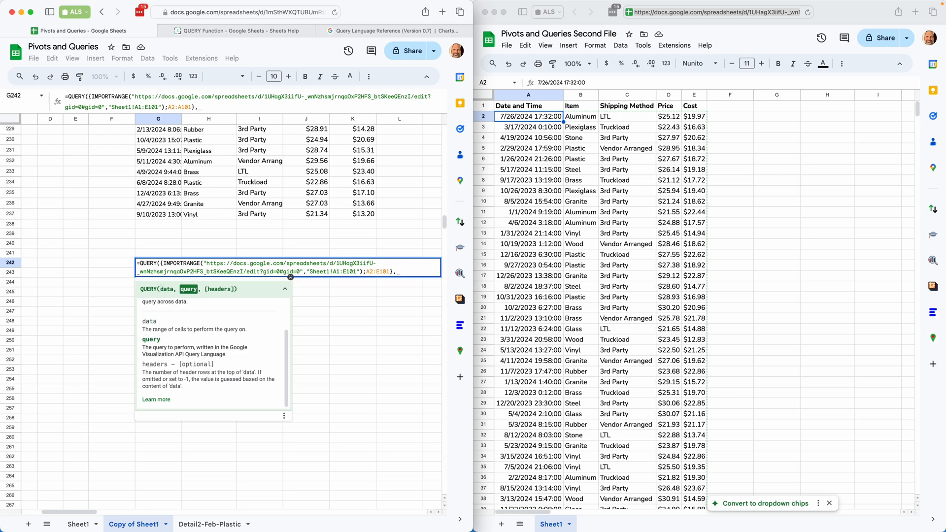
type("\"select")
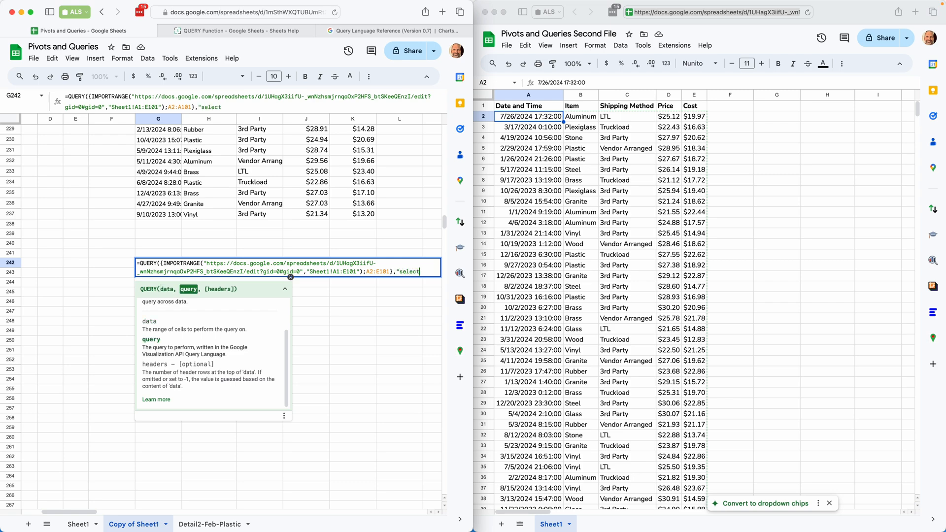
type("*")
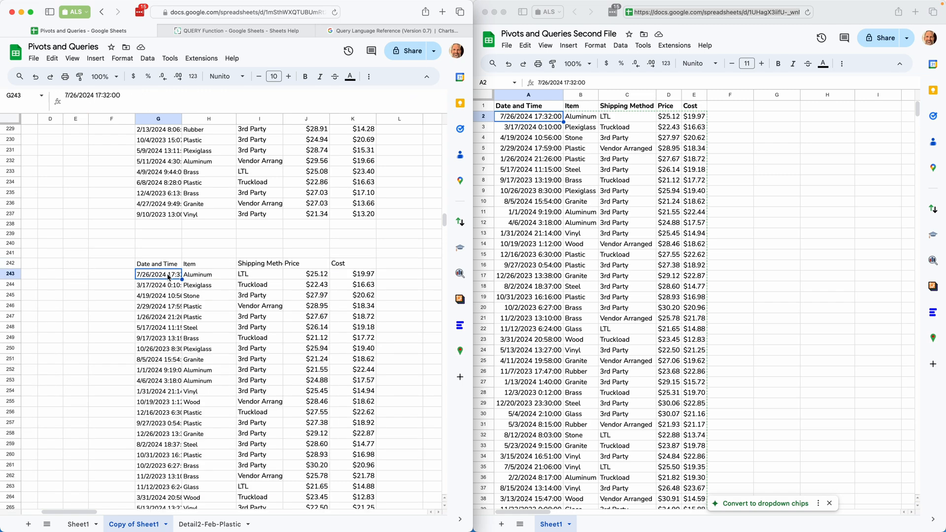
scroll("down", 3)
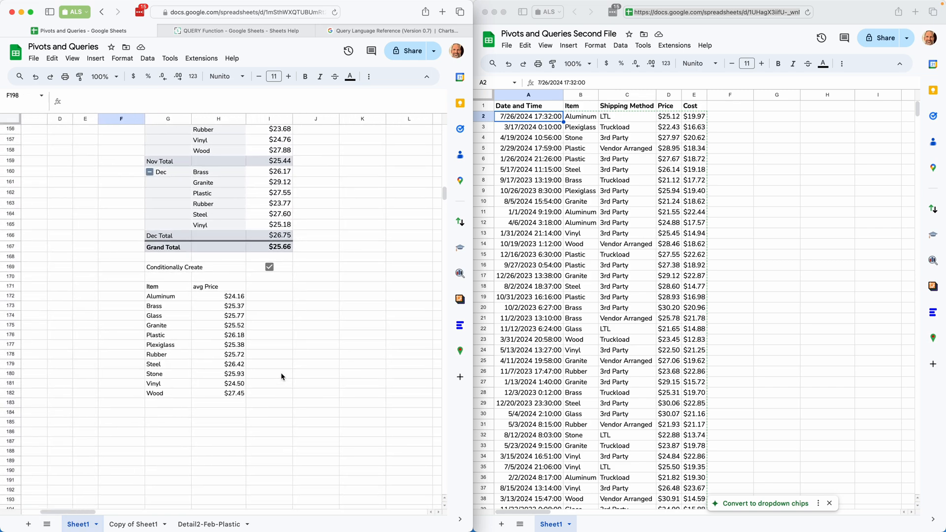
mouse_move(200, 318)
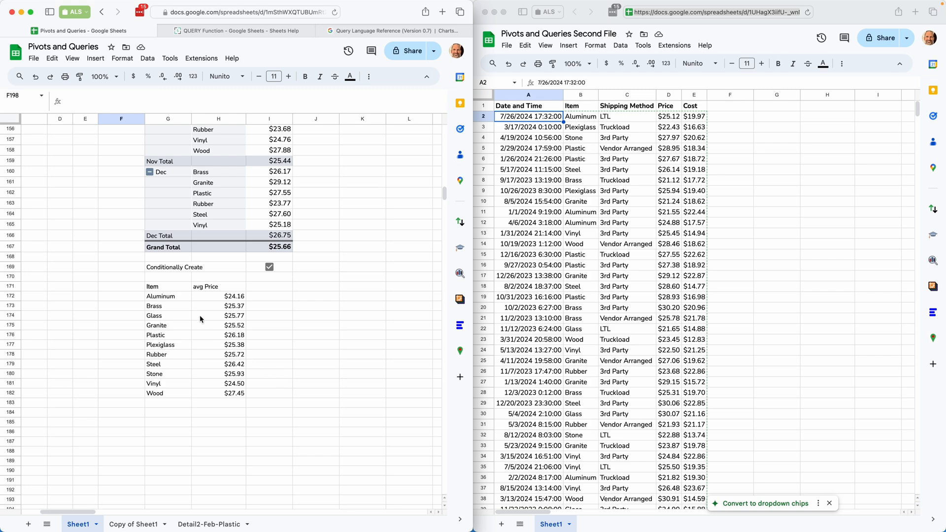